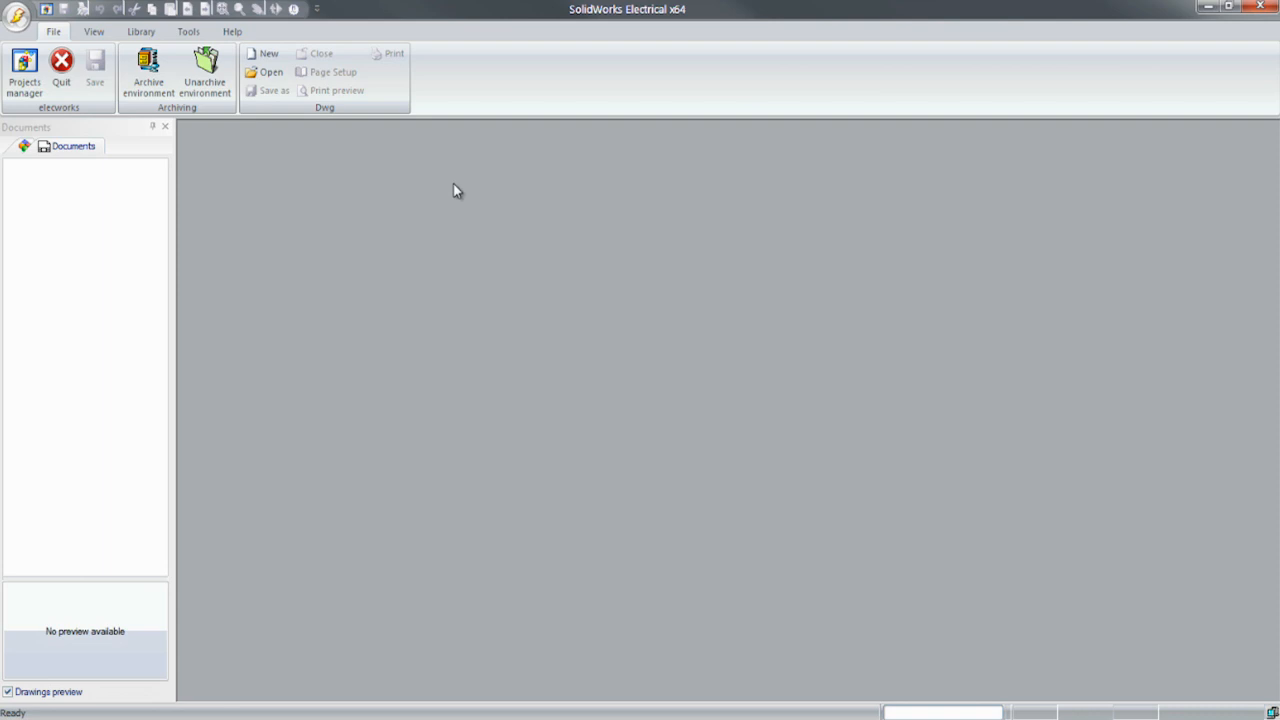
{"action": "mouse_move", "coordinate": [24, 72]}
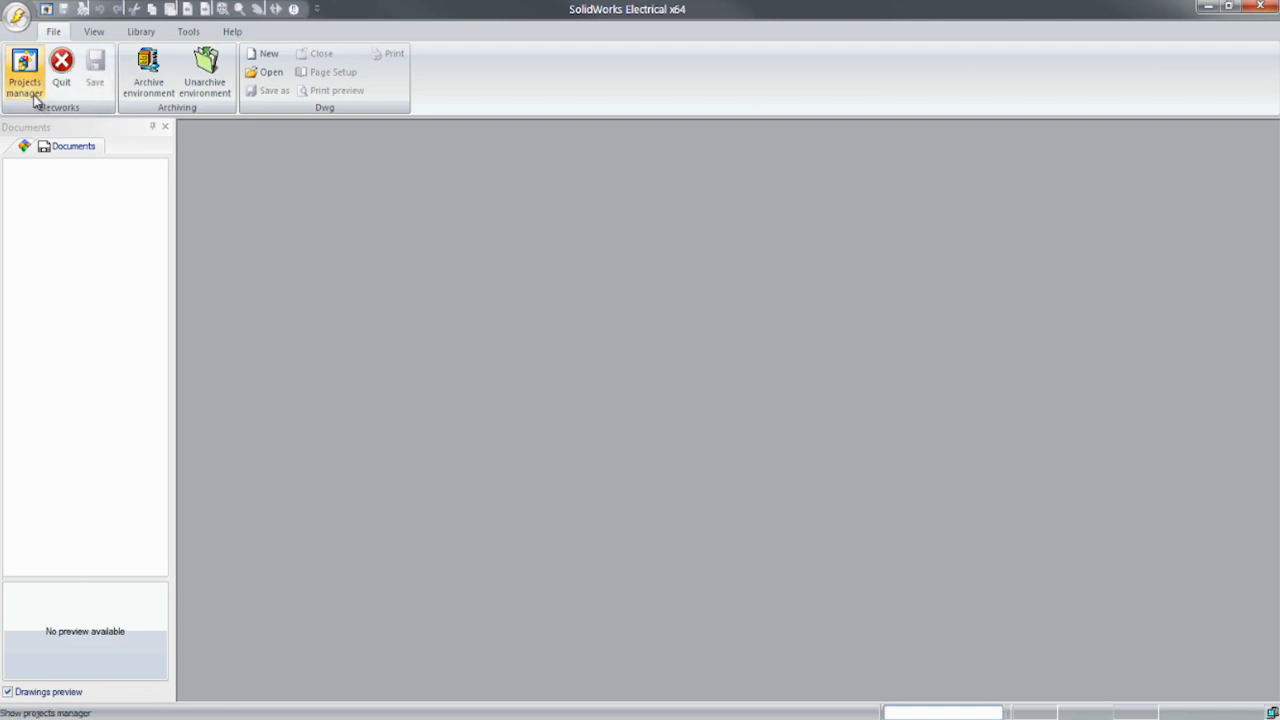
Step: Open Packaging Line from Projects manager and expand Document book, Schematics, Reports, Terminals and Documents
{"action": "left_click", "coordinate": [24, 72]}
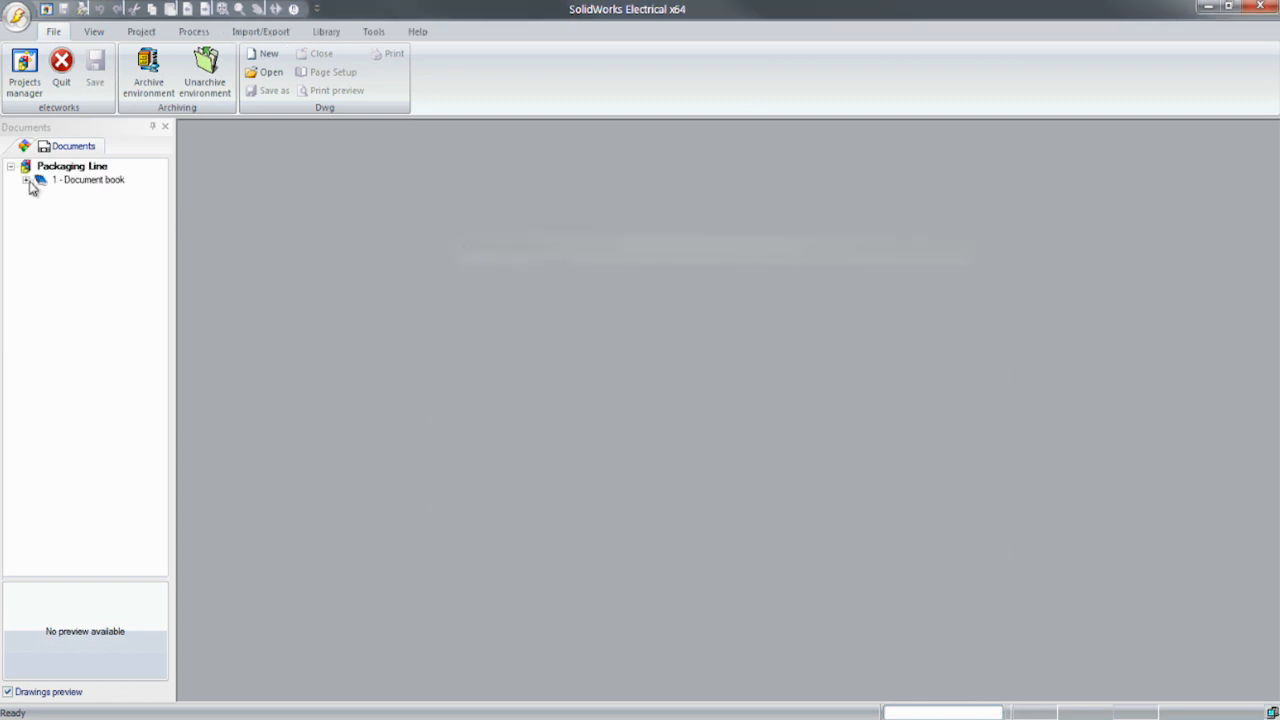
{"action": "left_click", "coordinate": [26, 180]}
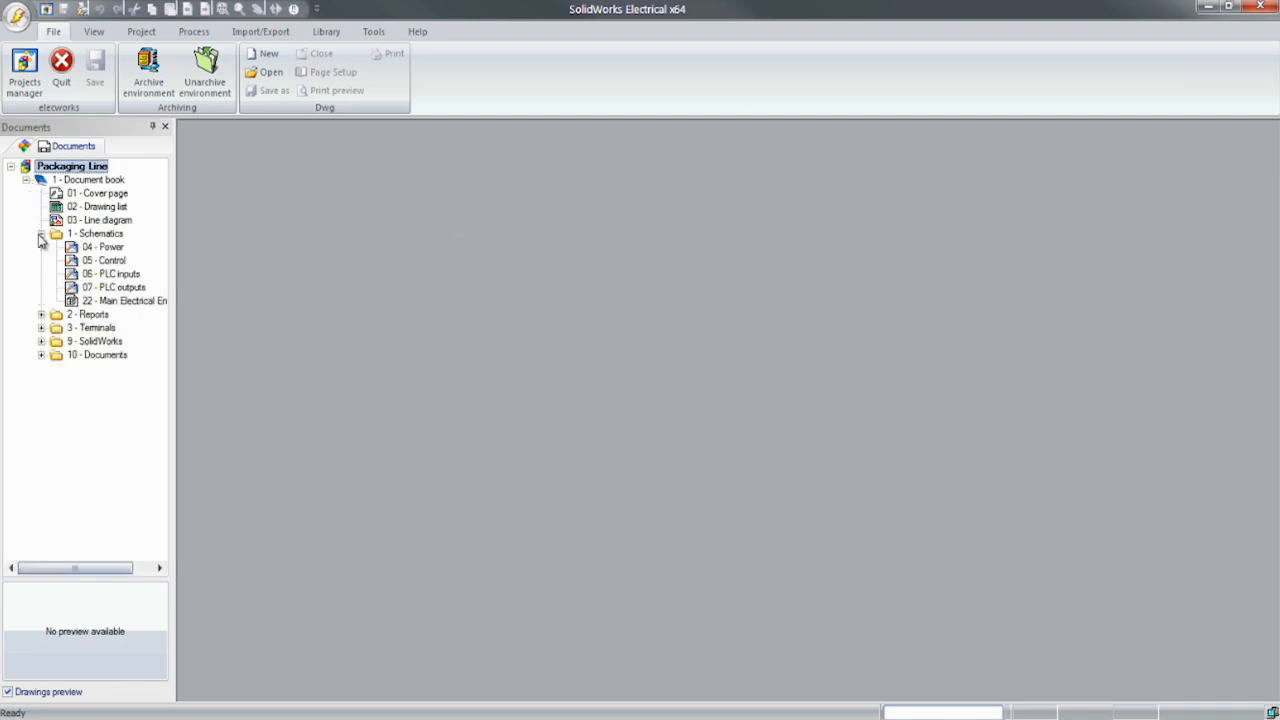
{"action": "left_click", "coordinate": [40, 314]}
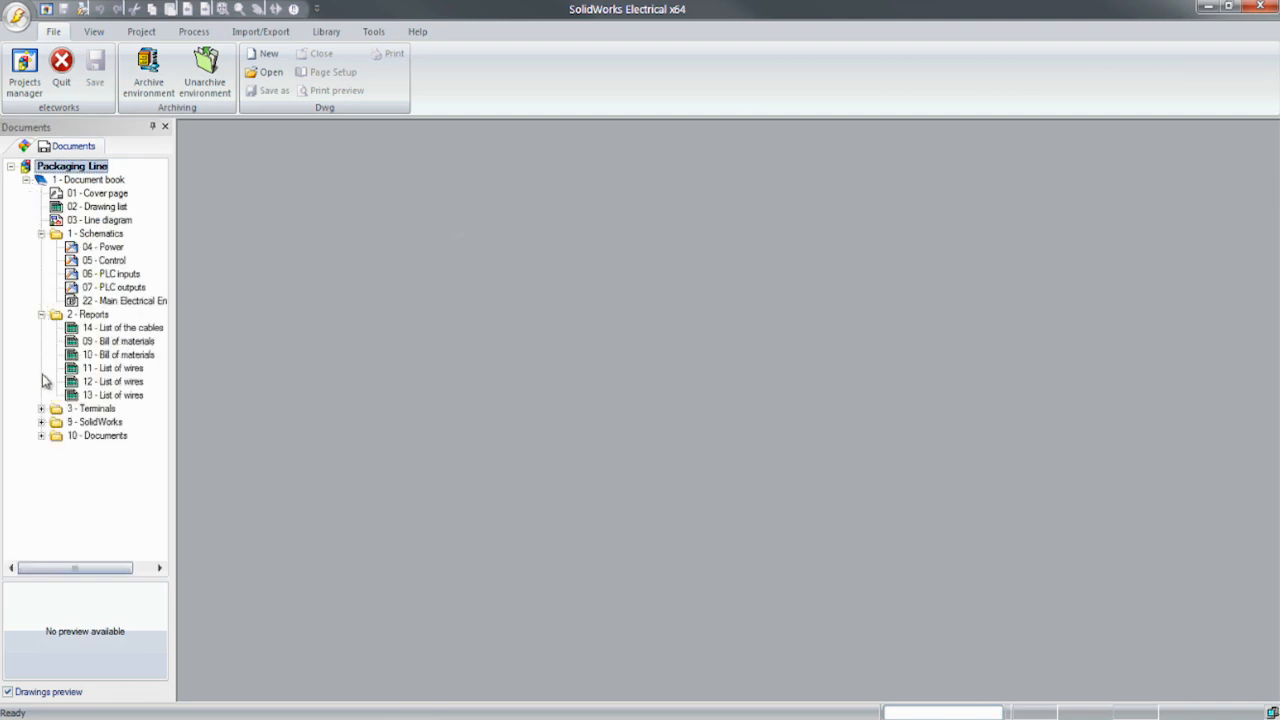
{"action": "left_click", "coordinate": [40, 408]}
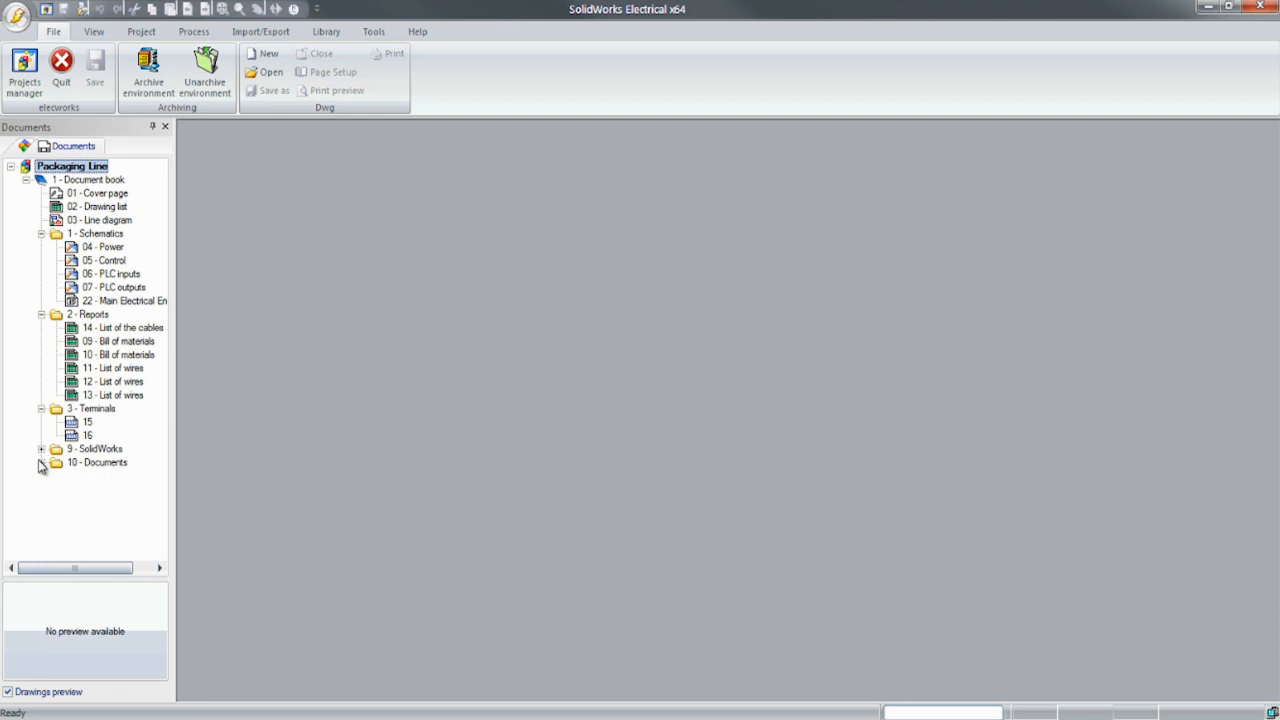
{"action": "left_click", "coordinate": [42, 462]}
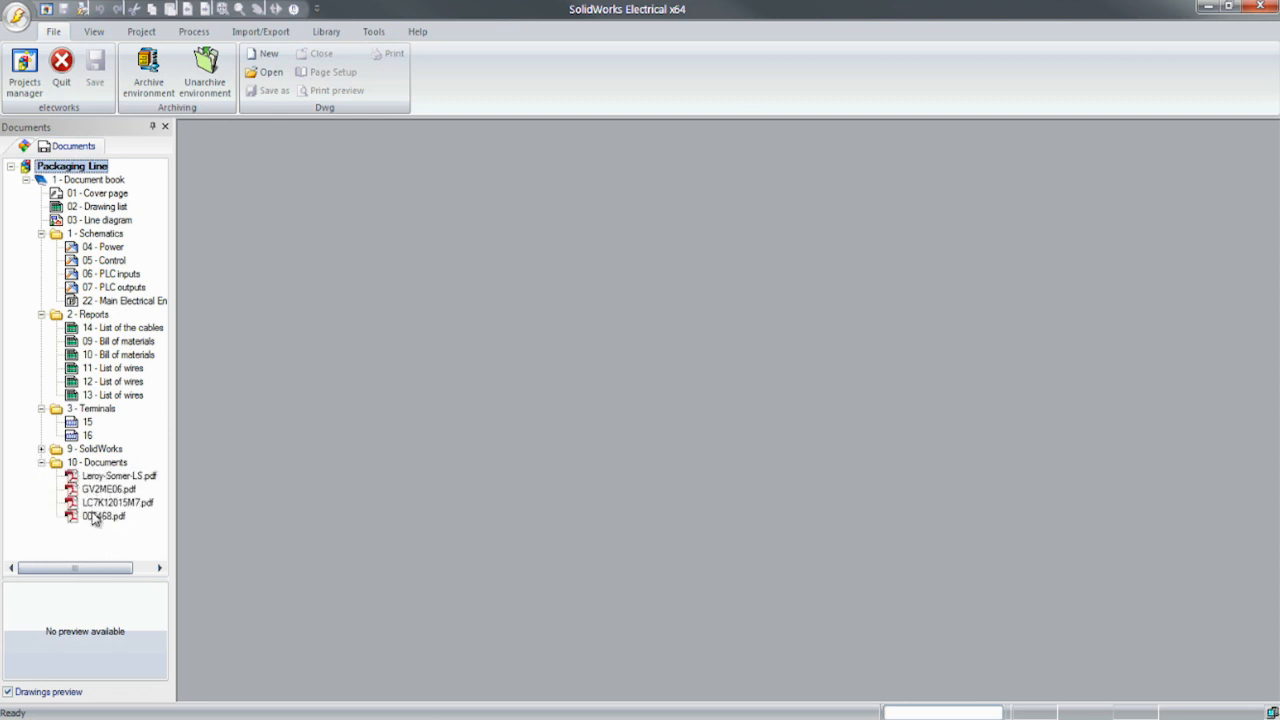
Step: Open the 03 - Line diagram and insert an electrical motor symbol below M2
{"action": "double_click", "coordinate": [104, 218]}
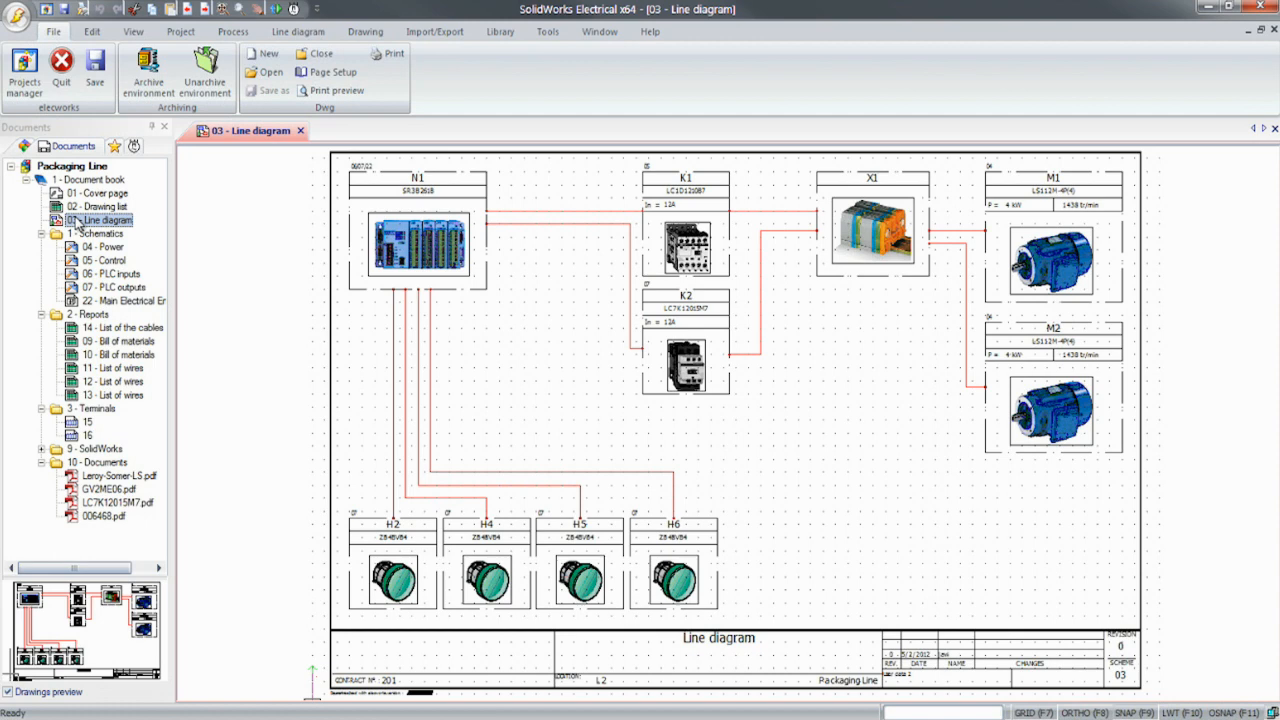
{"action": "left_click", "coordinate": [296, 32]}
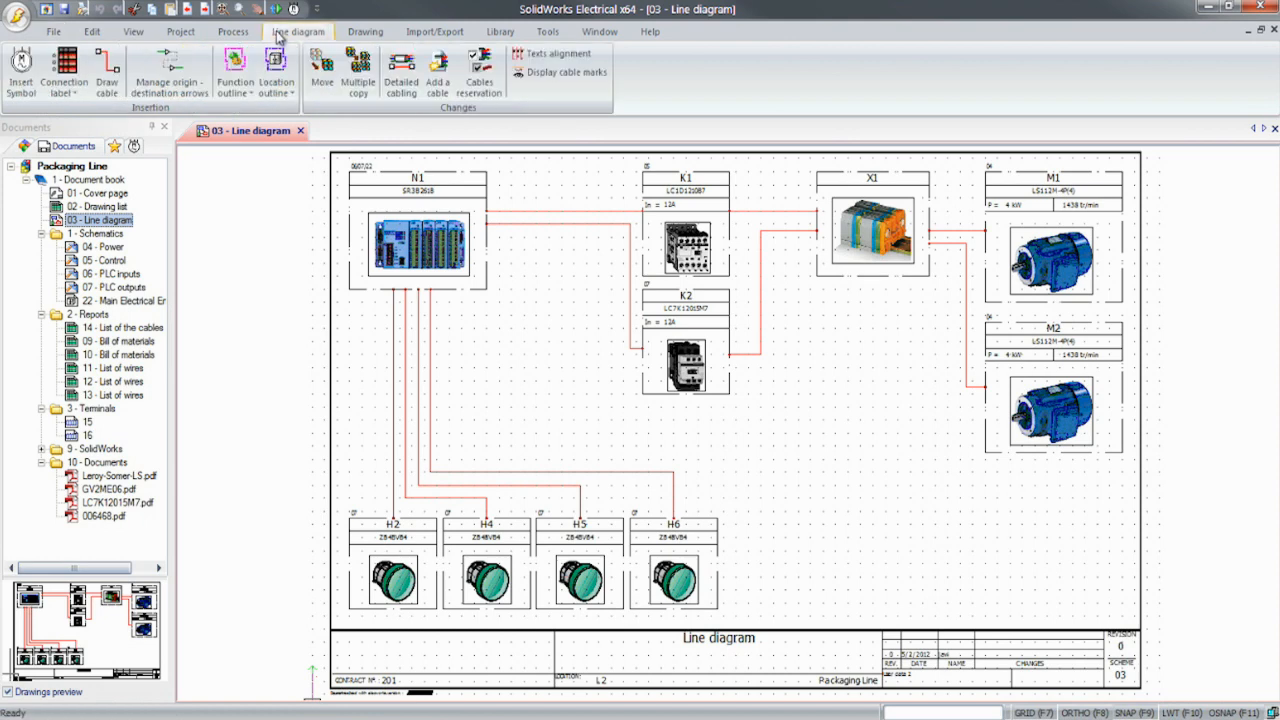
{"action": "left_click", "coordinate": [20, 70]}
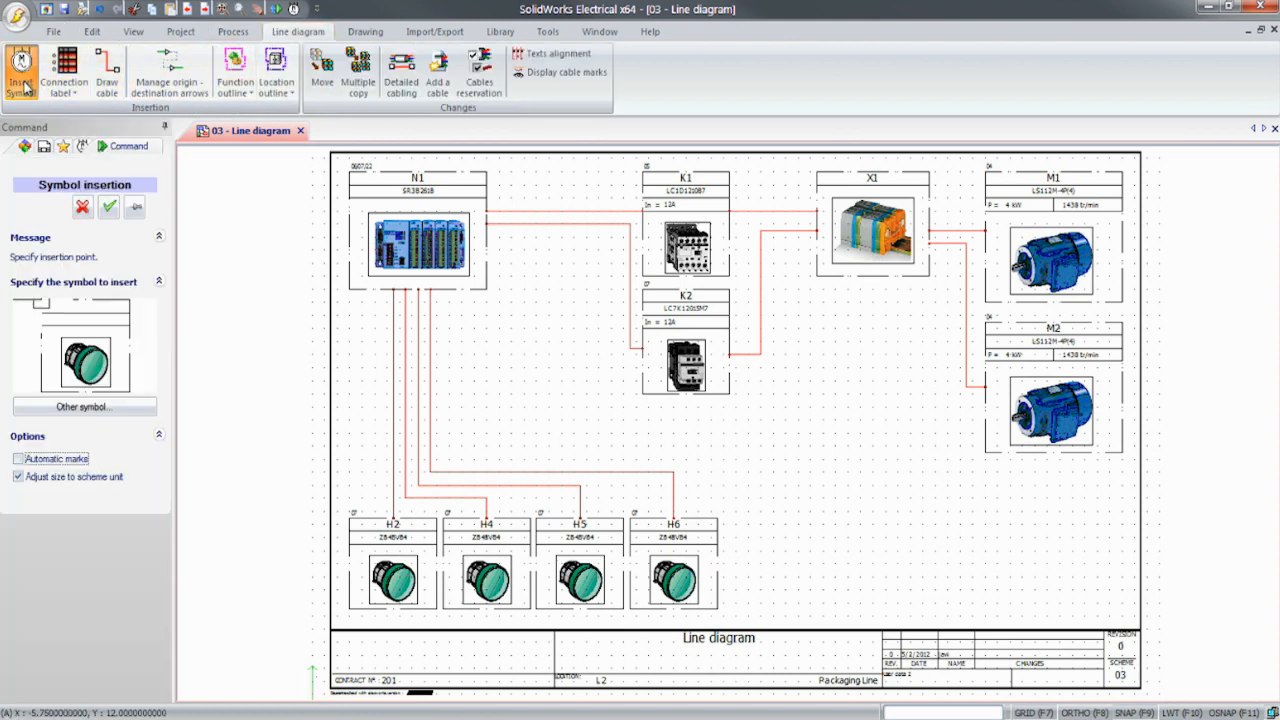
{"action": "left_click", "coordinate": [84, 408]}
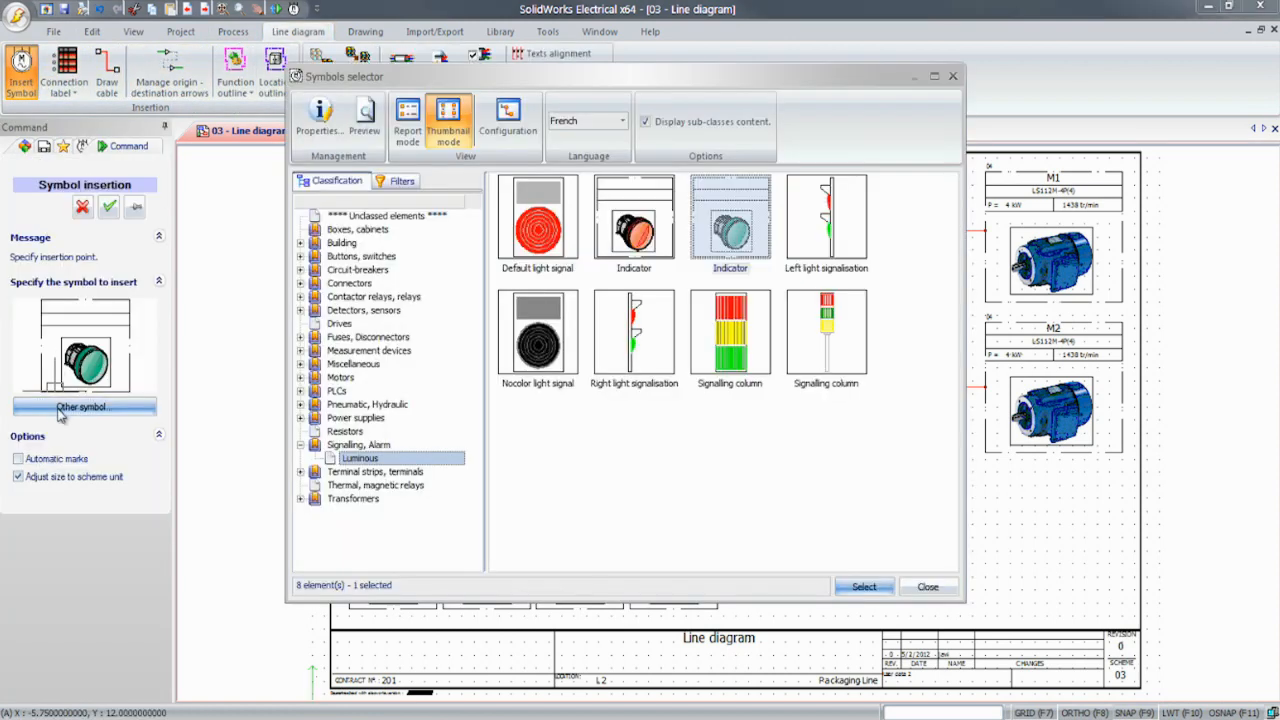
{"action": "left_click", "coordinate": [340, 376]}
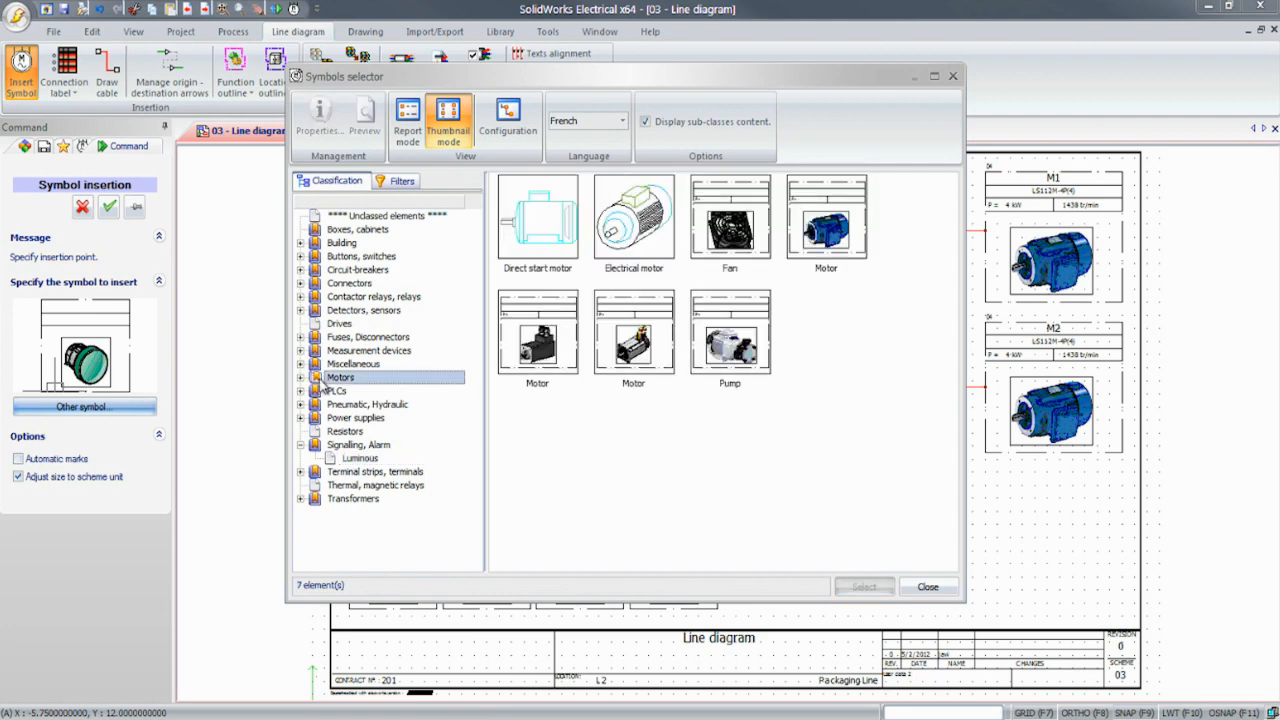
{"action": "left_click", "coordinate": [826, 216]}
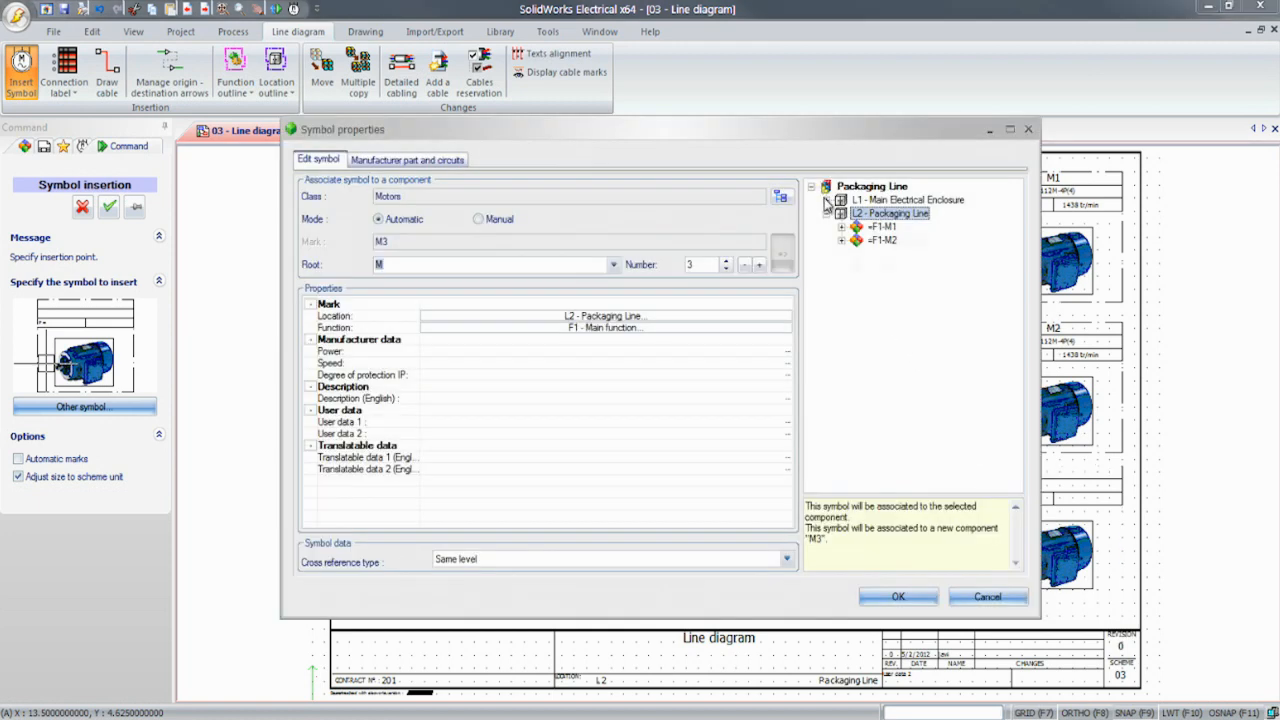
Step: Assign a Leroy Somer manufacturer part to the new motor M3
{"action": "left_click", "coordinate": [826, 200]}
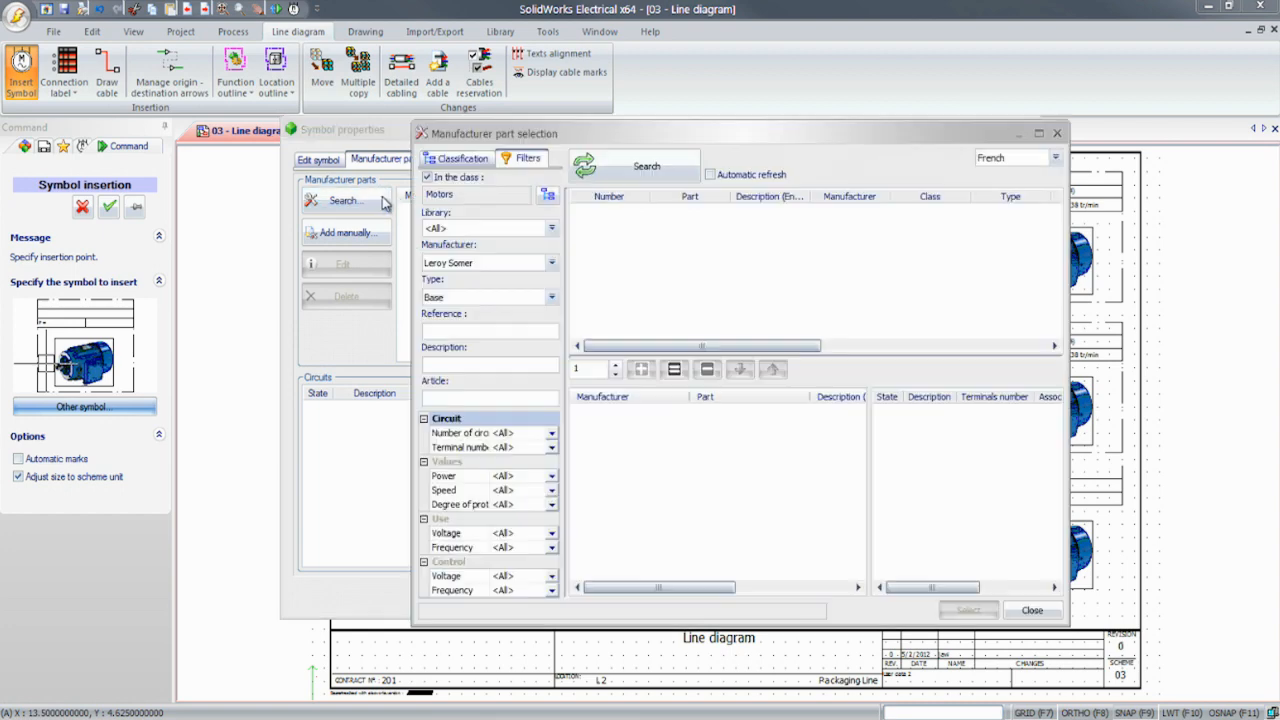
{"action": "left_click", "coordinate": [552, 262]}
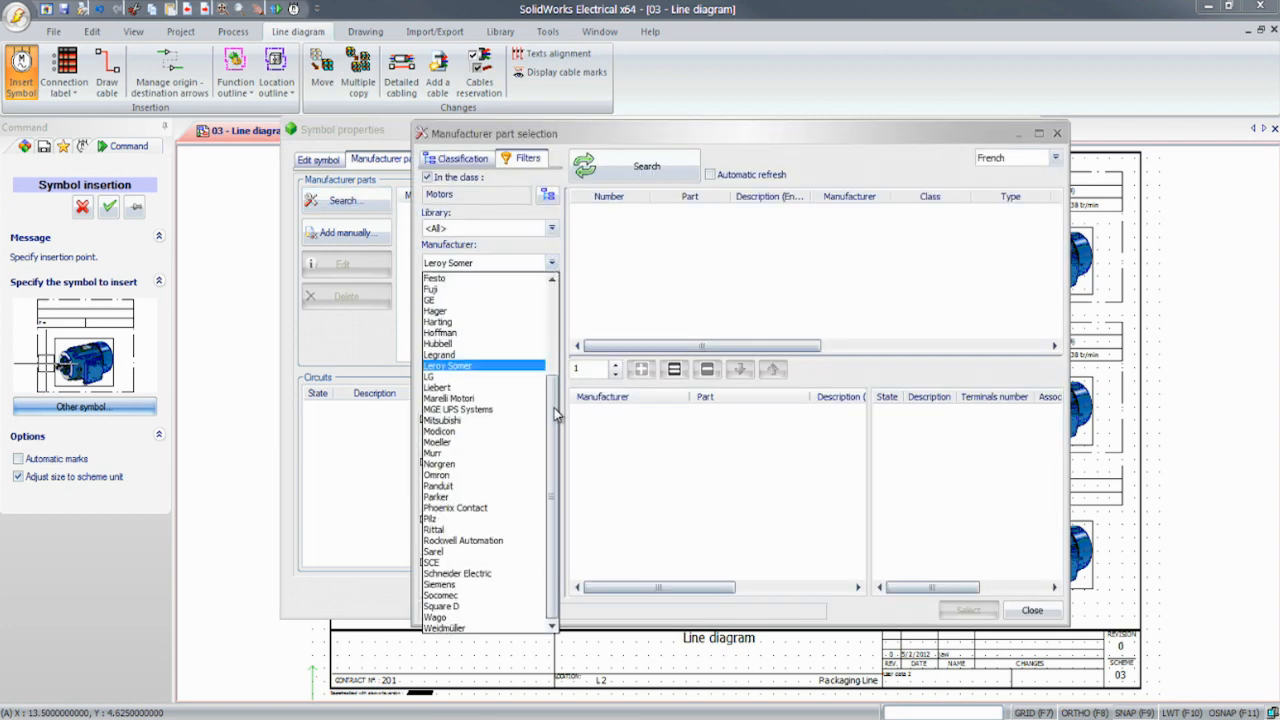
{"action": "scroll", "scroll_direction": "up", "scroll_amount": 3}
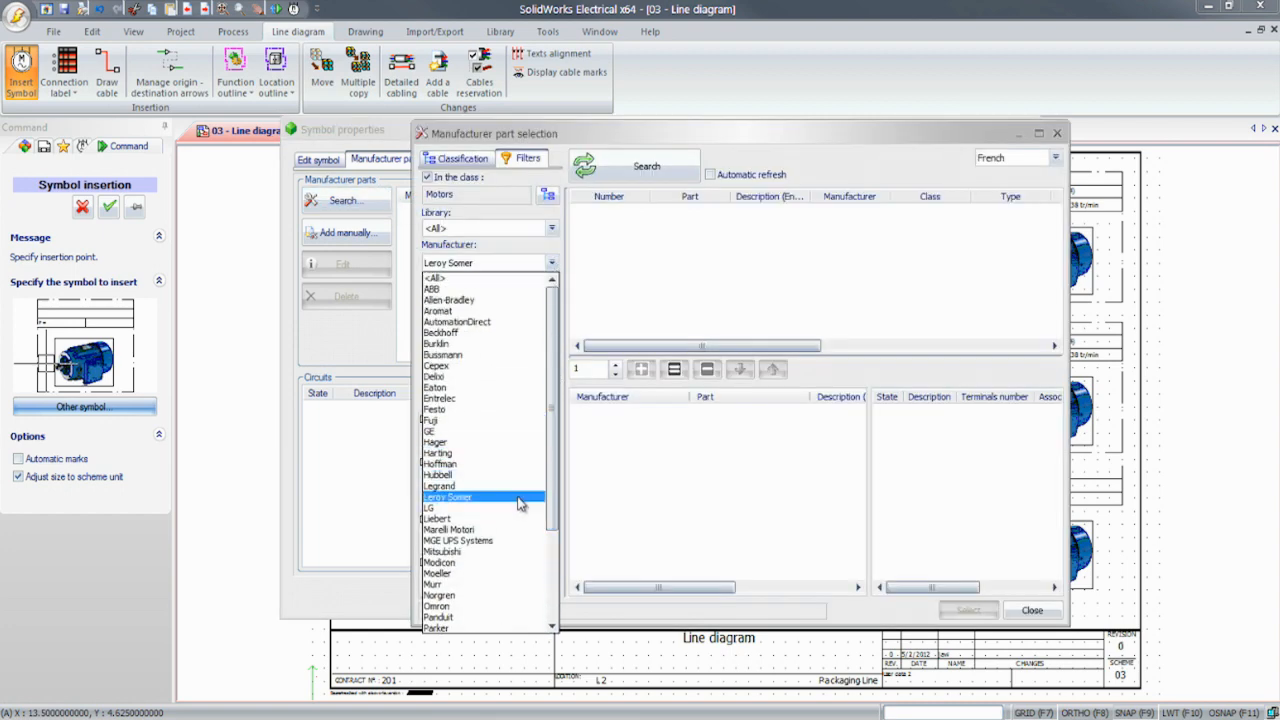
{"action": "left_click", "coordinate": [448, 496]}
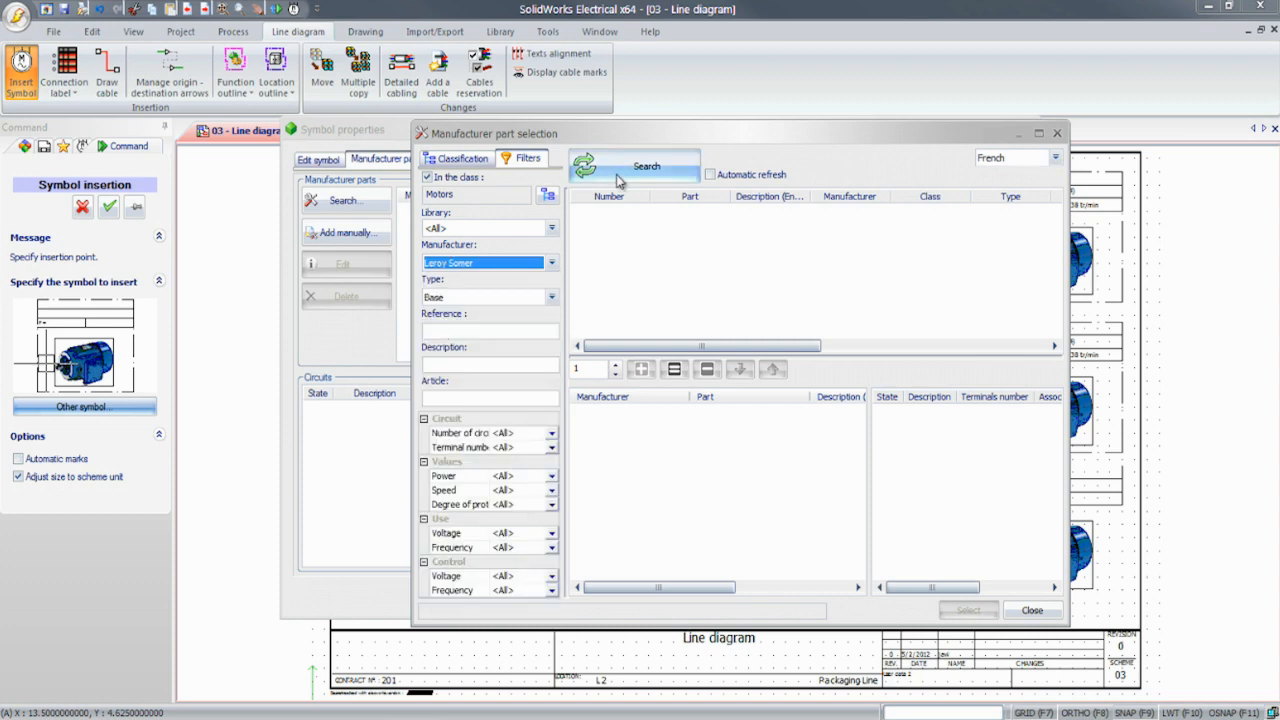
{"action": "left_click", "coordinate": [646, 166]}
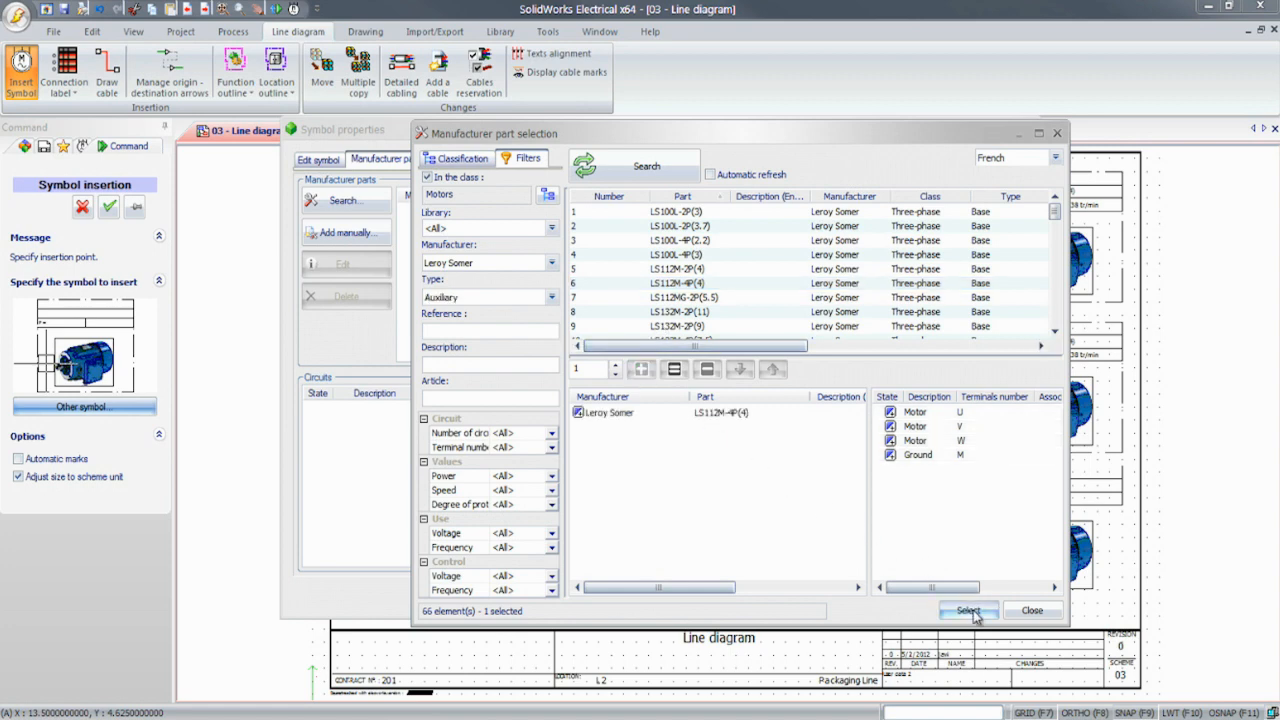
{"action": "left_click", "coordinate": [966, 612]}
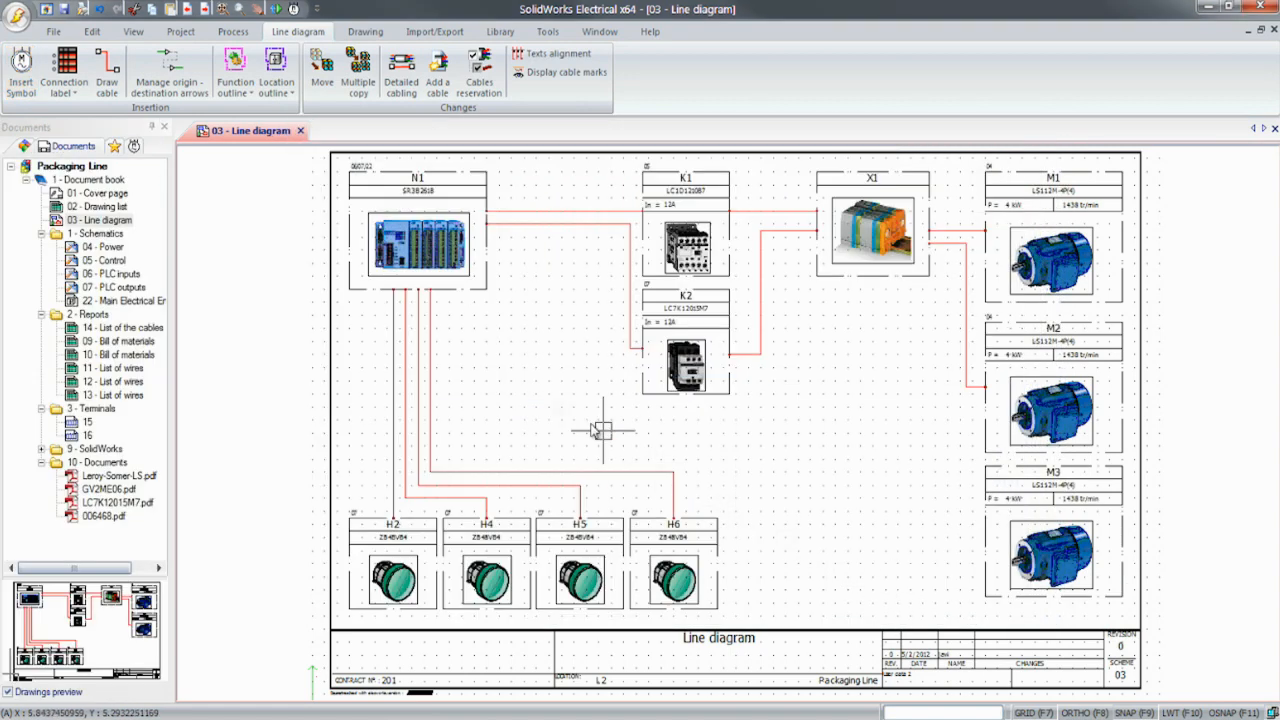
Step: Draw a cable from terminal strip X1 to motor M3, creating four components
{"action": "left_click", "coordinate": [106, 64]}
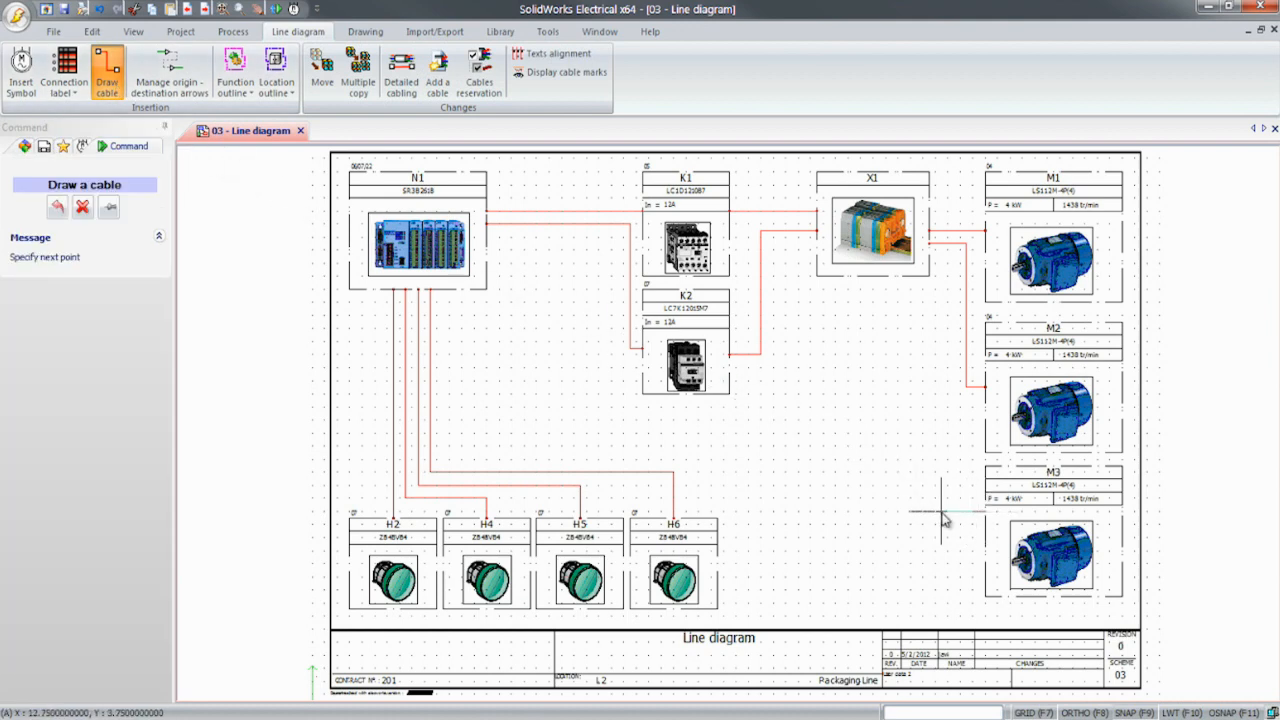
{"action": "mouse_move", "coordinate": [936, 280]}
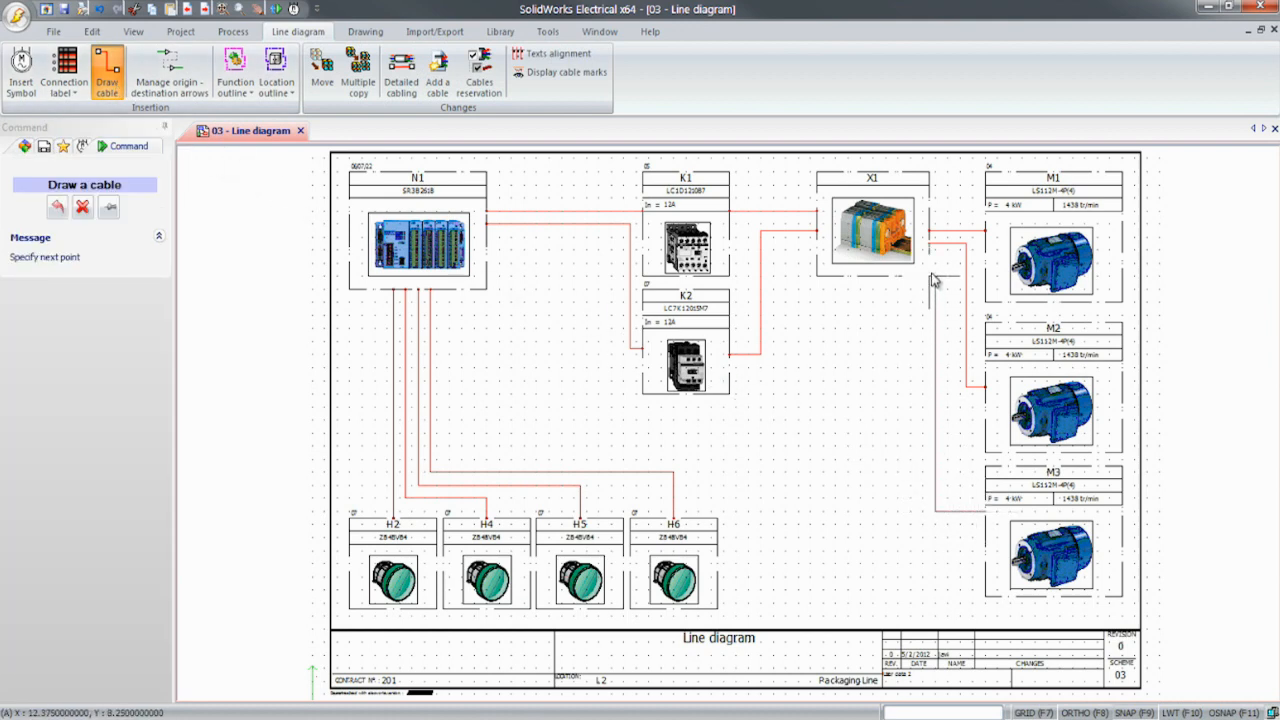
{"action": "left_click", "coordinate": [72, 146]}
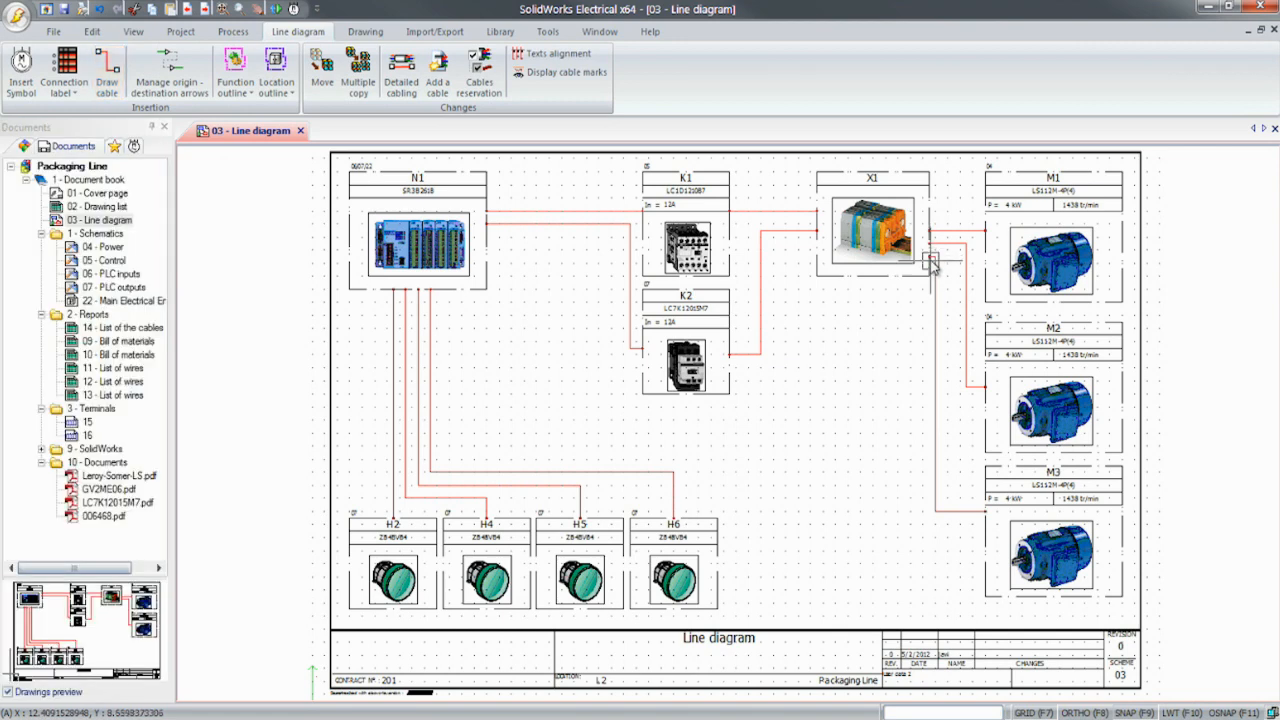
{"action": "left_click", "coordinate": [400, 70]}
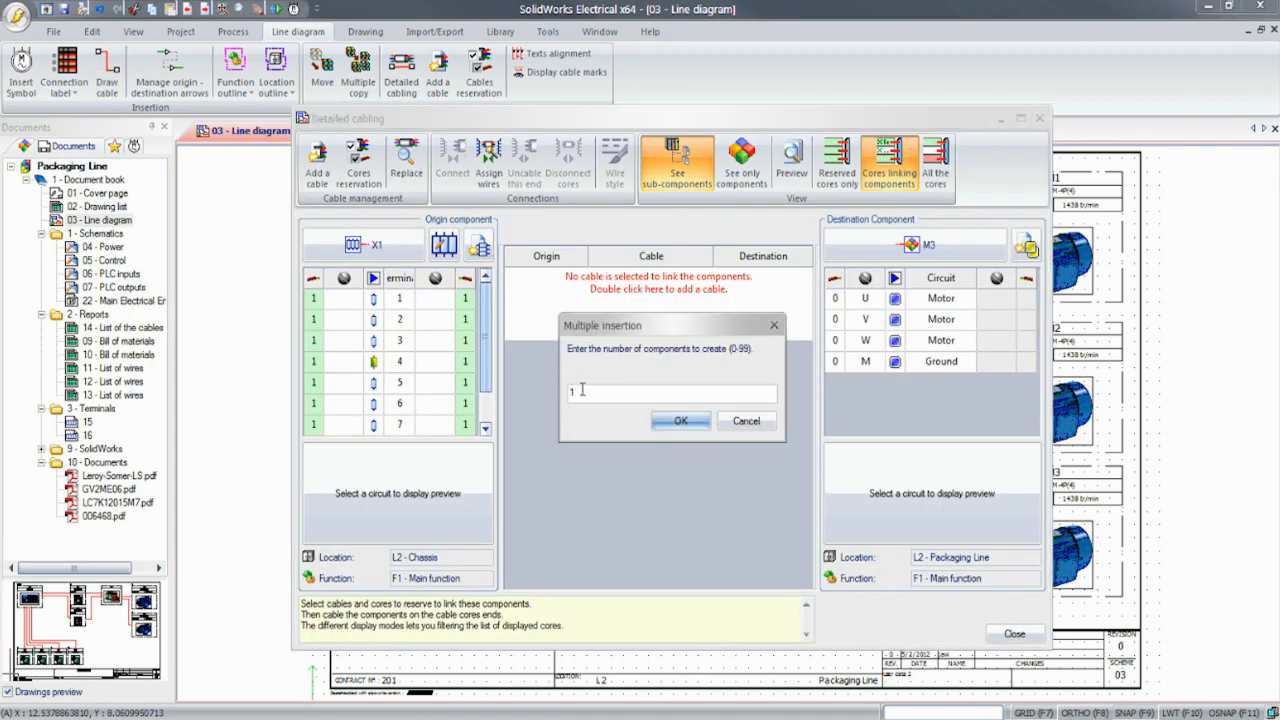
{"action": "type", "text": "4"}
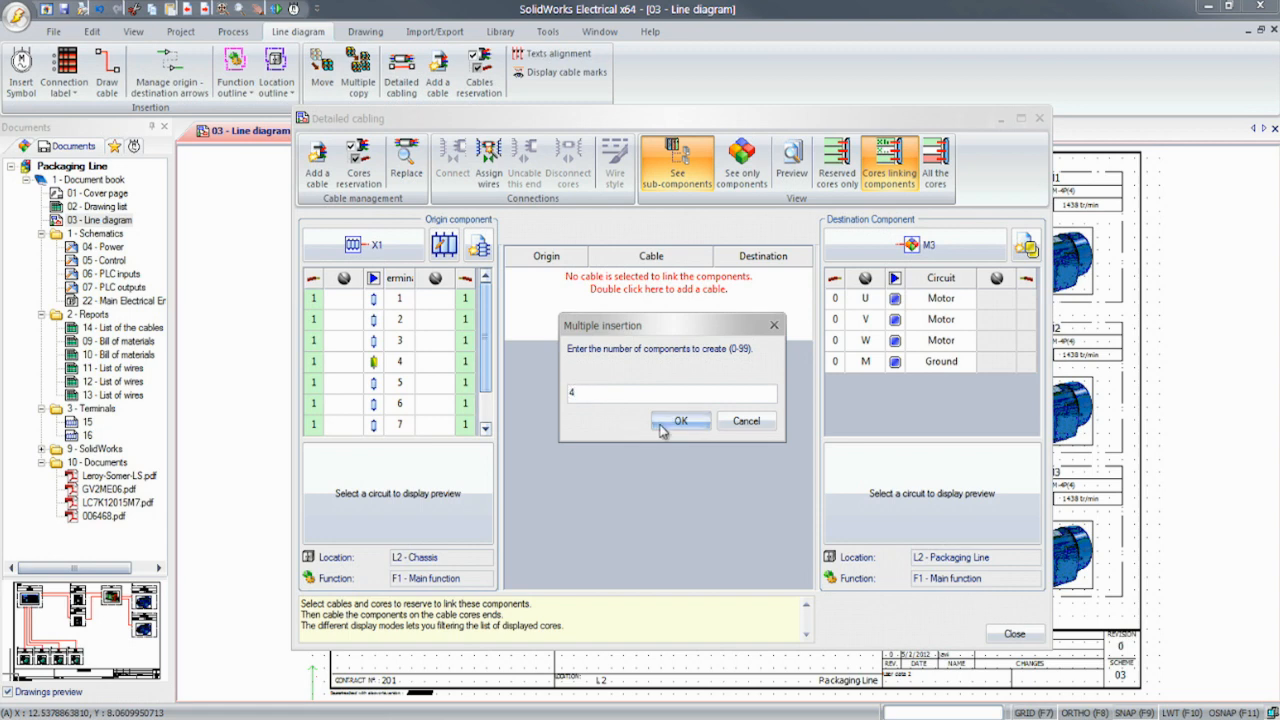
{"action": "left_click", "coordinate": [680, 420]}
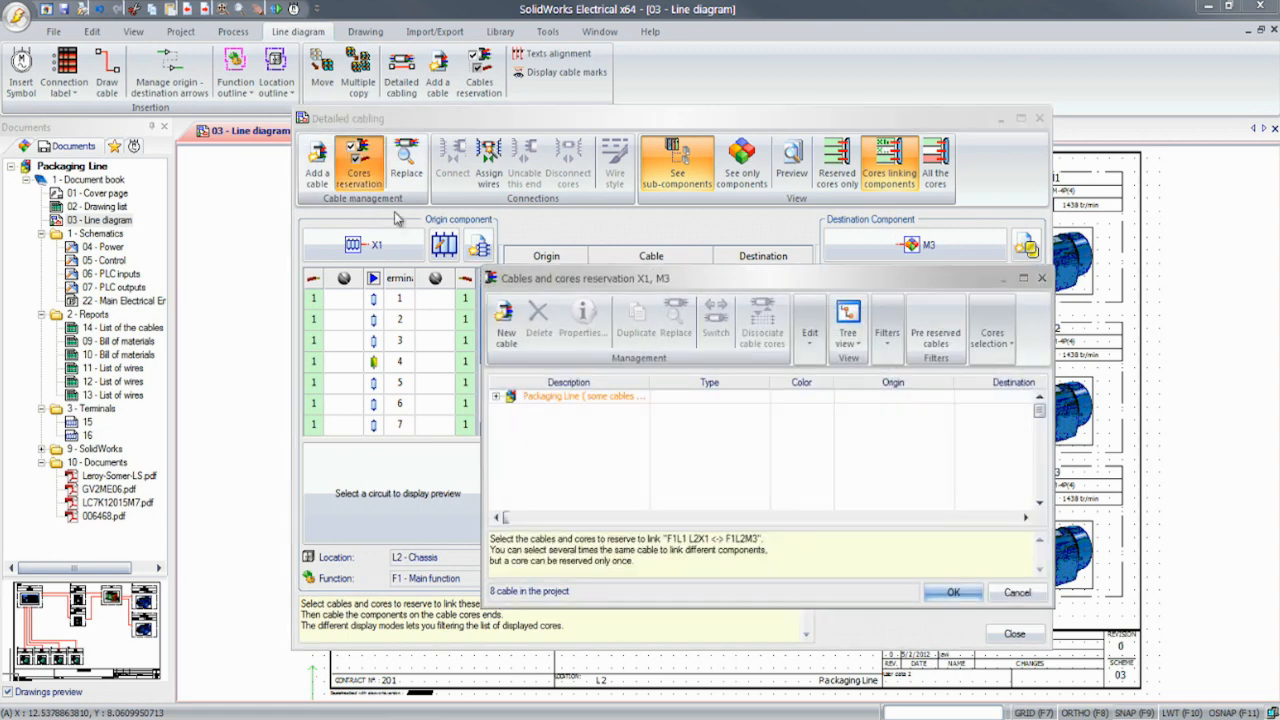
Step: Reserve the W9 - Power cable and connect its L1–PE cores to M3's U/V/W/ground terminals
{"action": "left_click", "coordinate": [496, 396]}
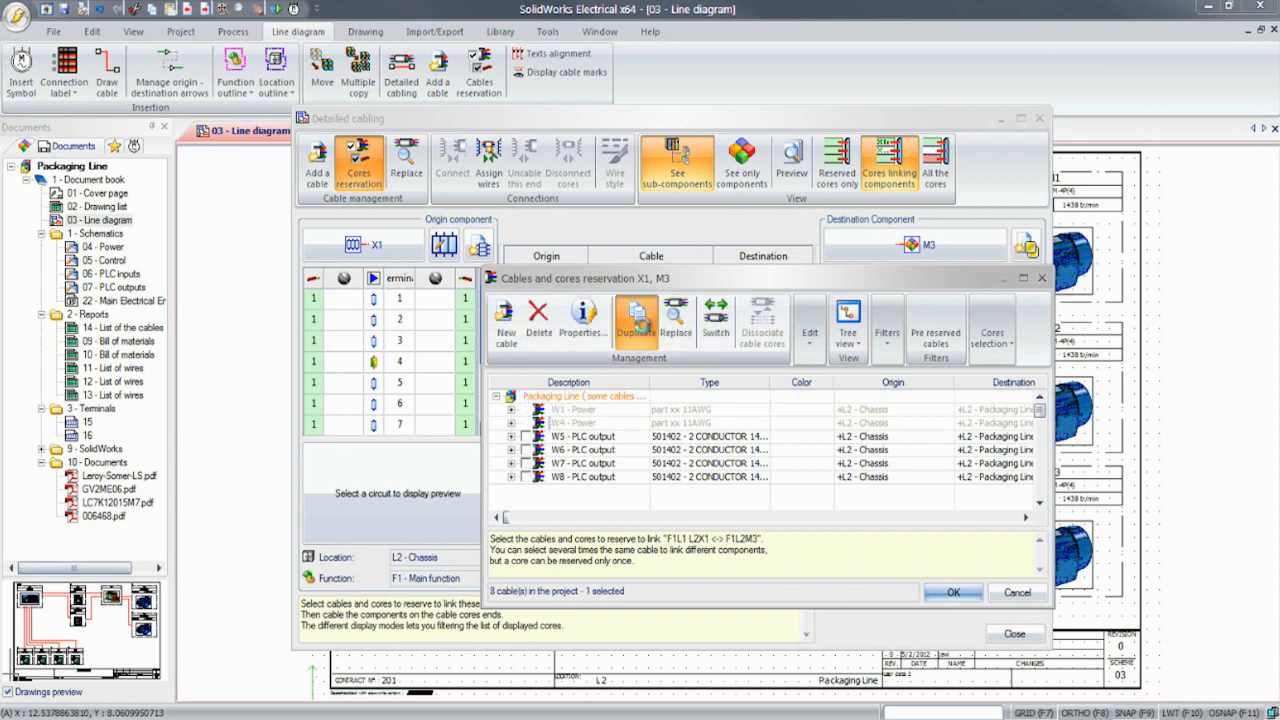
{"action": "left_click", "coordinate": [636, 318]}
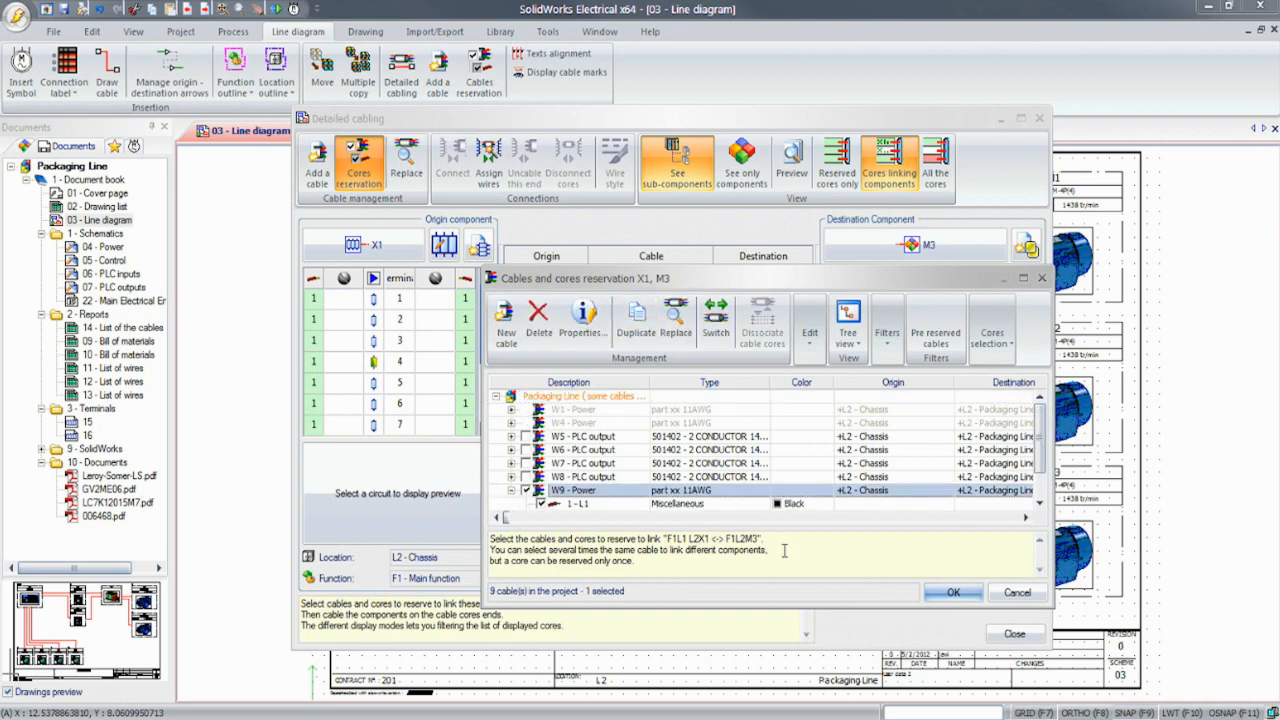
{"action": "scroll", "scroll_direction": "down", "scroll_amount": 3}
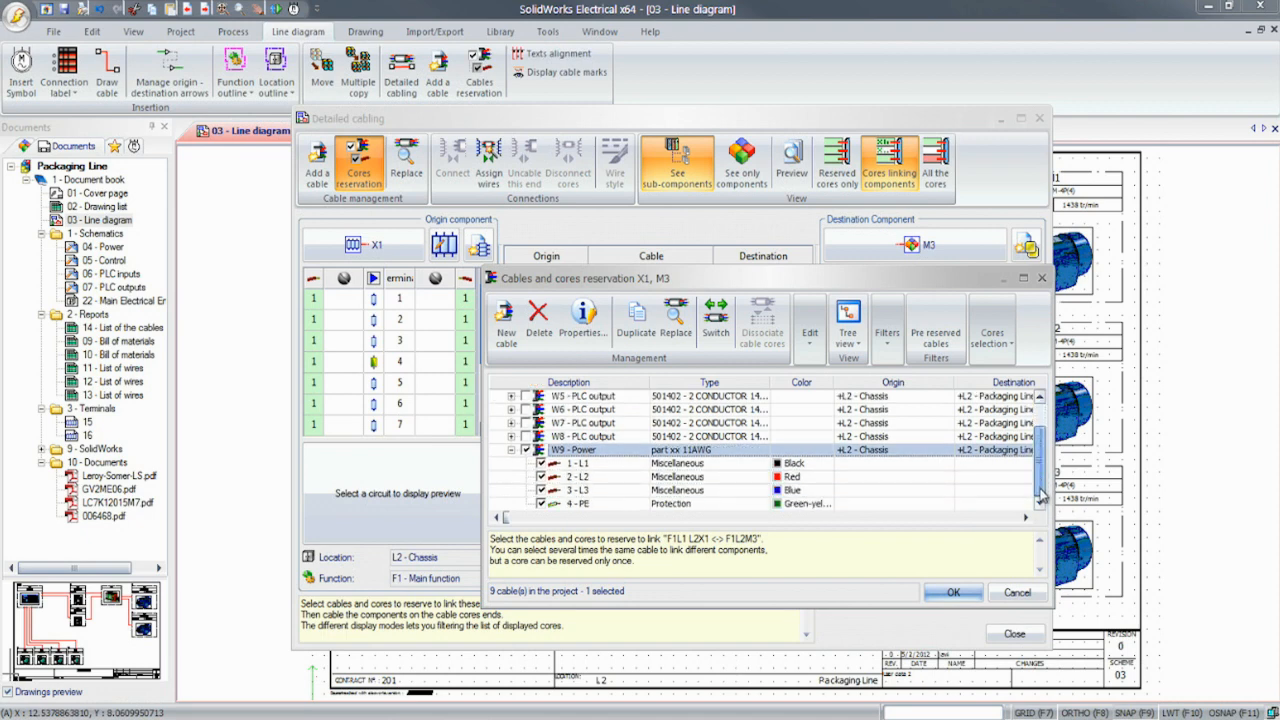
{"action": "left_click", "coordinate": [952, 592]}
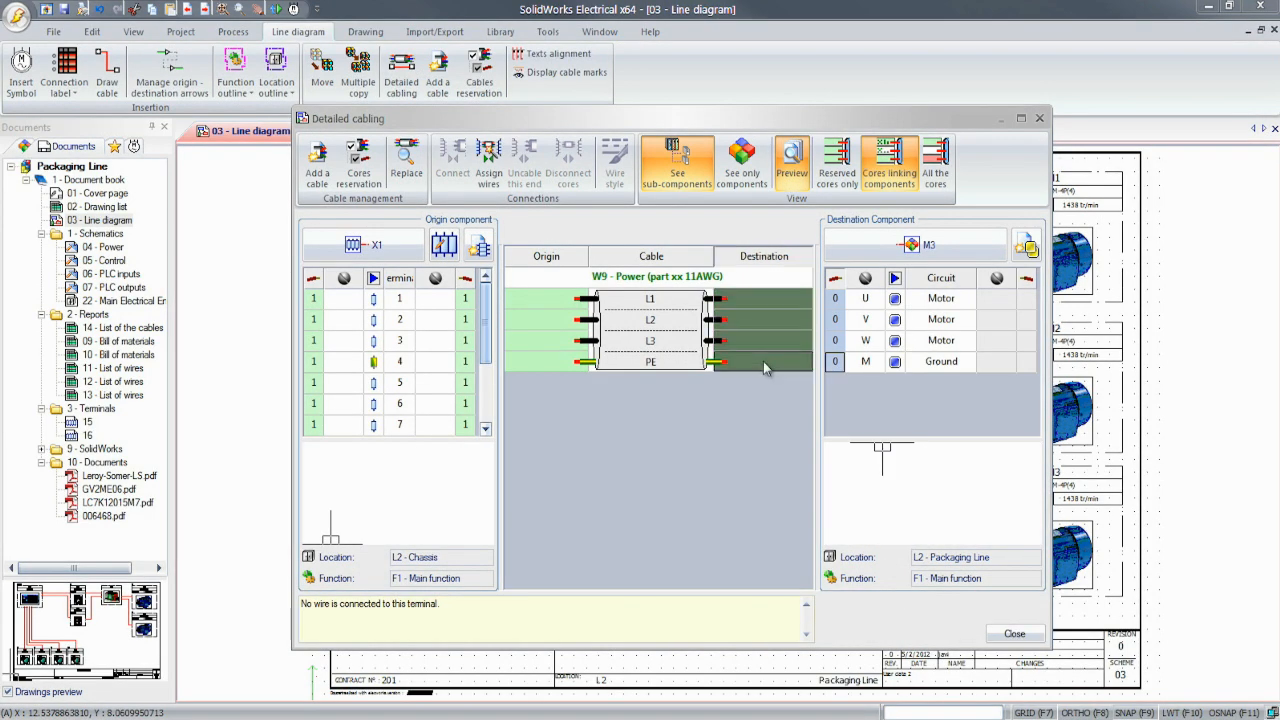
{"action": "left_click", "coordinate": [452, 160]}
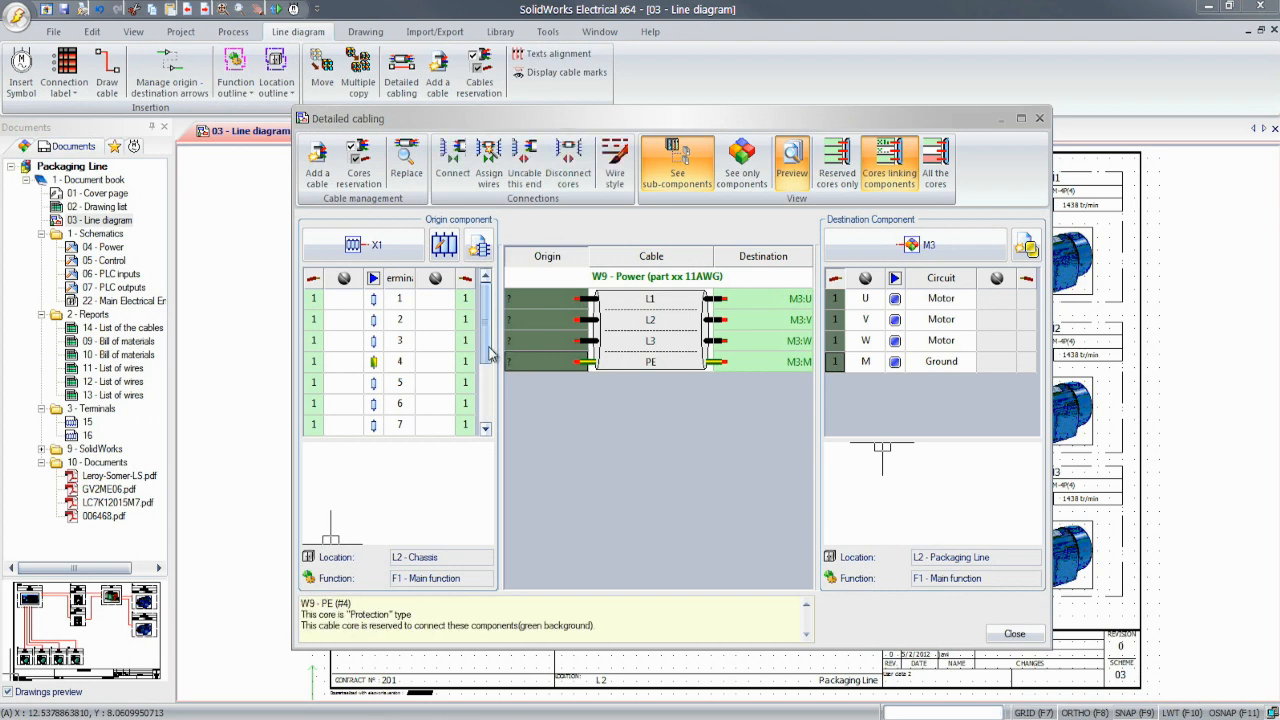
{"action": "scroll", "scroll_direction": "down", "scroll_amount": 3}
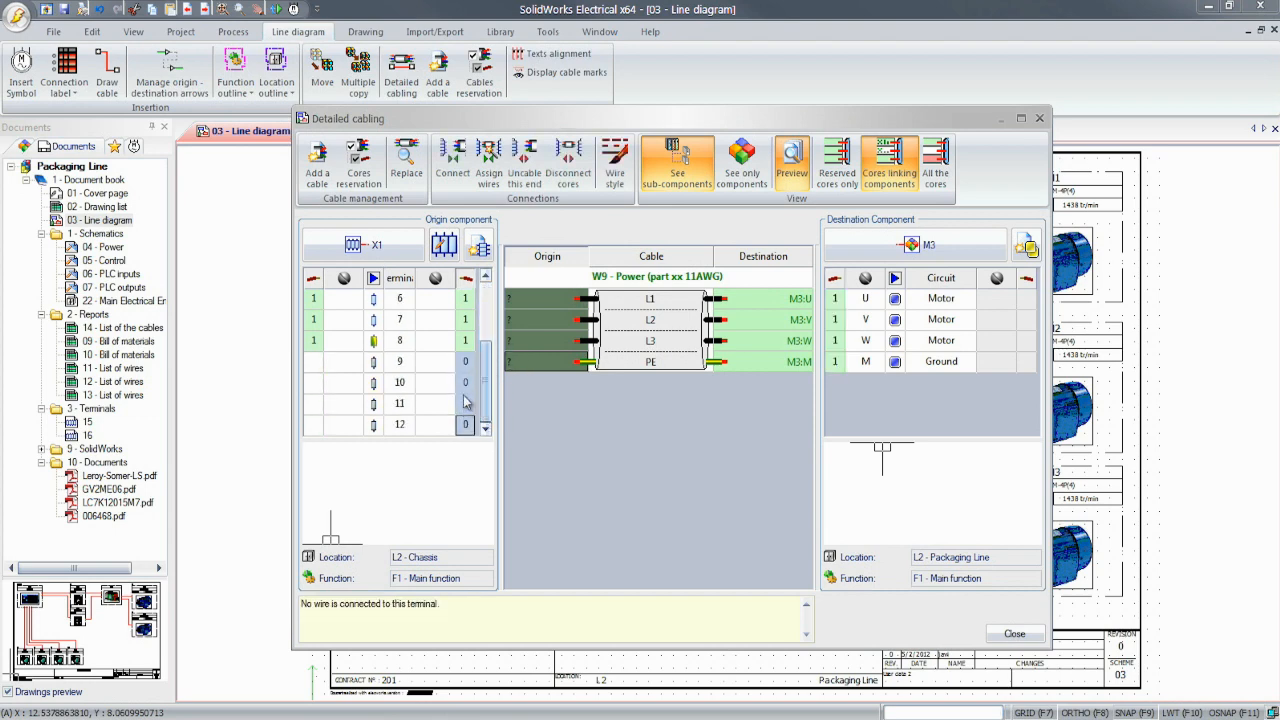
{"action": "left_click", "coordinate": [1012, 632]}
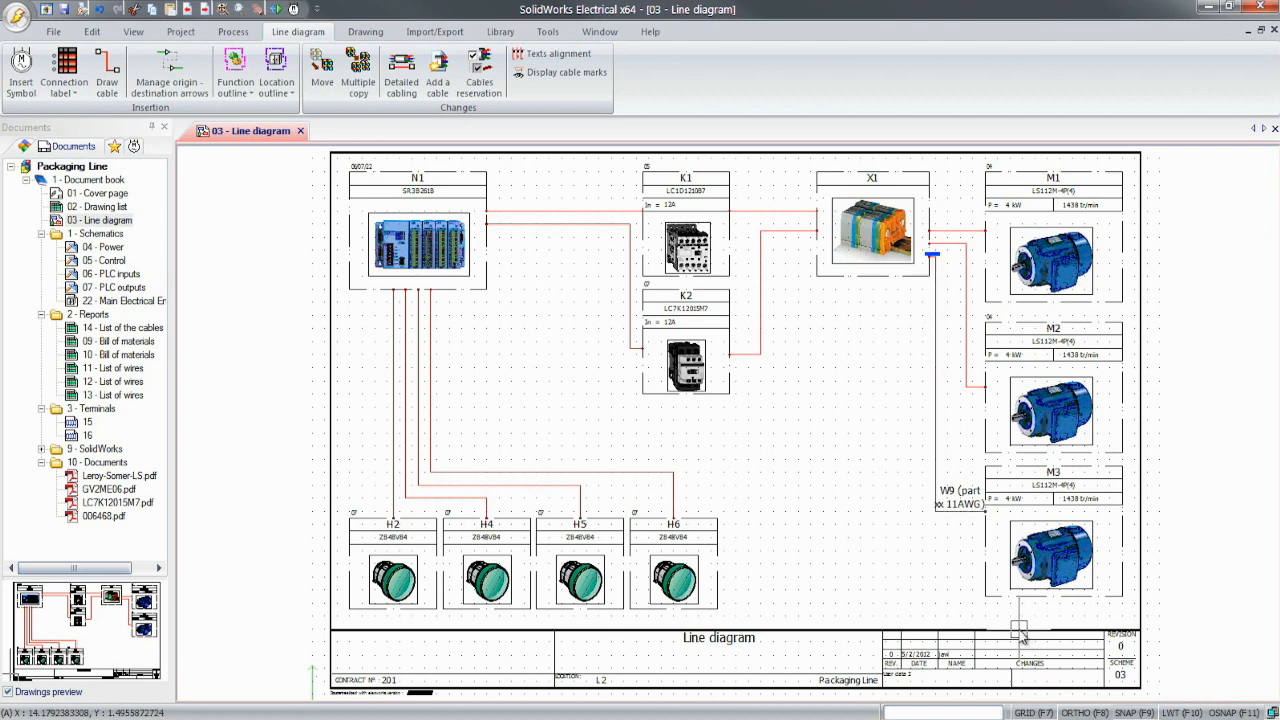
Step: Open the 04 - Power schematic from the Documents tree
{"action": "left_click", "coordinate": [104, 248]}
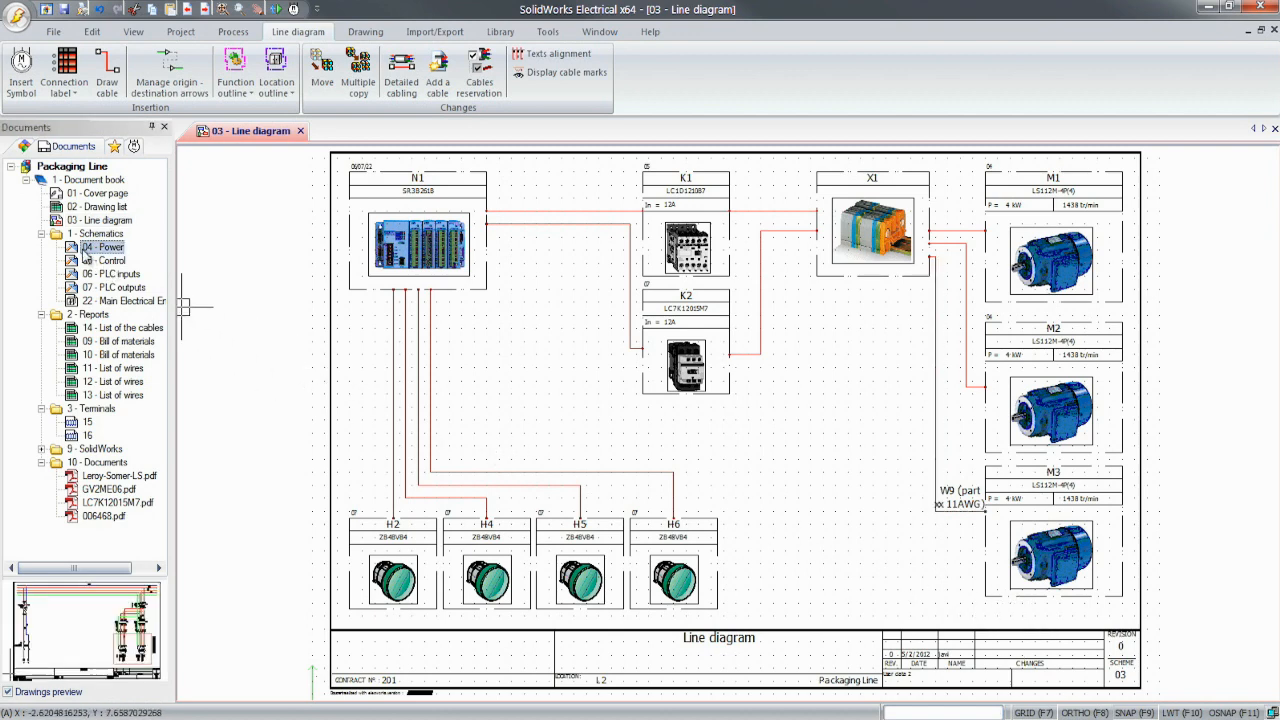
{"action": "double_click", "coordinate": [104, 246]}
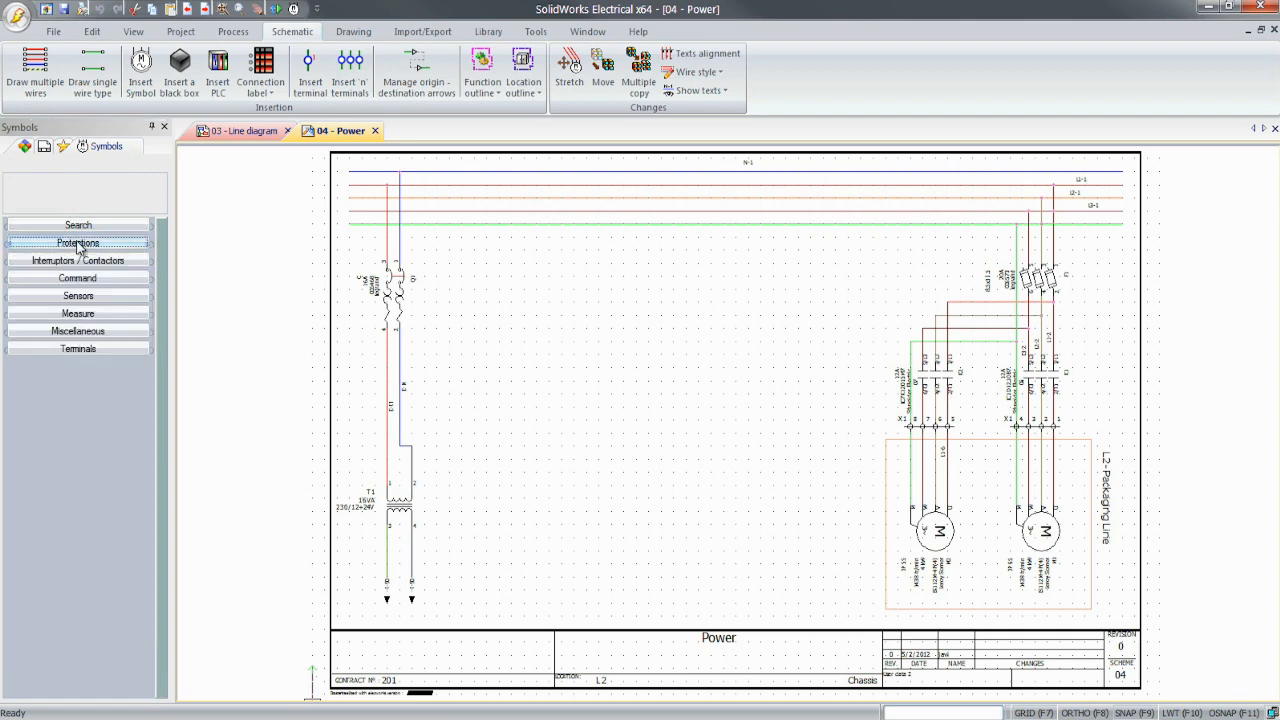
{"action": "mouse_move", "coordinate": [76, 276]}
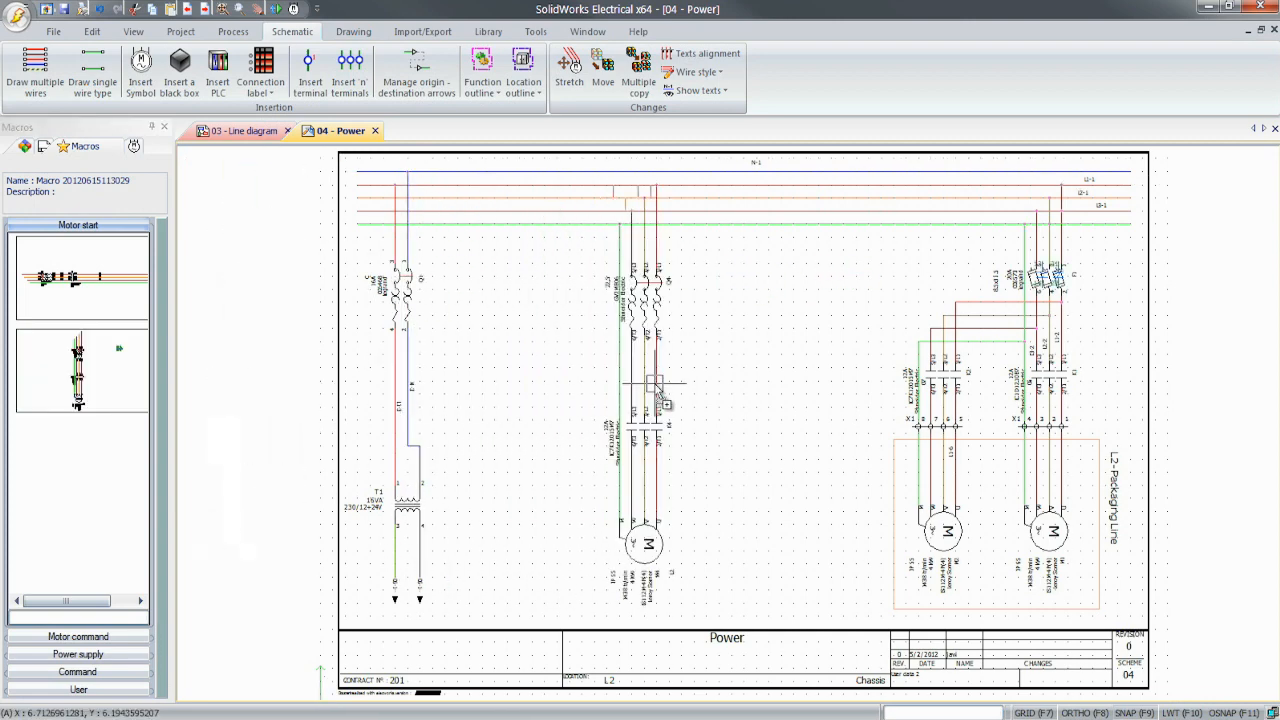
{"action": "mouse_move", "coordinate": [544, 404]}
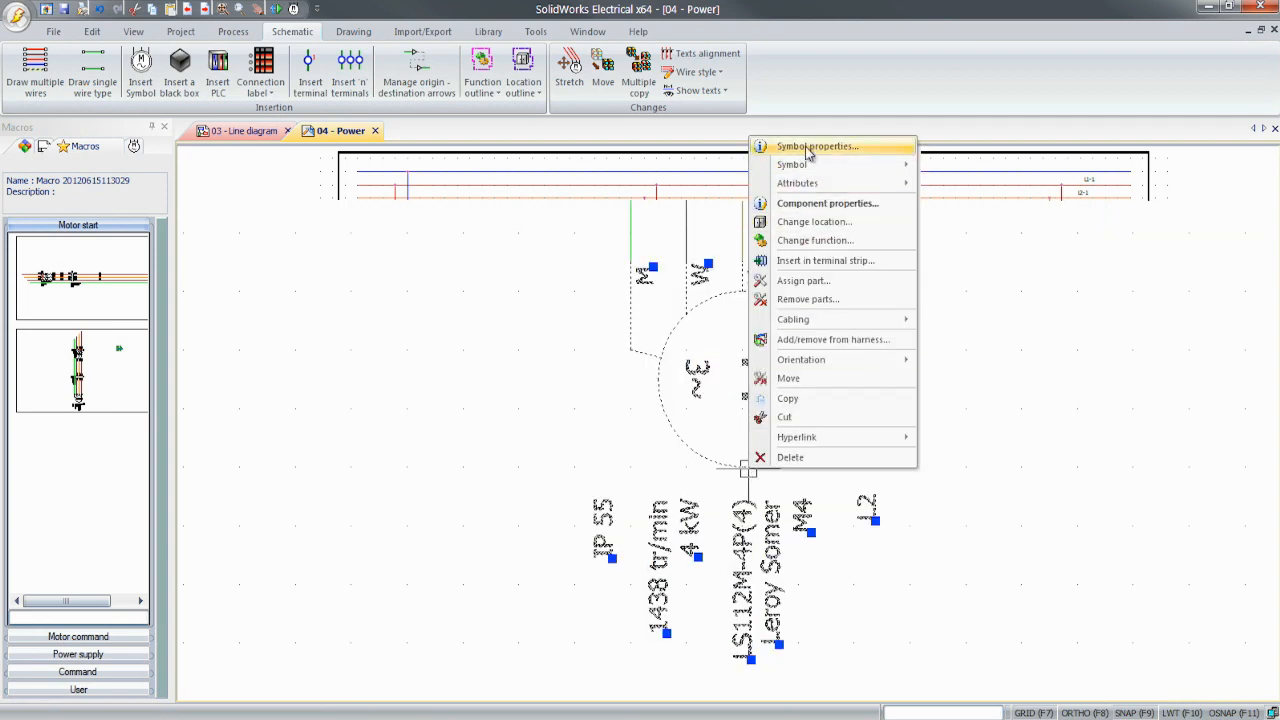
Step: Link the new motor to M3, the contactor to K3 and the circuit breaker to Q3 via Symbol properties
{"action": "left_click", "coordinate": [816, 146]}
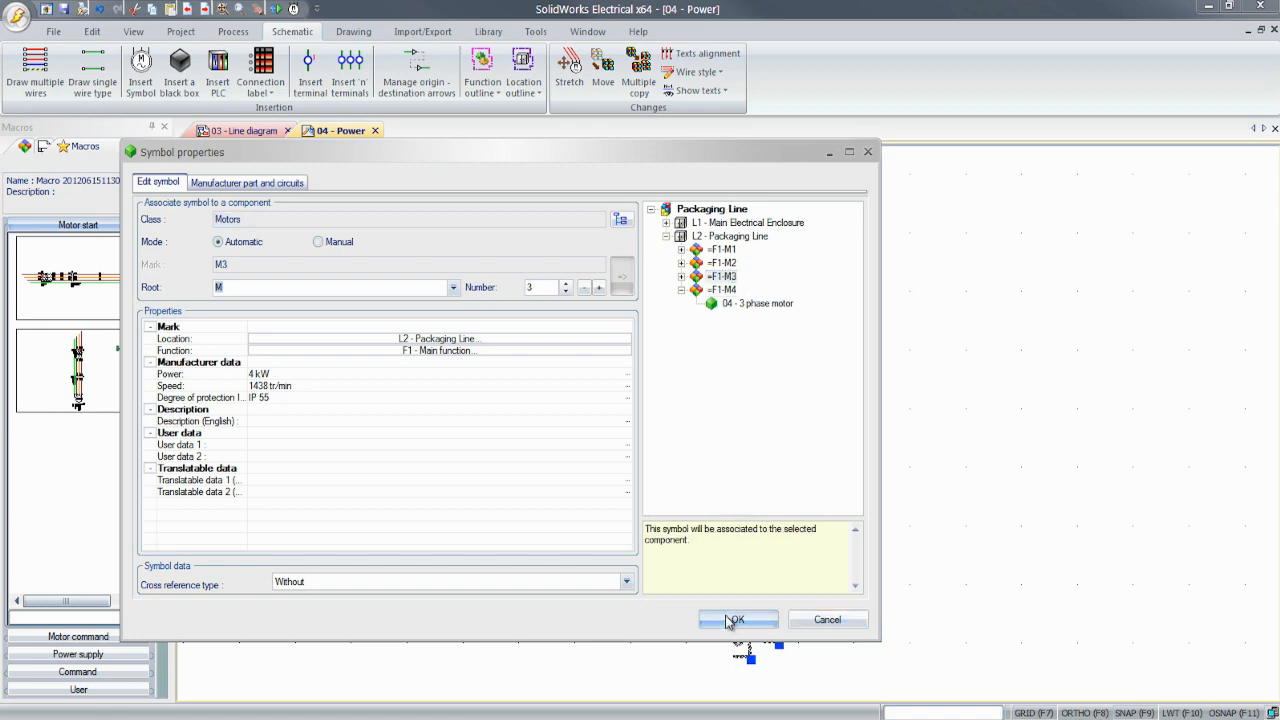
{"action": "left_click", "coordinate": [736, 620]}
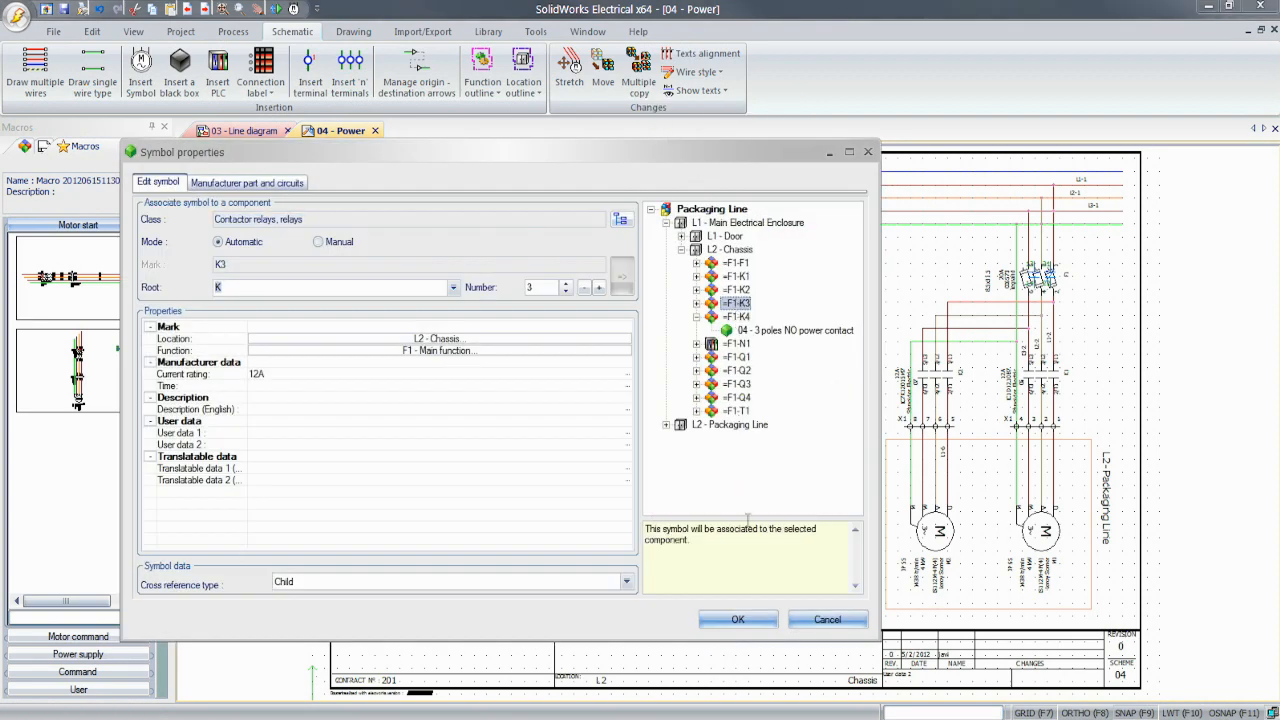
{"action": "left_click", "coordinate": [736, 620]}
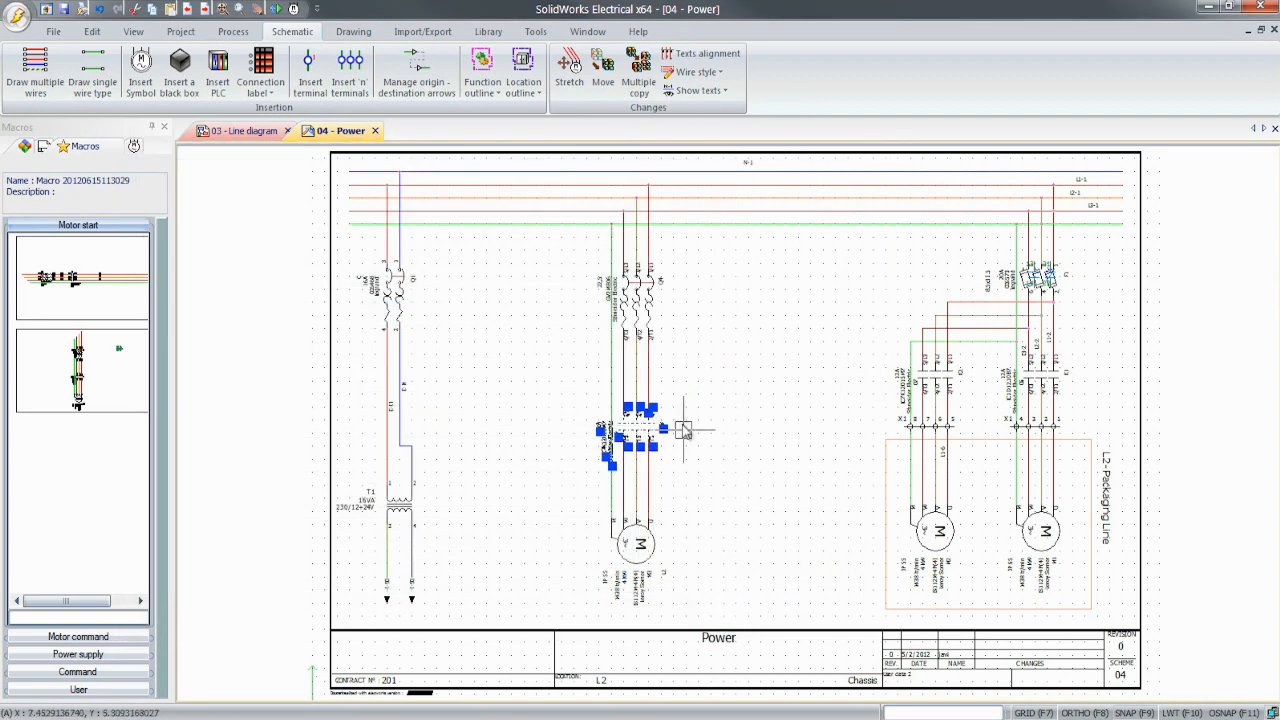
{"action": "left_click_drag", "start_coordinate": [636, 430], "coordinate": [636, 300]}
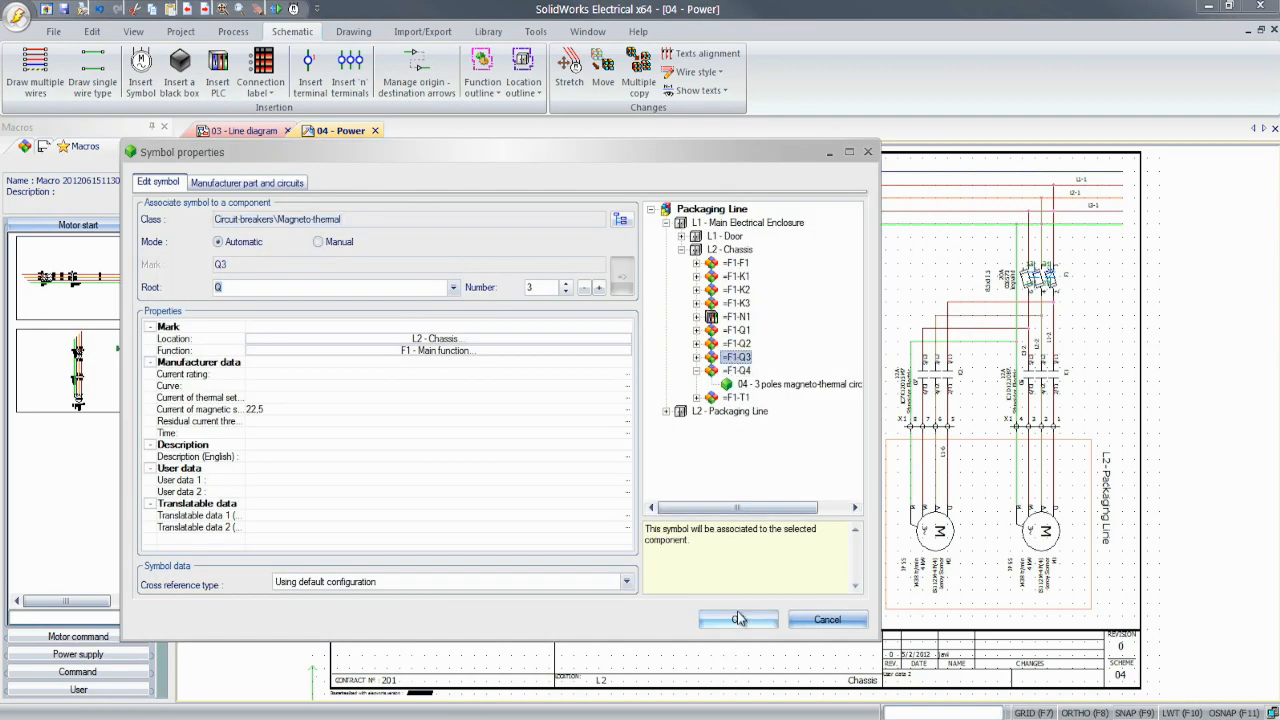
{"action": "left_click", "coordinate": [738, 620]}
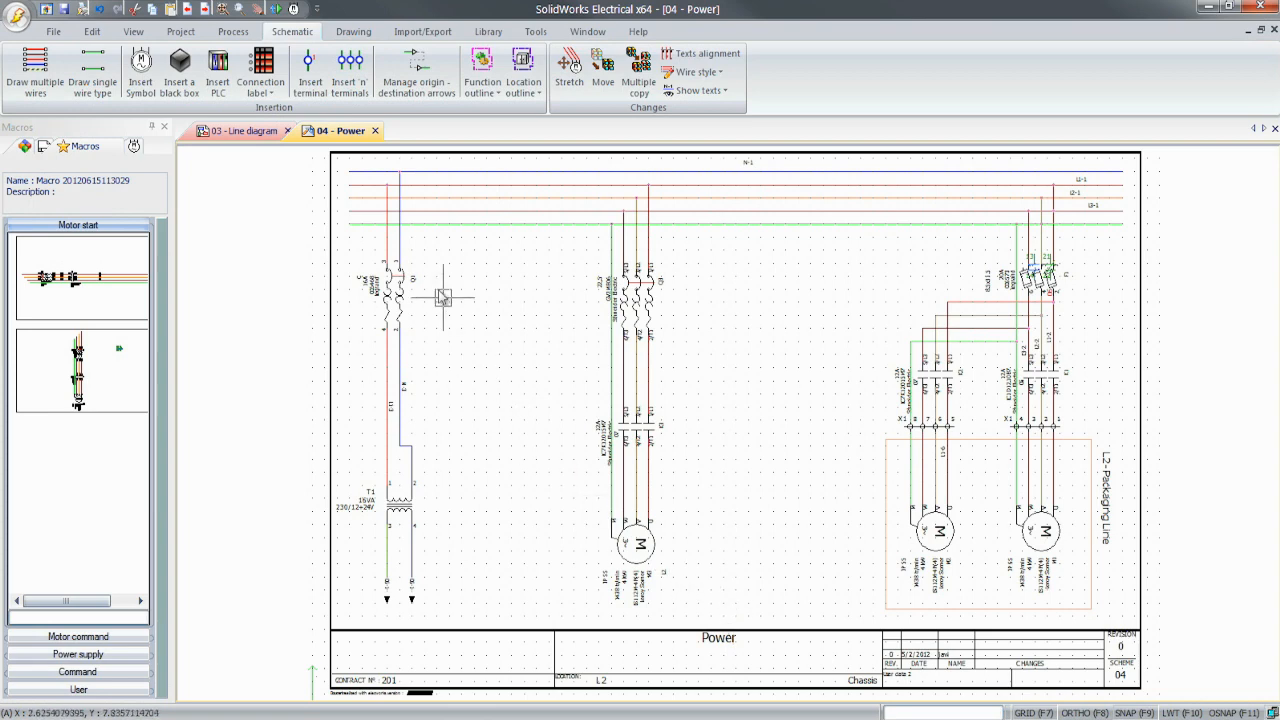
Step: Start inserting terminals on the new motor start circuit
{"action": "left_click", "coordinate": [348, 72]}
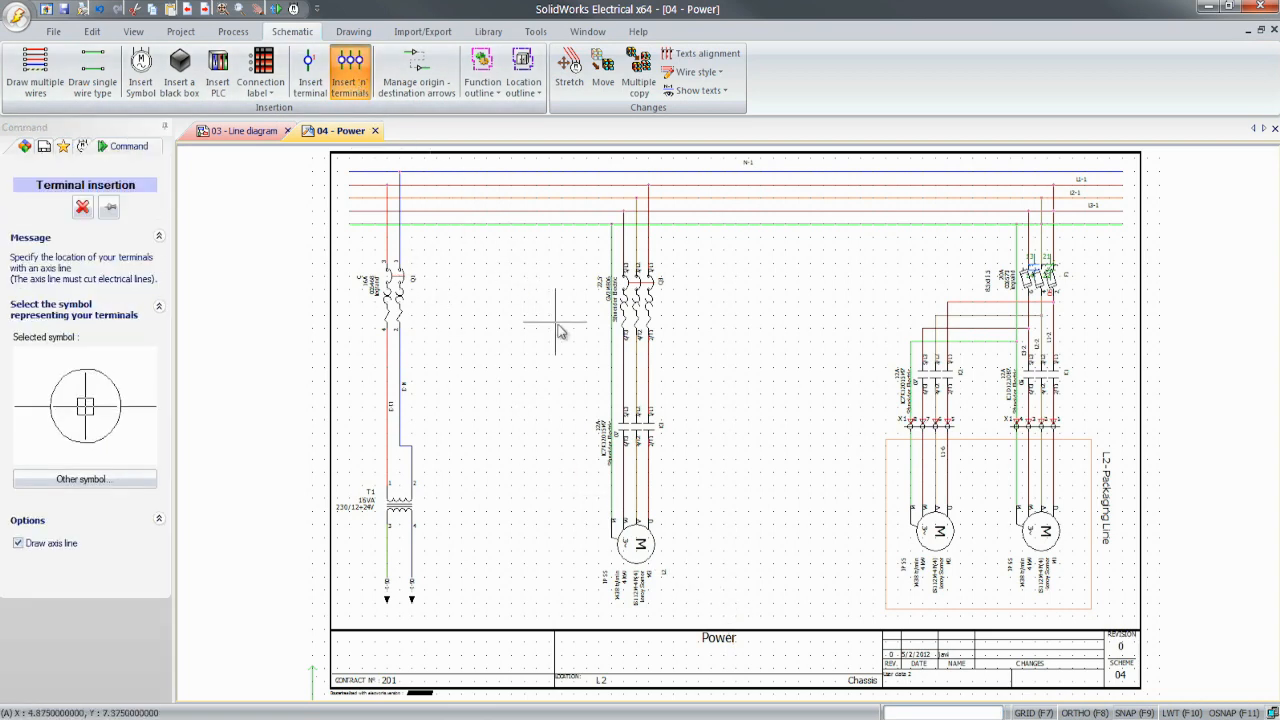
{"action": "mouse_move", "coordinate": [650, 478]}
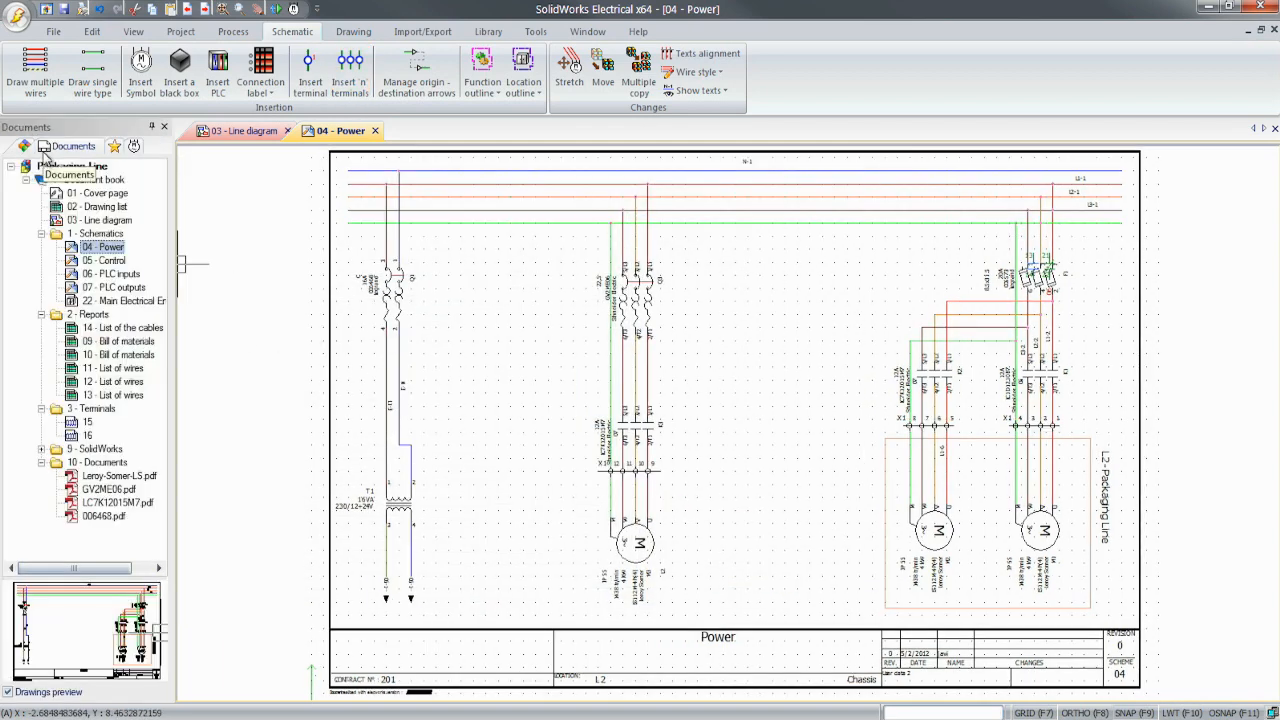
Step: Open 05 - Control and 07 - PLC outputs, zooming into the H3 lamp and K4 coil area
{"action": "double_click", "coordinate": [106, 260]}
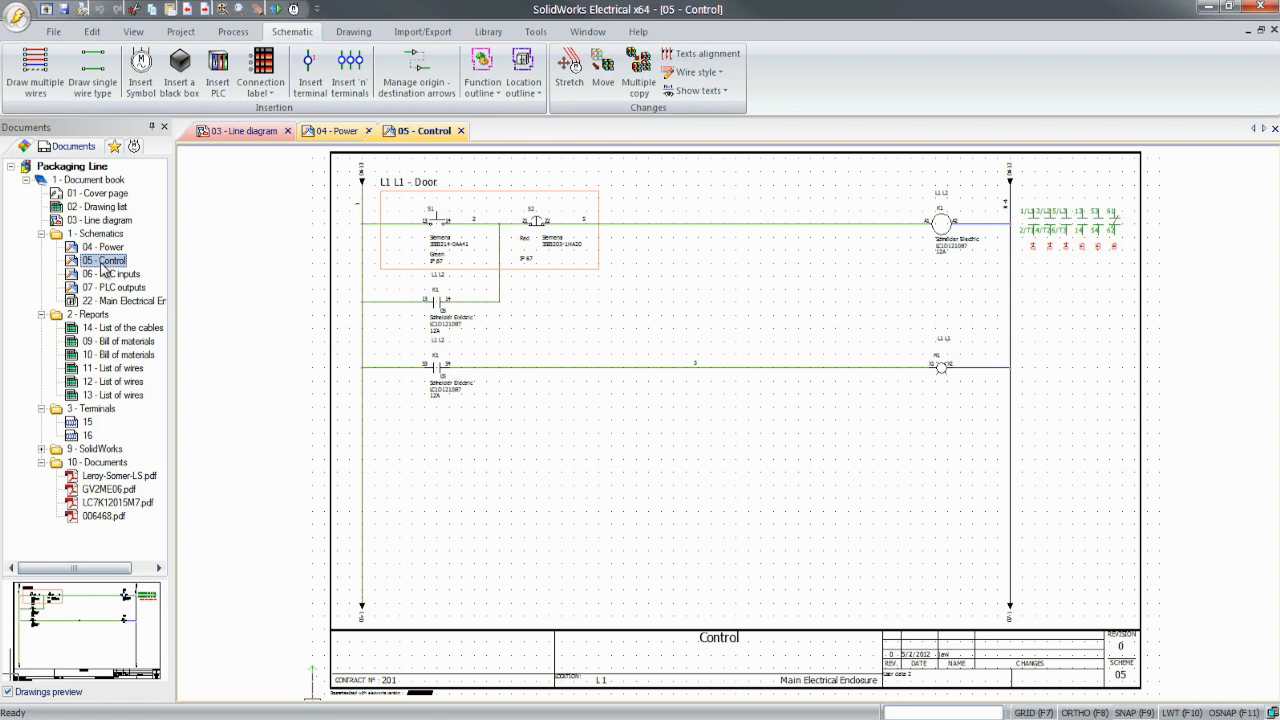
{"action": "double_click", "coordinate": [116, 272]}
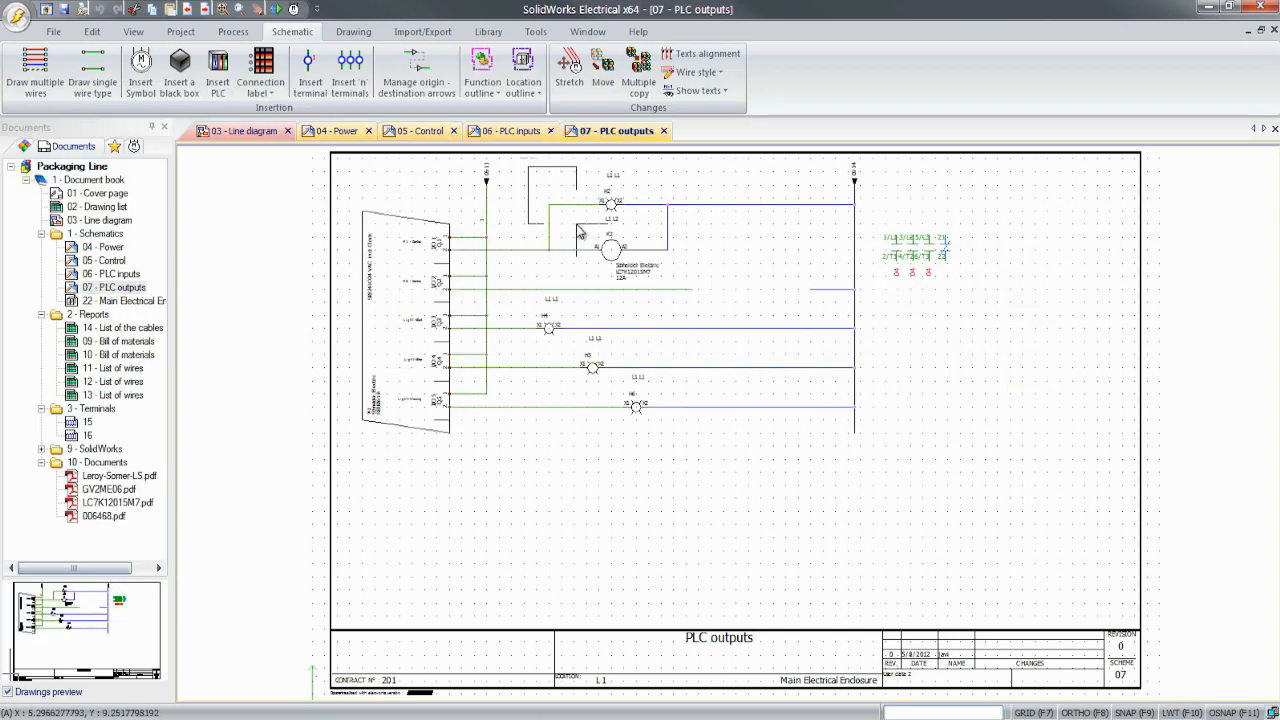
{"action": "left_click", "coordinate": [610, 250]}
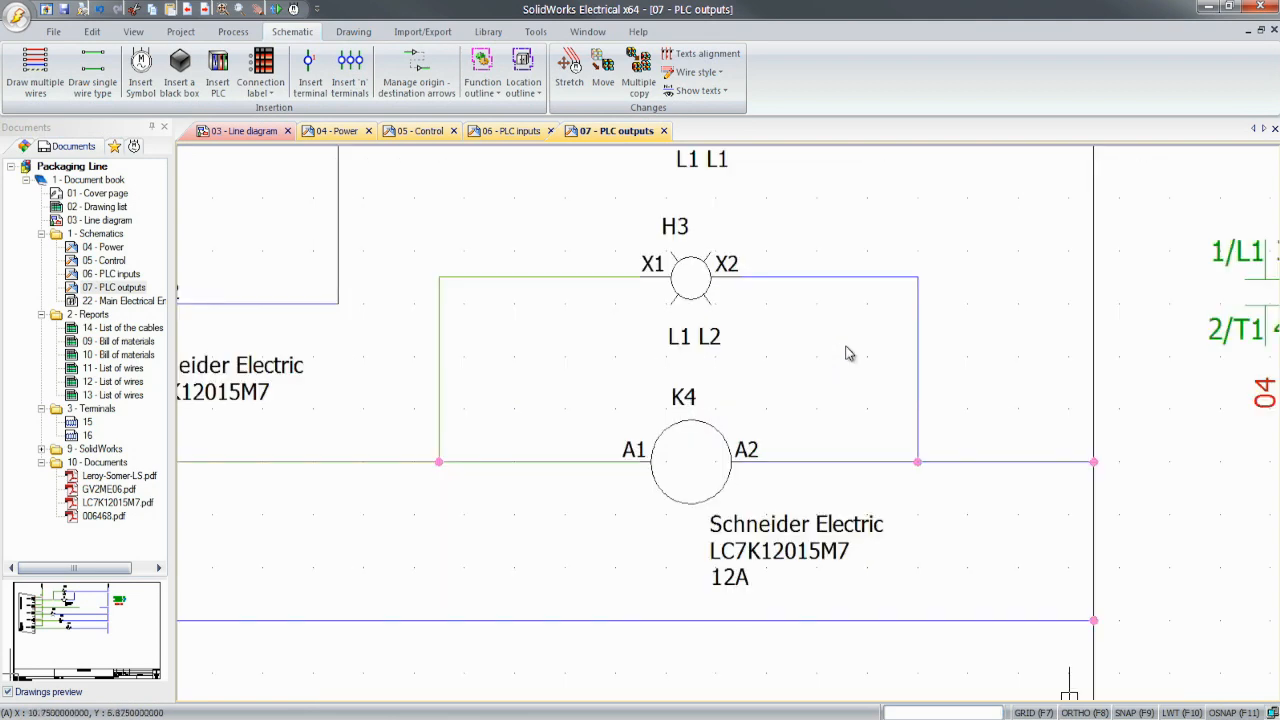
Step: Relink the K4 coil to contactor K3's relay coil via Symbol properties
{"action": "right_click", "coordinate": [690, 460]}
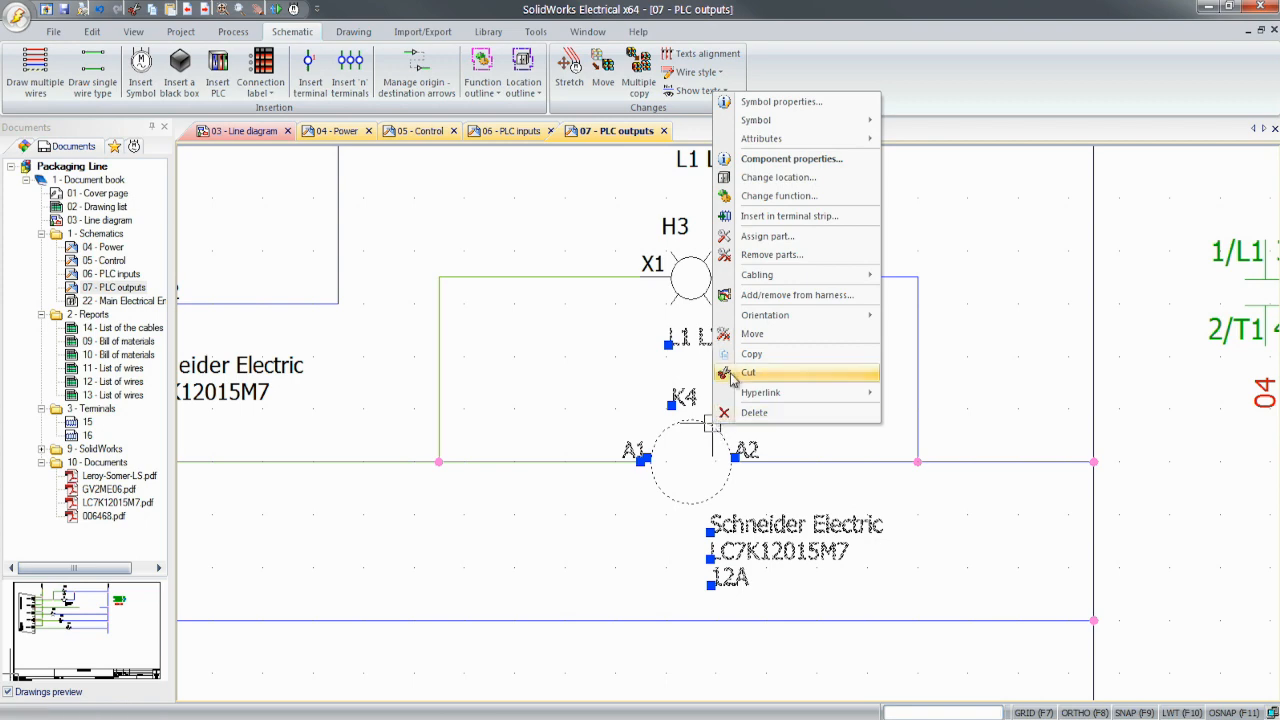
{"action": "left_click", "coordinate": [780, 100]}
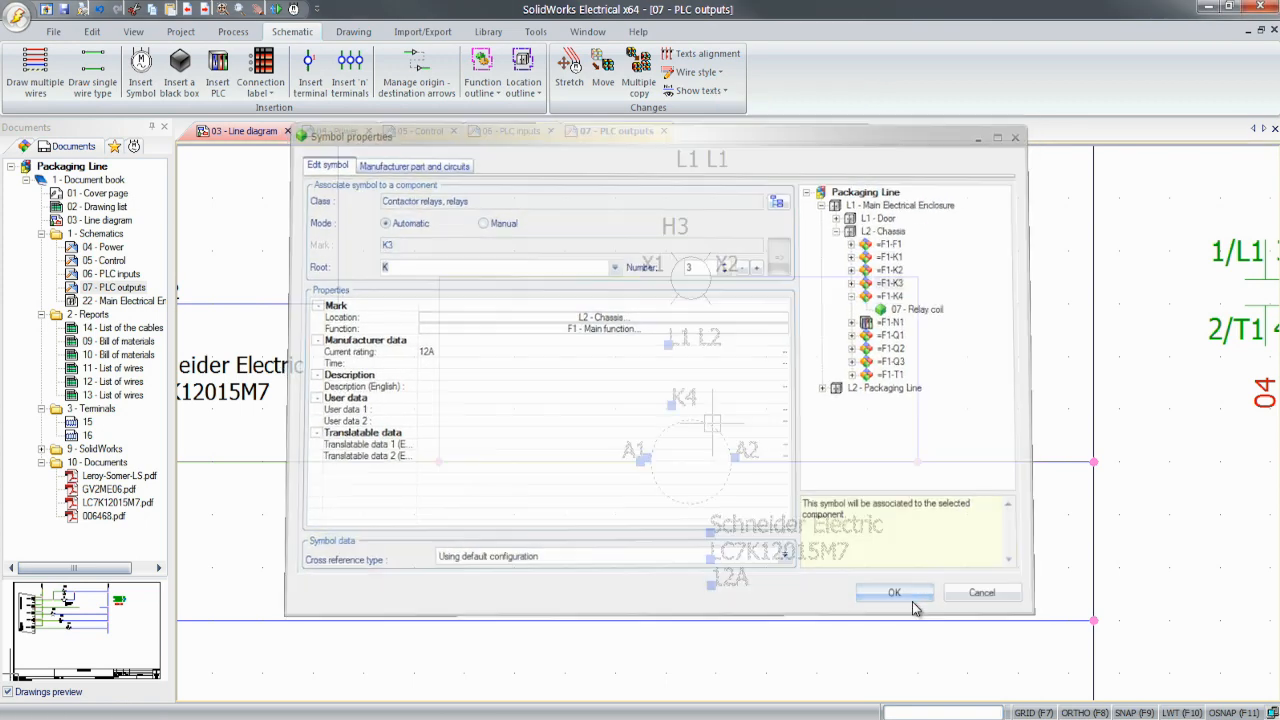
{"action": "left_click", "coordinate": [892, 592]}
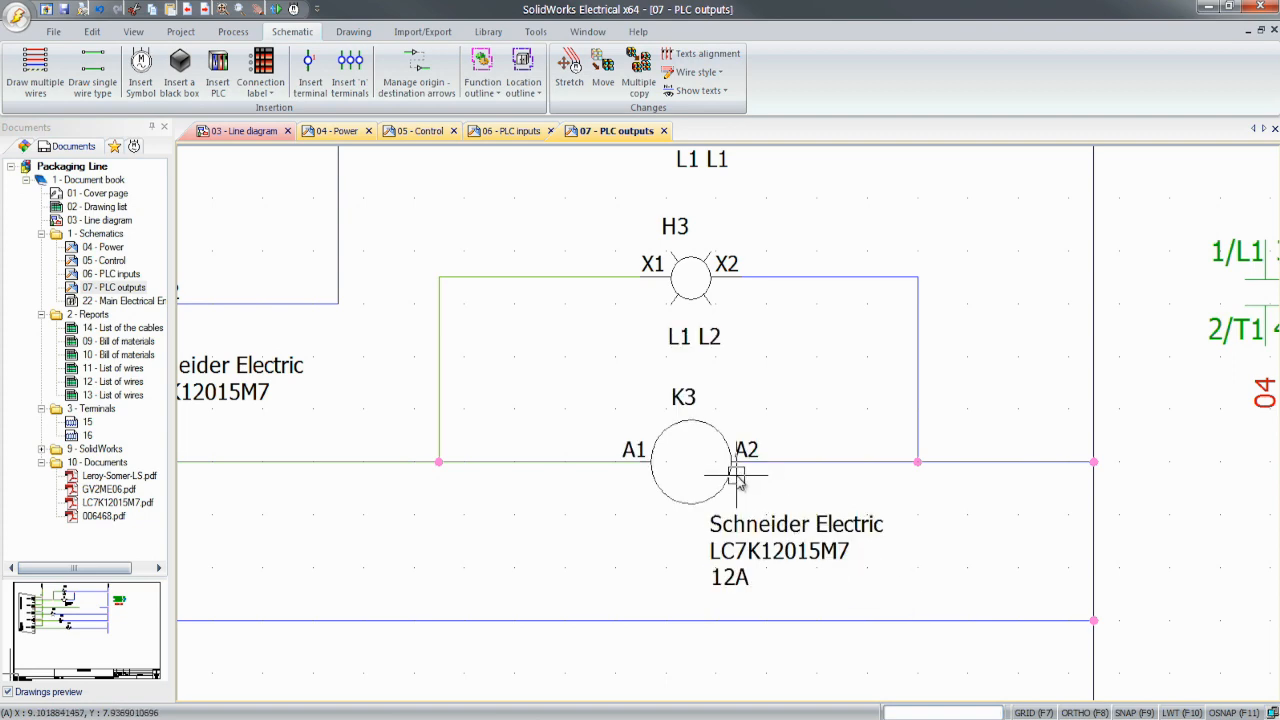
{"action": "double_click", "coordinate": [690, 460]}
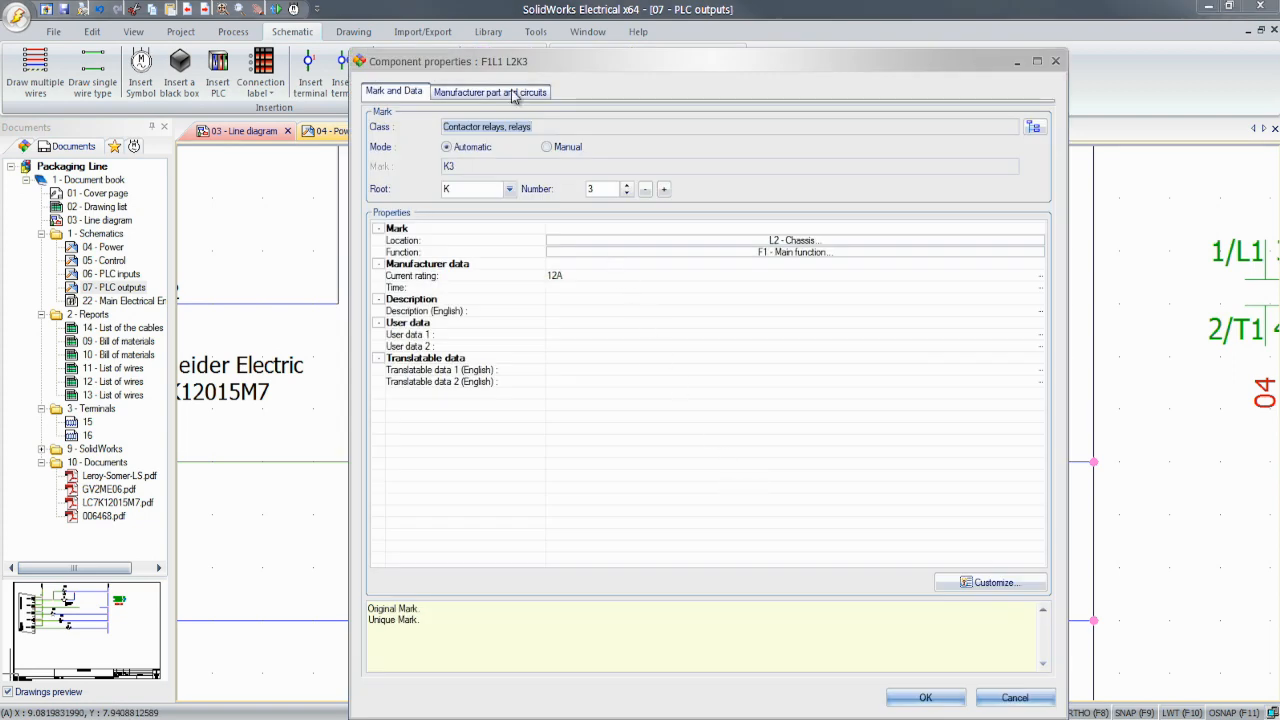
{"action": "left_click", "coordinate": [490, 92]}
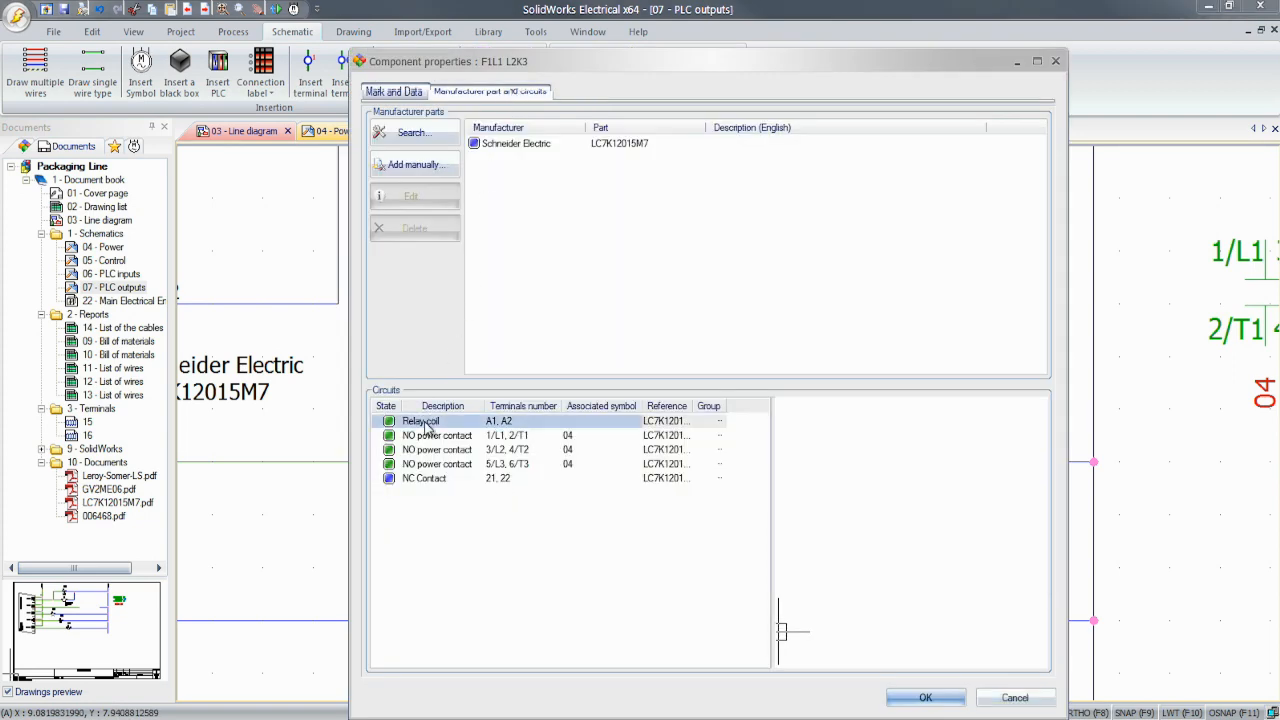
{"action": "left_click", "coordinate": [436, 436]}
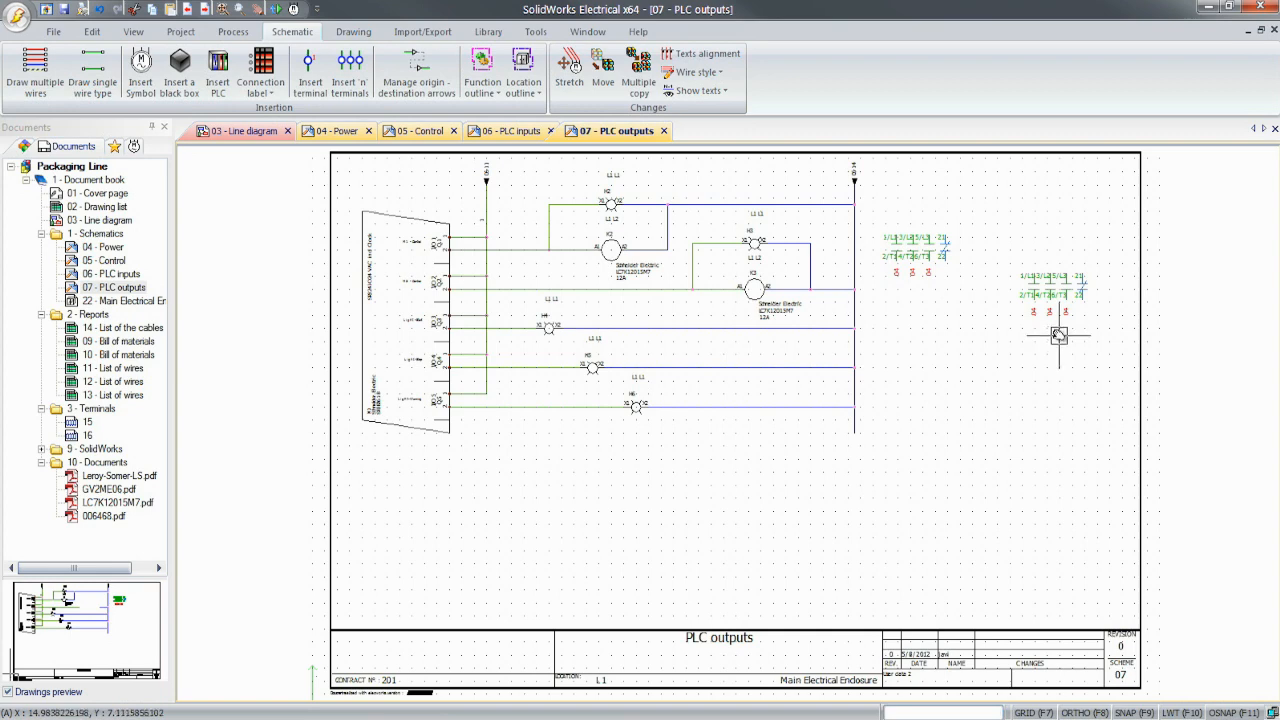
Step: Open 22 - Main Electrical Enclosure, then the 09 - Bill of materials report
{"action": "left_click", "coordinate": [130, 300]}
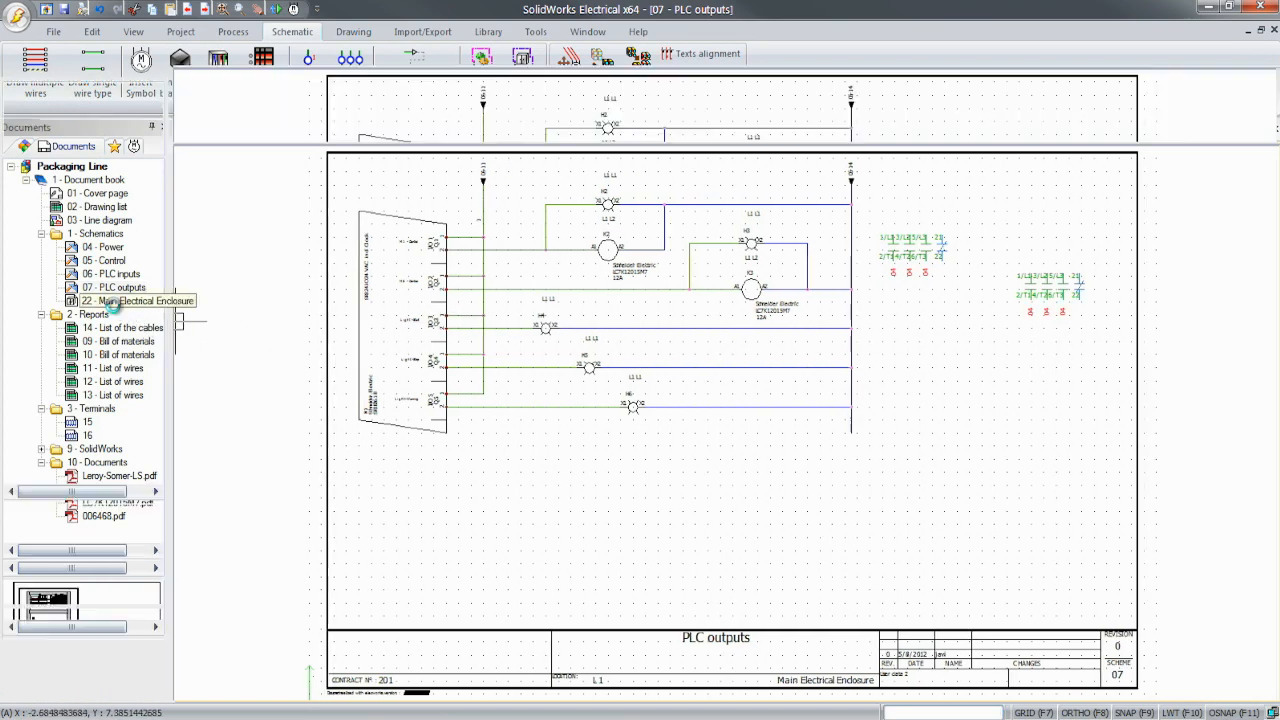
{"action": "double_click", "coordinate": [140, 300]}
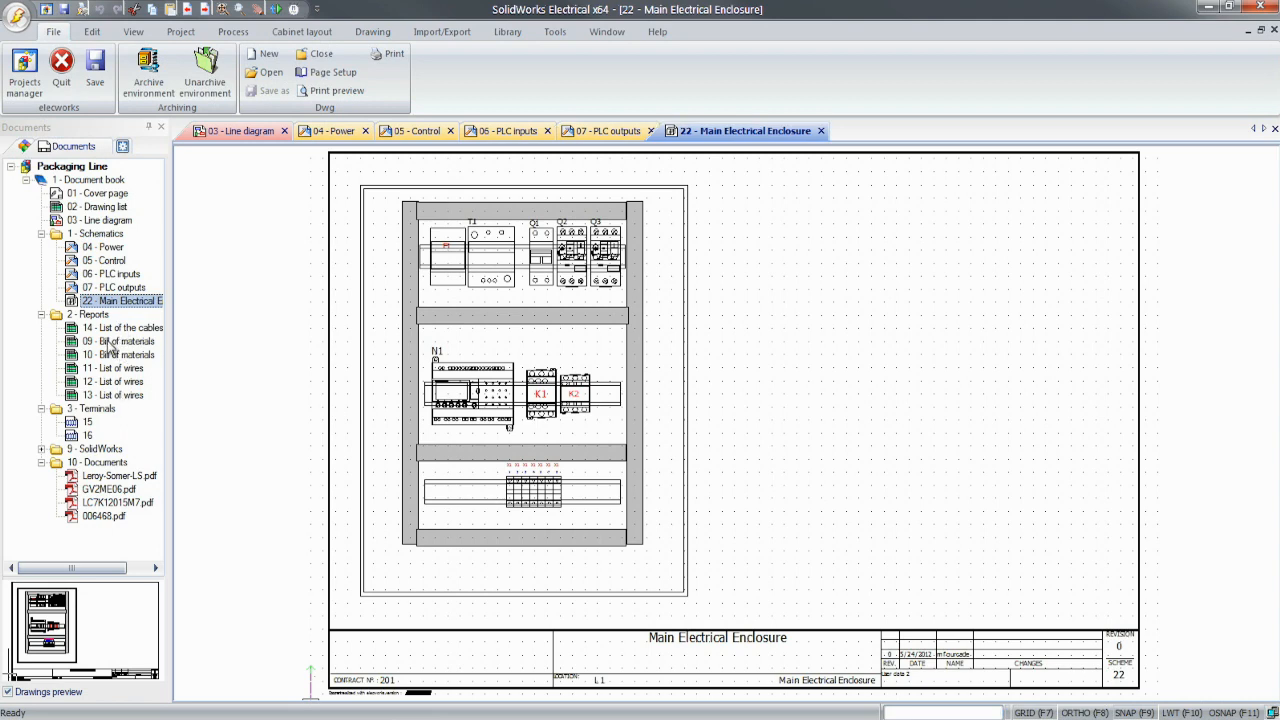
{"action": "double_click", "coordinate": [124, 340]}
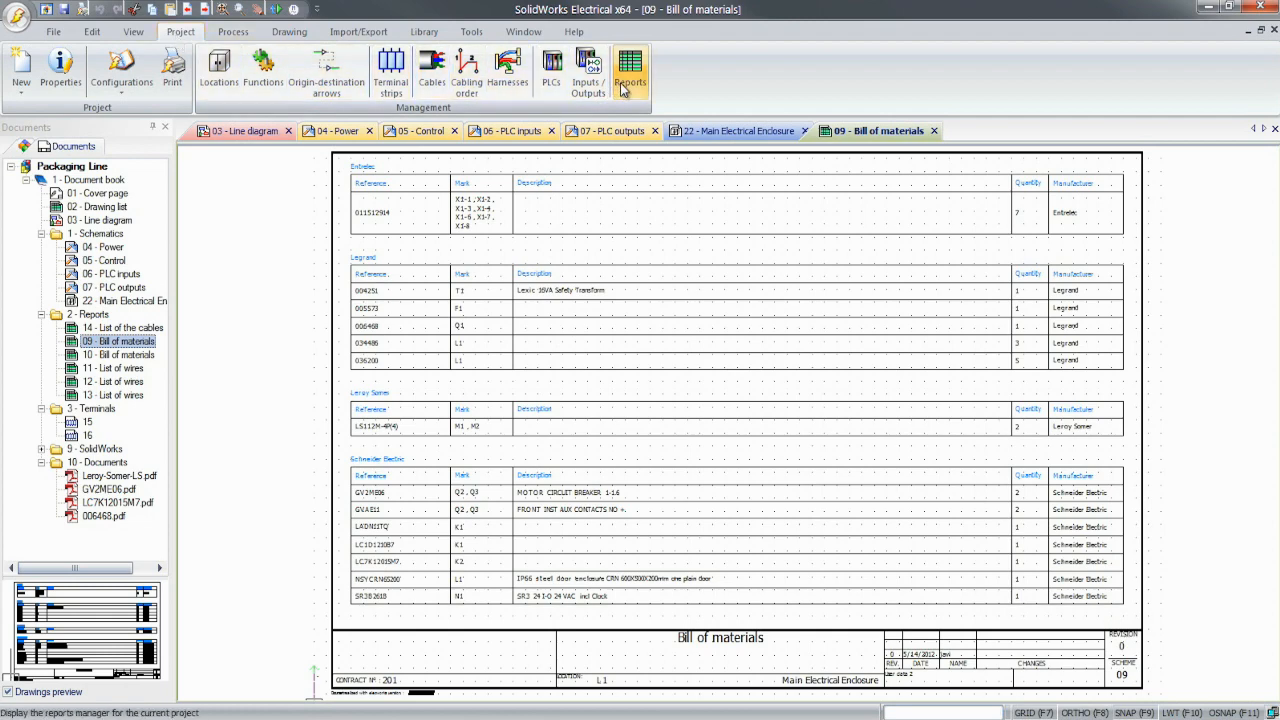
Step: Add a PlcIO_Imperial inputs/outputs list report and generate the report drawings
{"action": "left_click", "coordinate": [630, 70]}
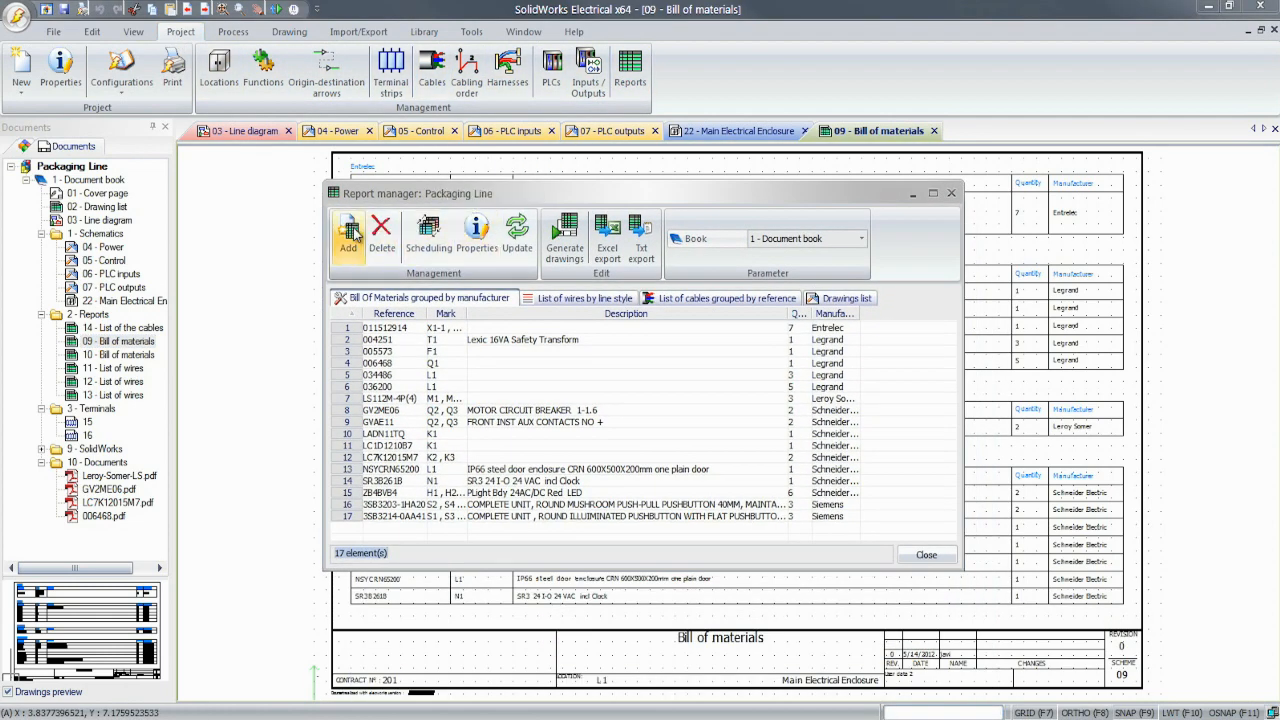
{"action": "left_click", "coordinate": [348, 238]}
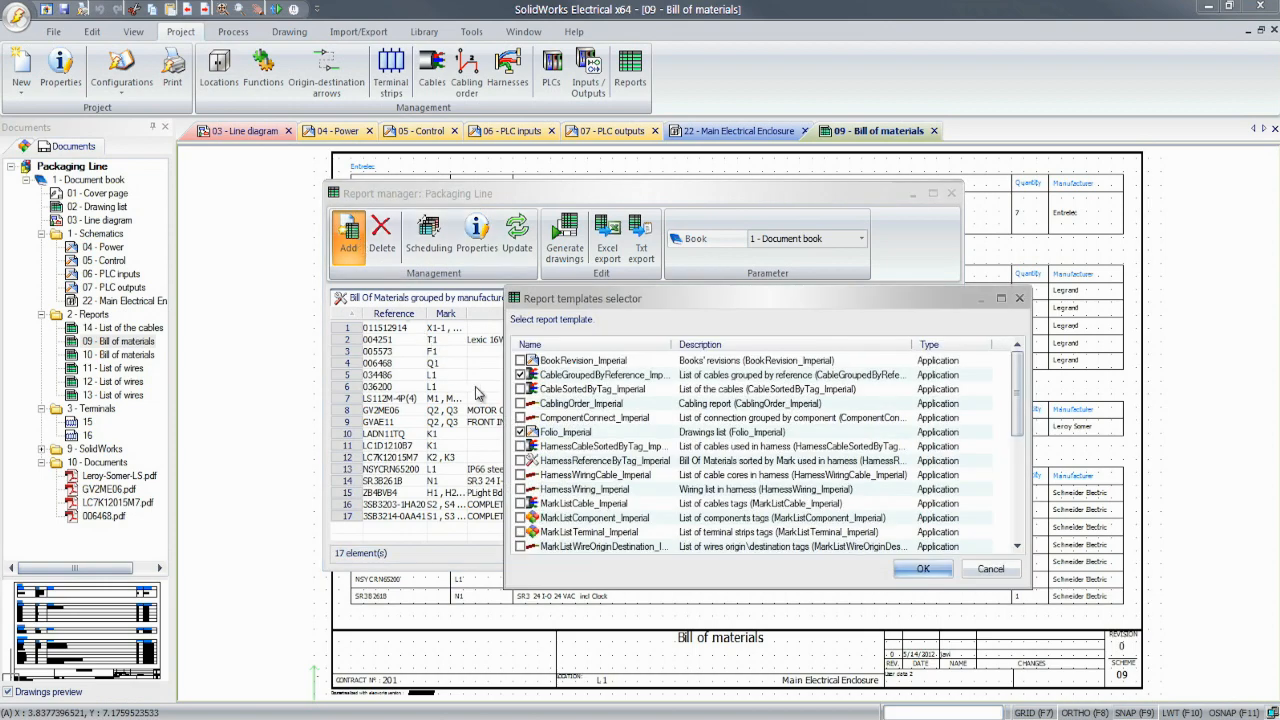
{"action": "scroll", "scroll_direction": "down", "scroll_amount": 3}
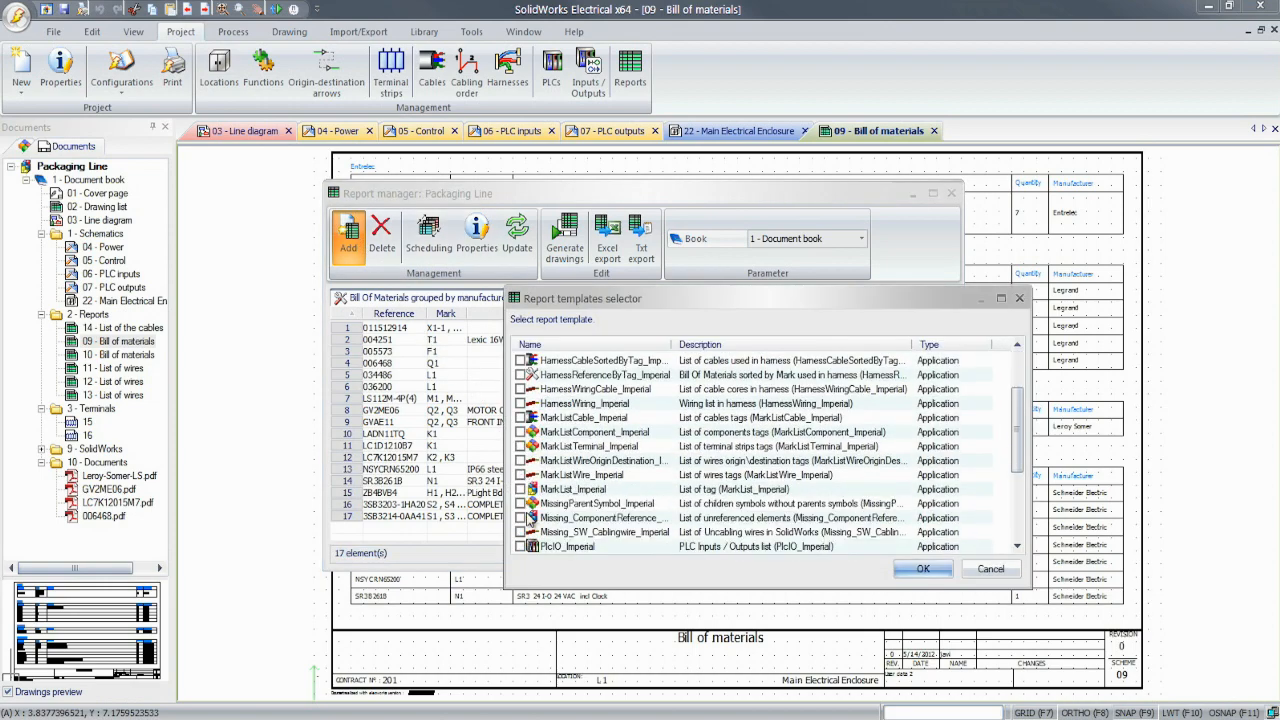
{"action": "left_click", "coordinate": [922, 568]}
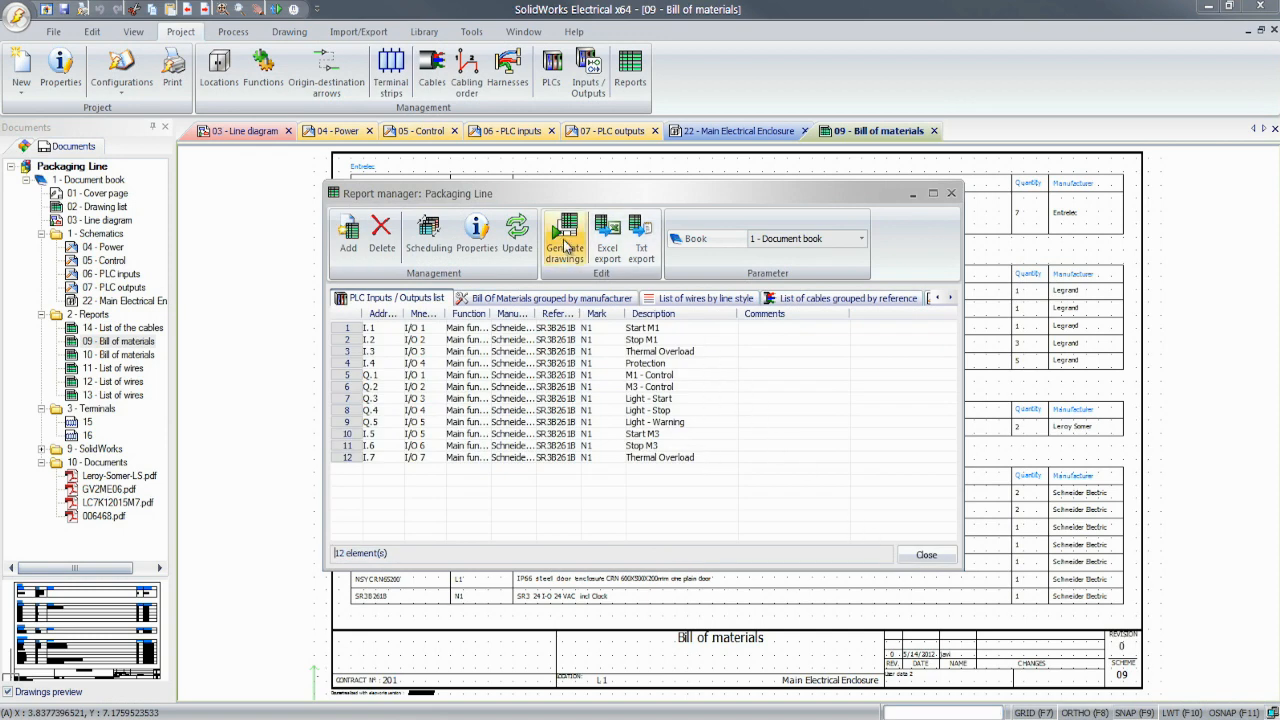
{"action": "left_click", "coordinate": [564, 236]}
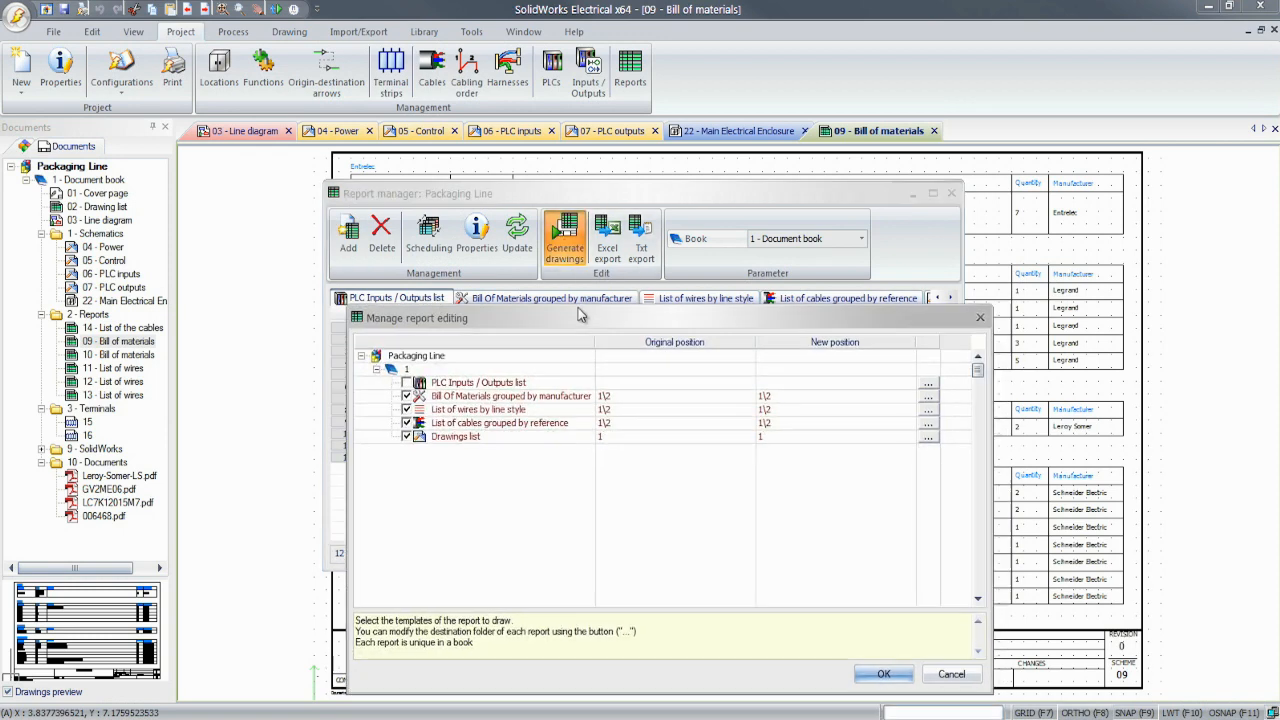
{"action": "left_click", "coordinate": [884, 674]}
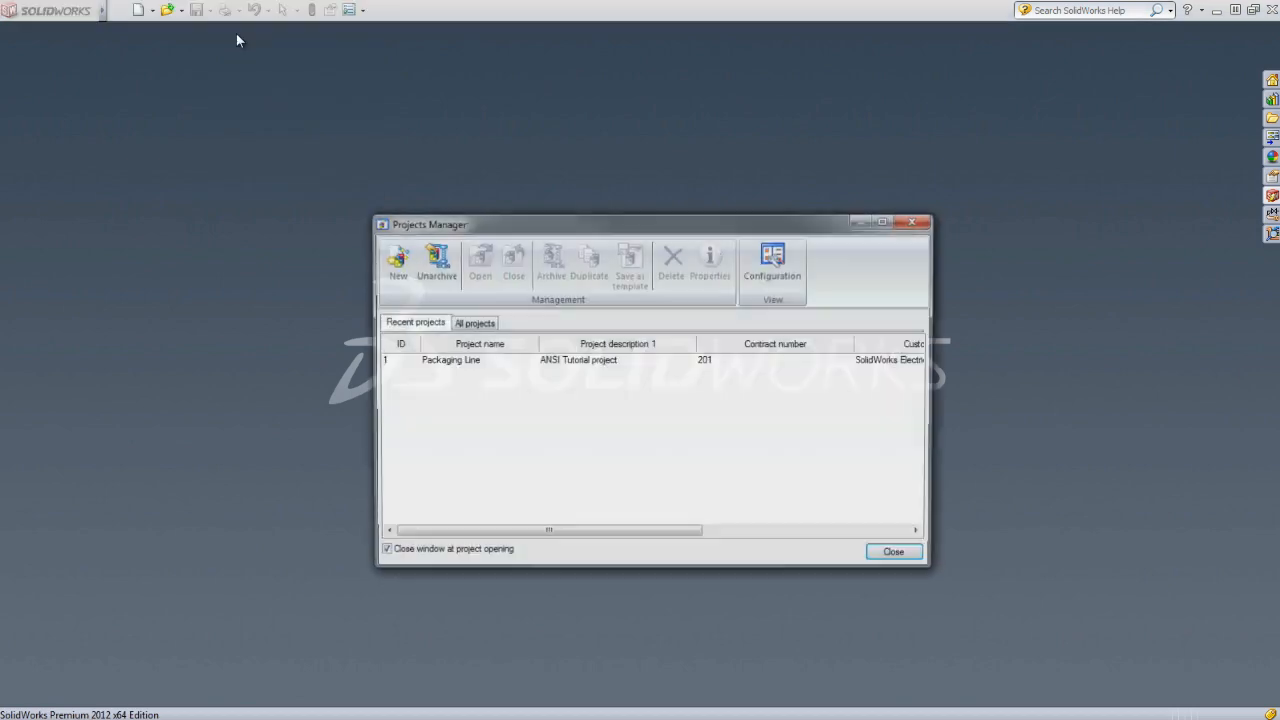
Step: Open the Packaging Line project and expand its Document book to the SolidWorks folder
{"action": "left_click", "coordinate": [448, 360]}
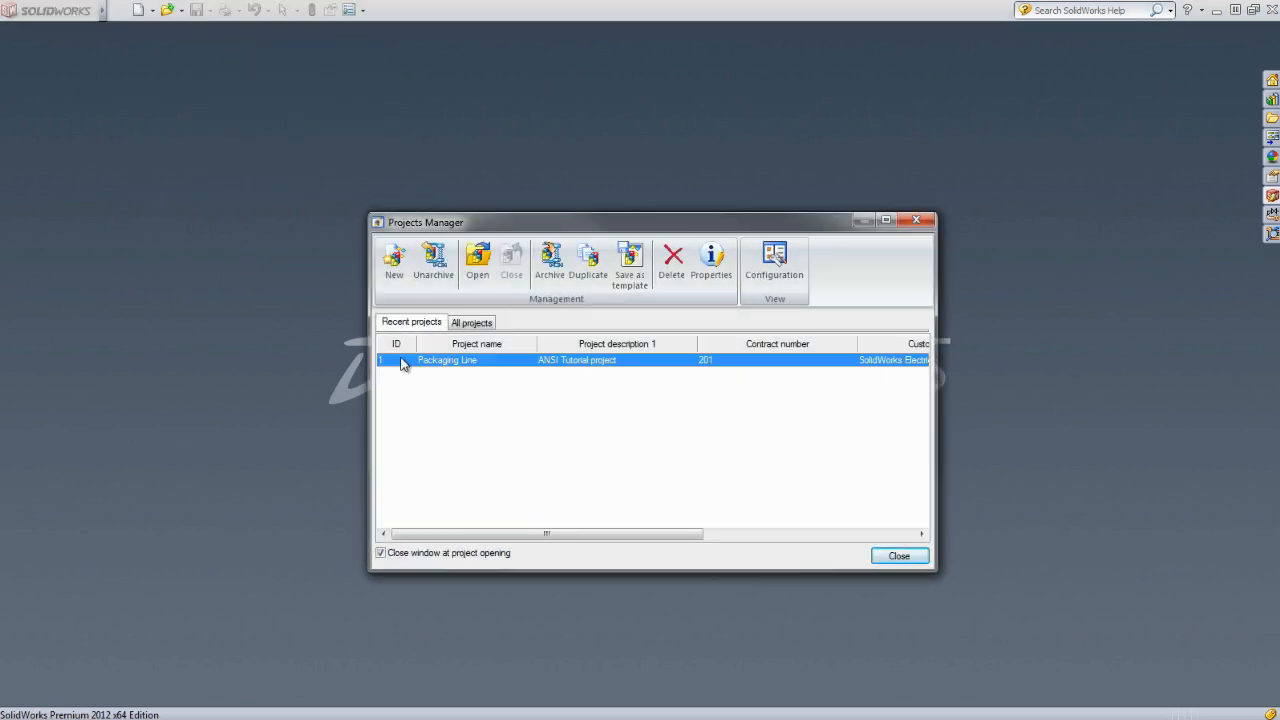
{"action": "left_click", "coordinate": [480, 262]}
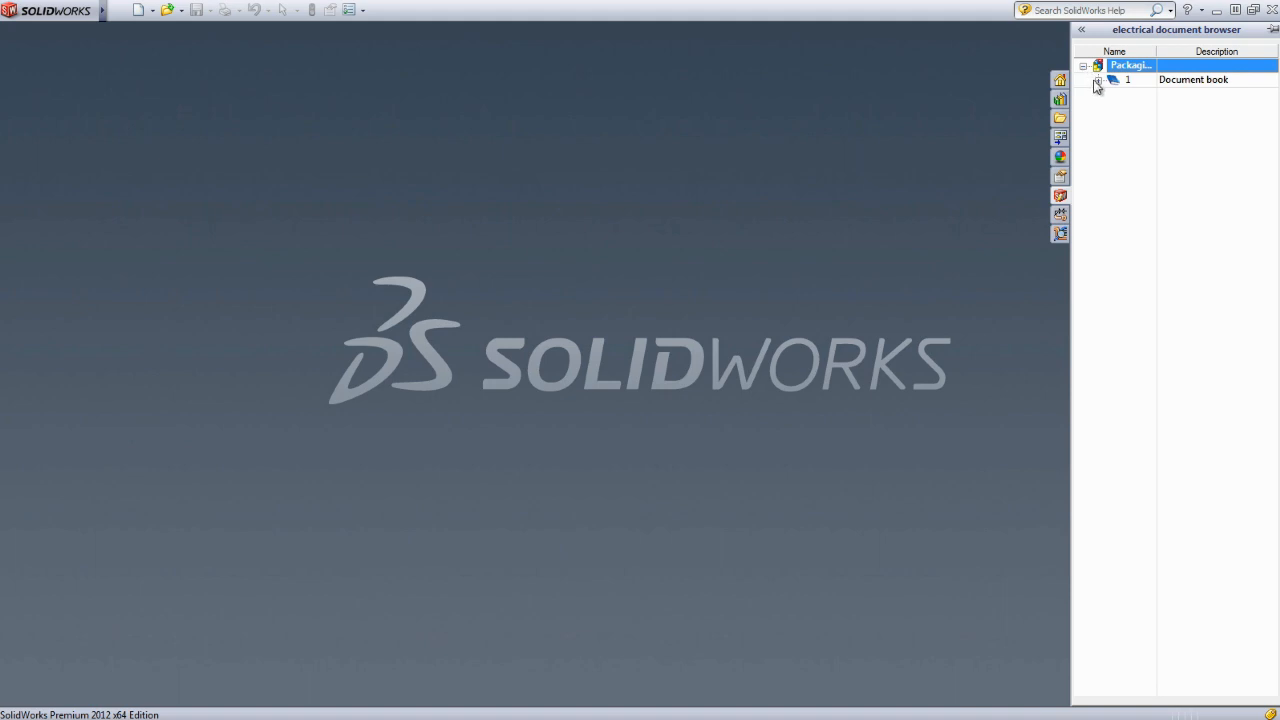
{"action": "left_click", "coordinate": [1096, 80]}
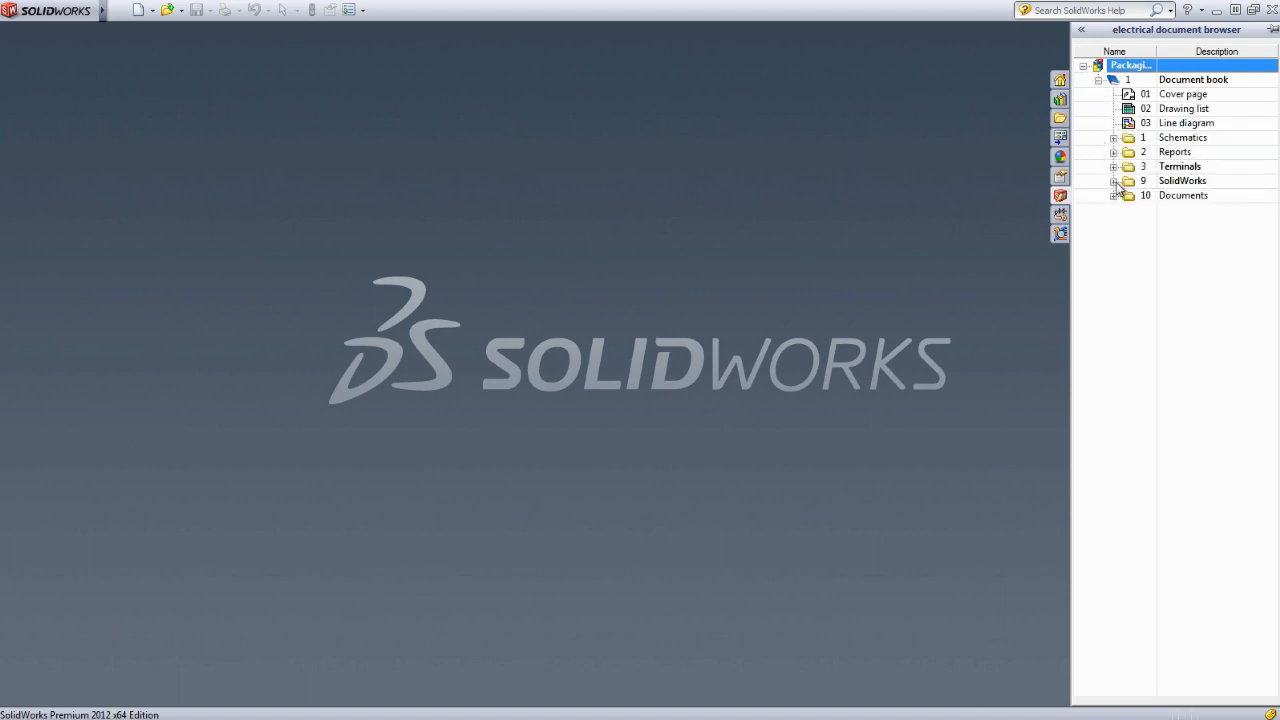
{"action": "left_click", "coordinate": [1114, 180]}
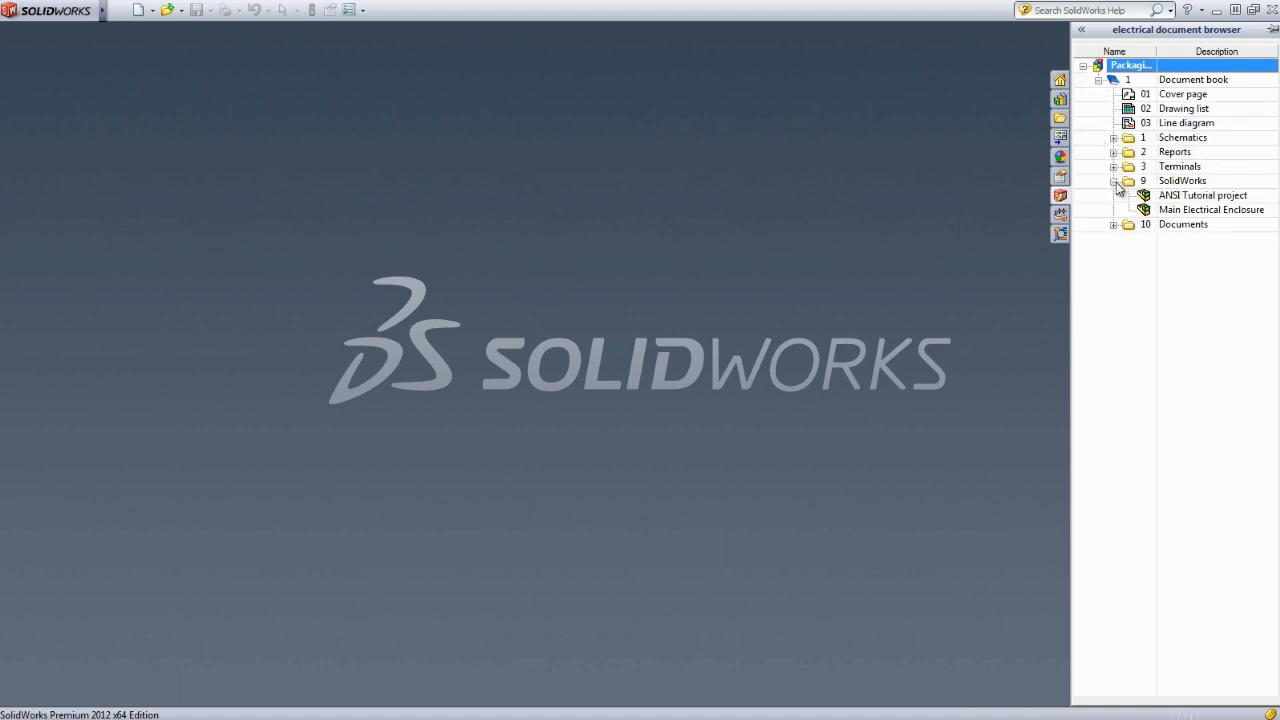
Step: Load the ANSI Tutorial project assembly showing the packaging machine in 3D
{"action": "left_click", "coordinate": [1204, 196]}
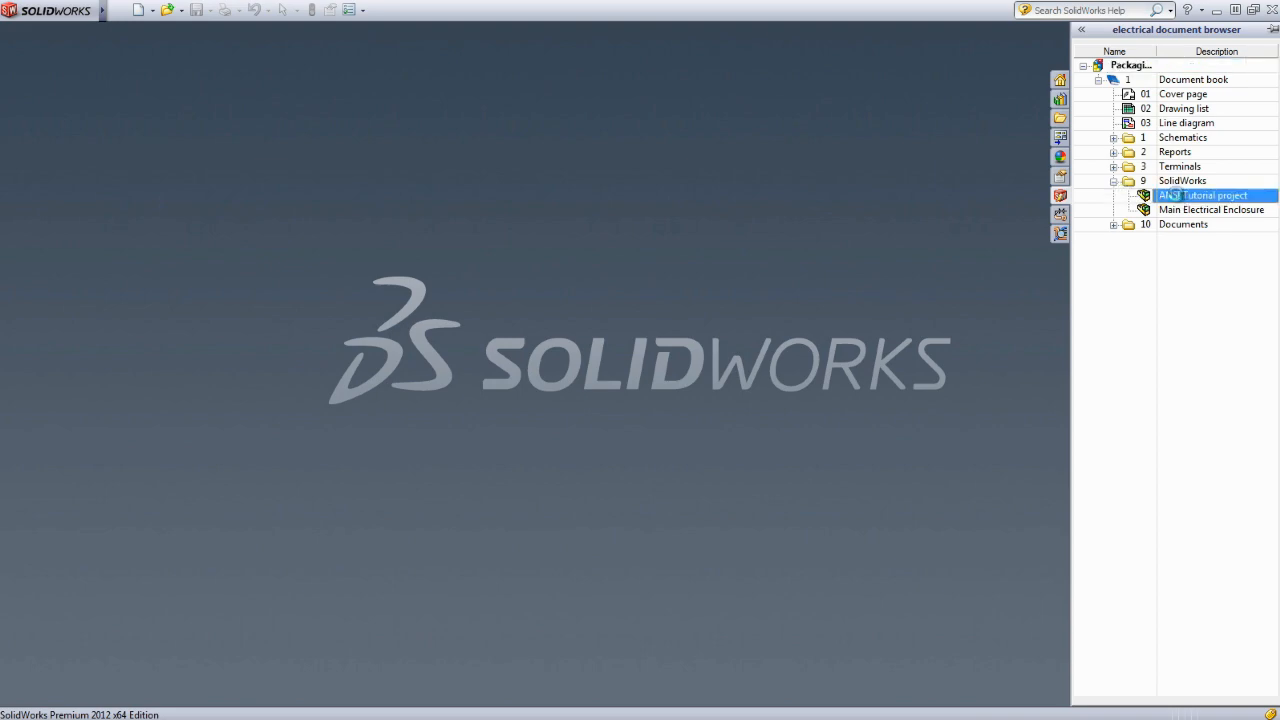
{"action": "double_click", "coordinate": [1202, 196]}
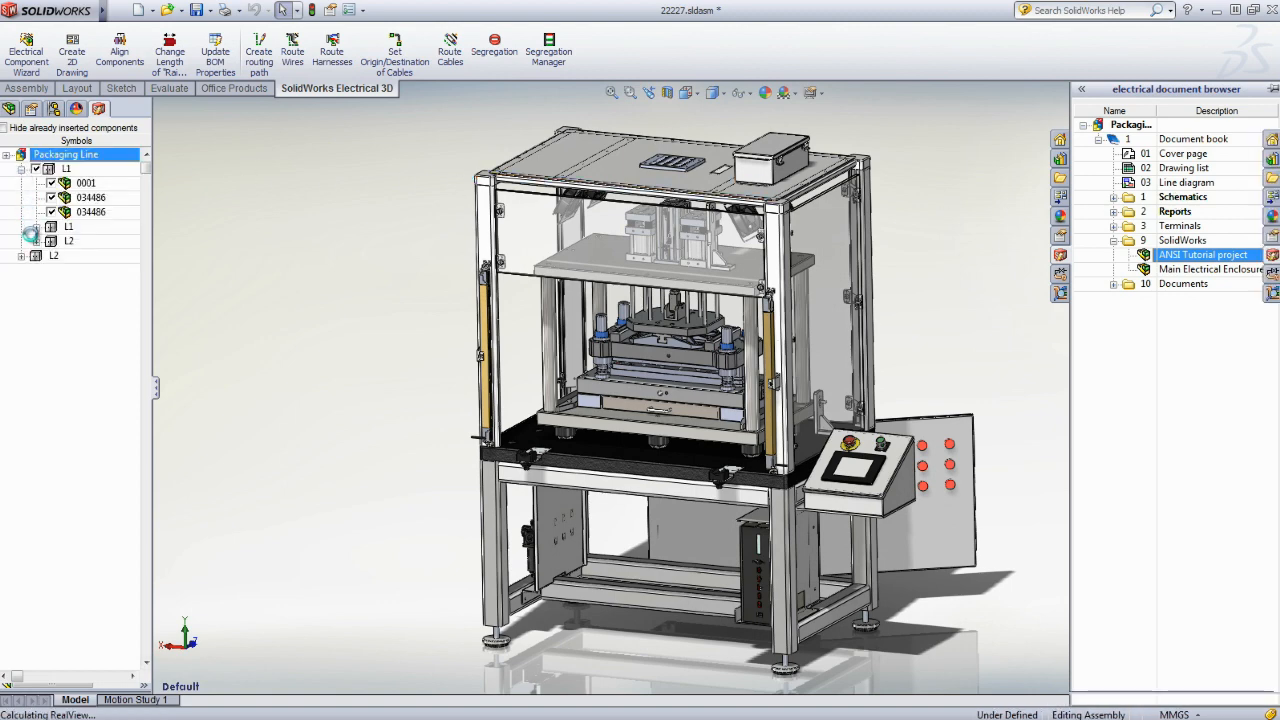
Step: Expand location L2 in the component tree, listing F3, K3, Q3, T1 and X1
{"action": "left_click", "coordinate": [50, 240]}
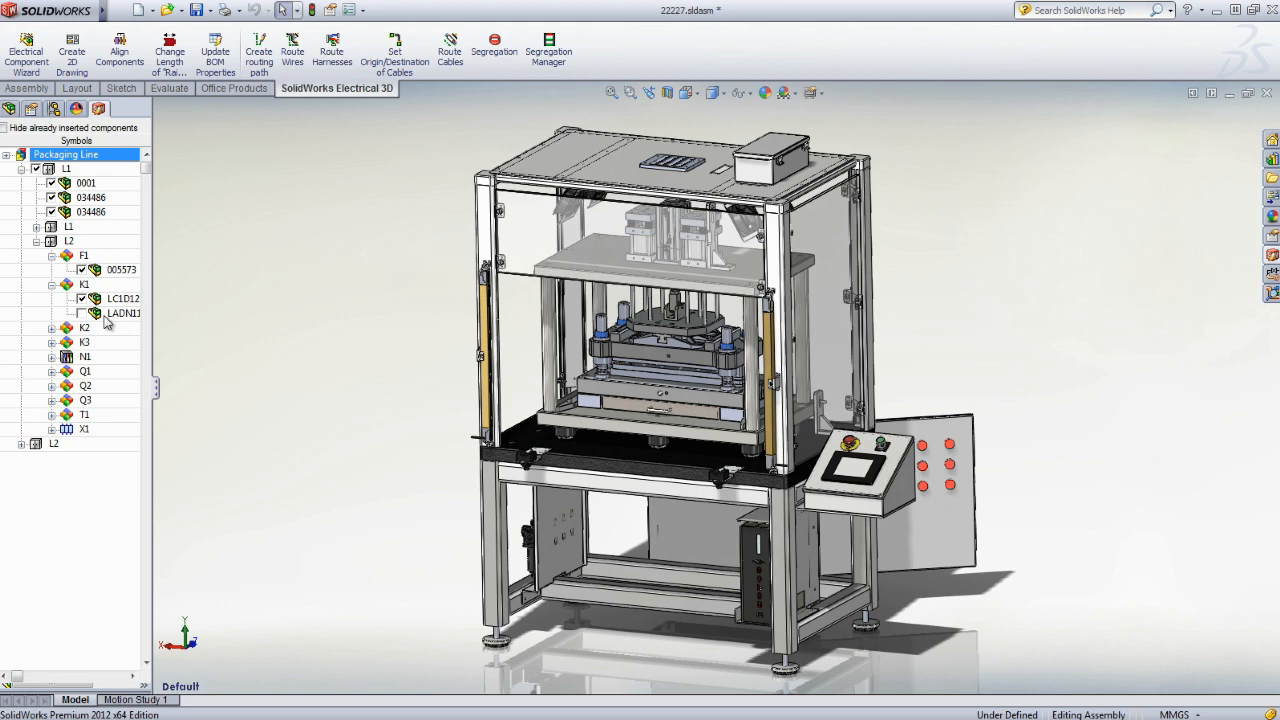
{"action": "mouse_move", "coordinate": [26, 56]}
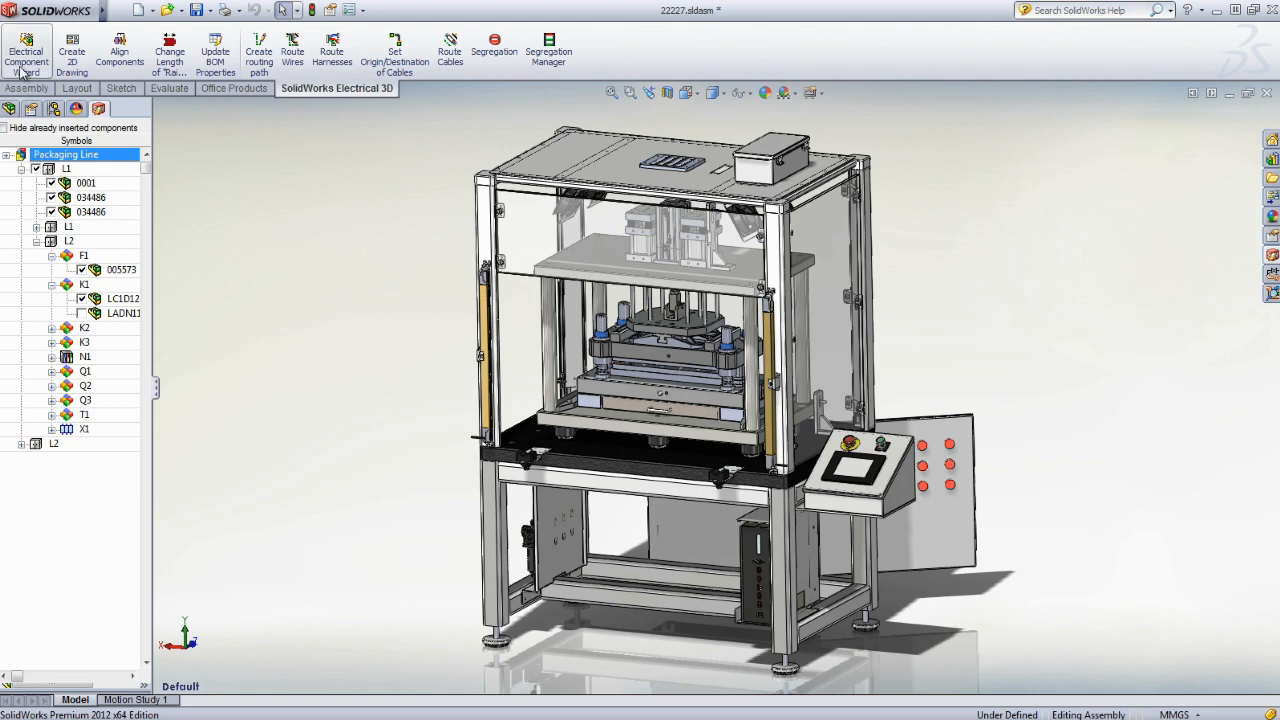
{"action": "mouse_move", "coordinate": [494, 50]}
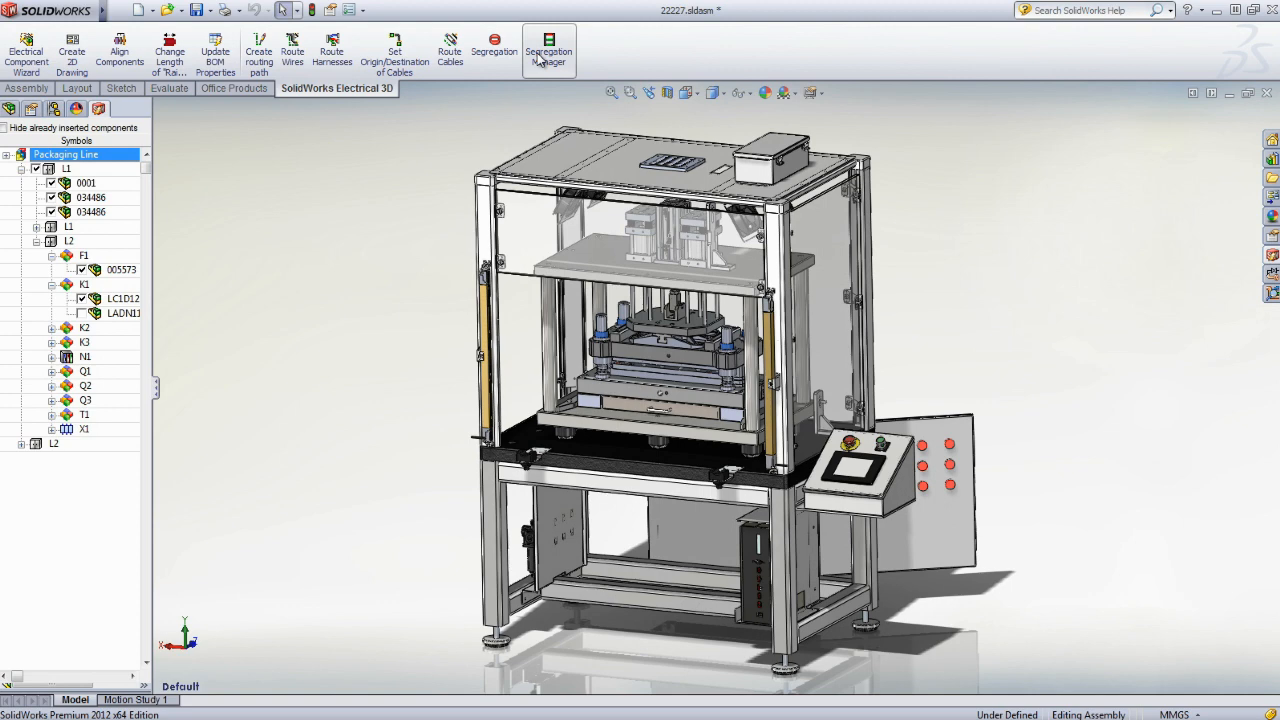
{"action": "mouse_move", "coordinate": [292, 50]}
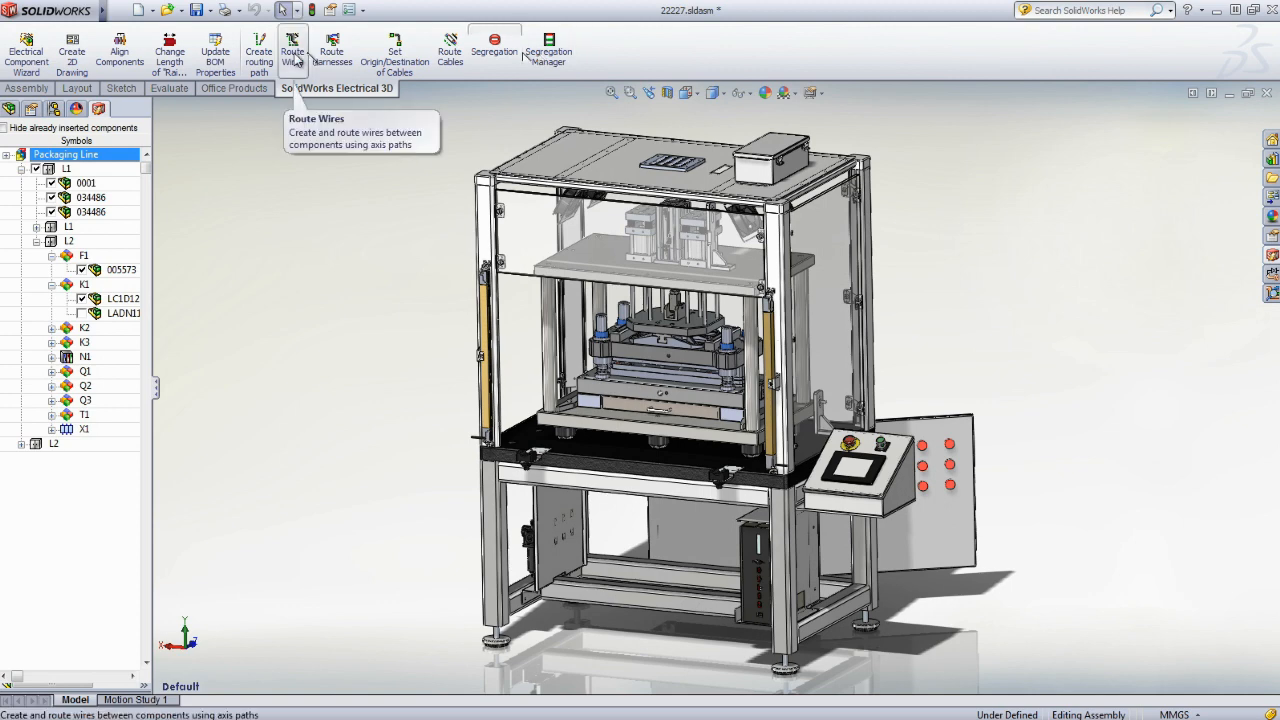
Step: Run Route Wires on the Electrical Panel view, leaving the routed 3D sketch open
{"action": "left_click", "coordinate": [292, 50]}
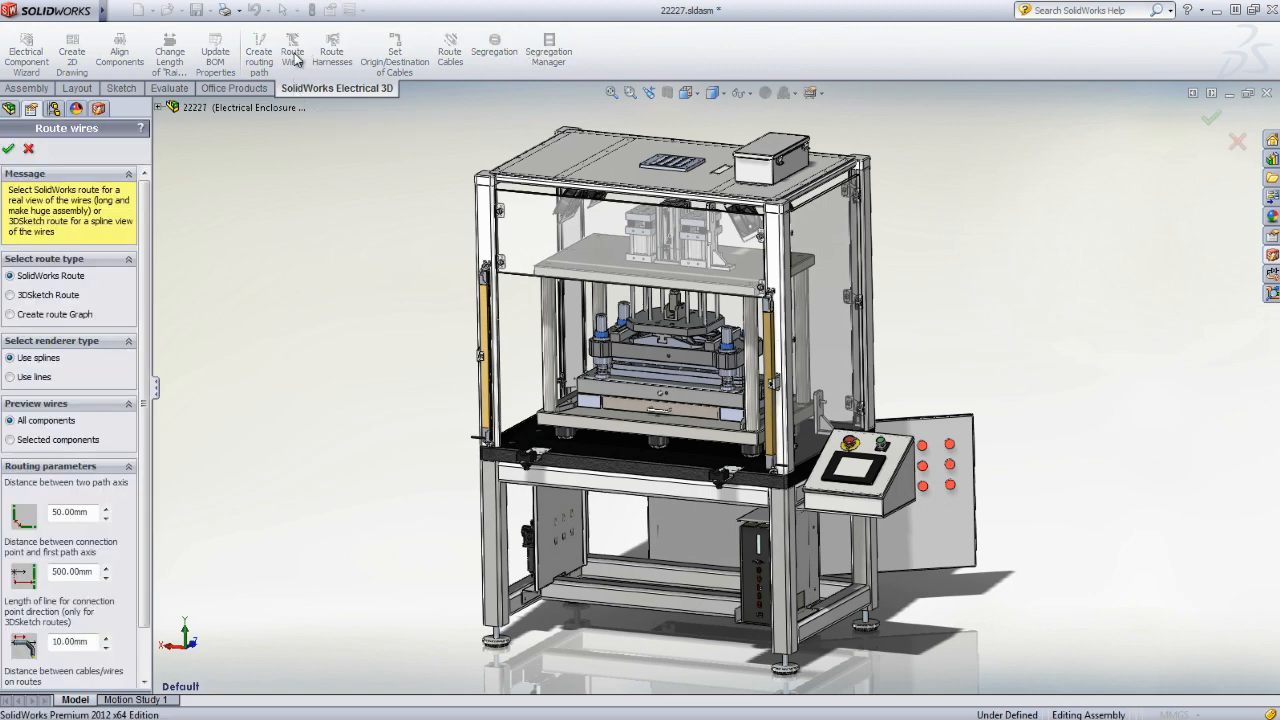
{"action": "left_click", "coordinate": [688, 92]}
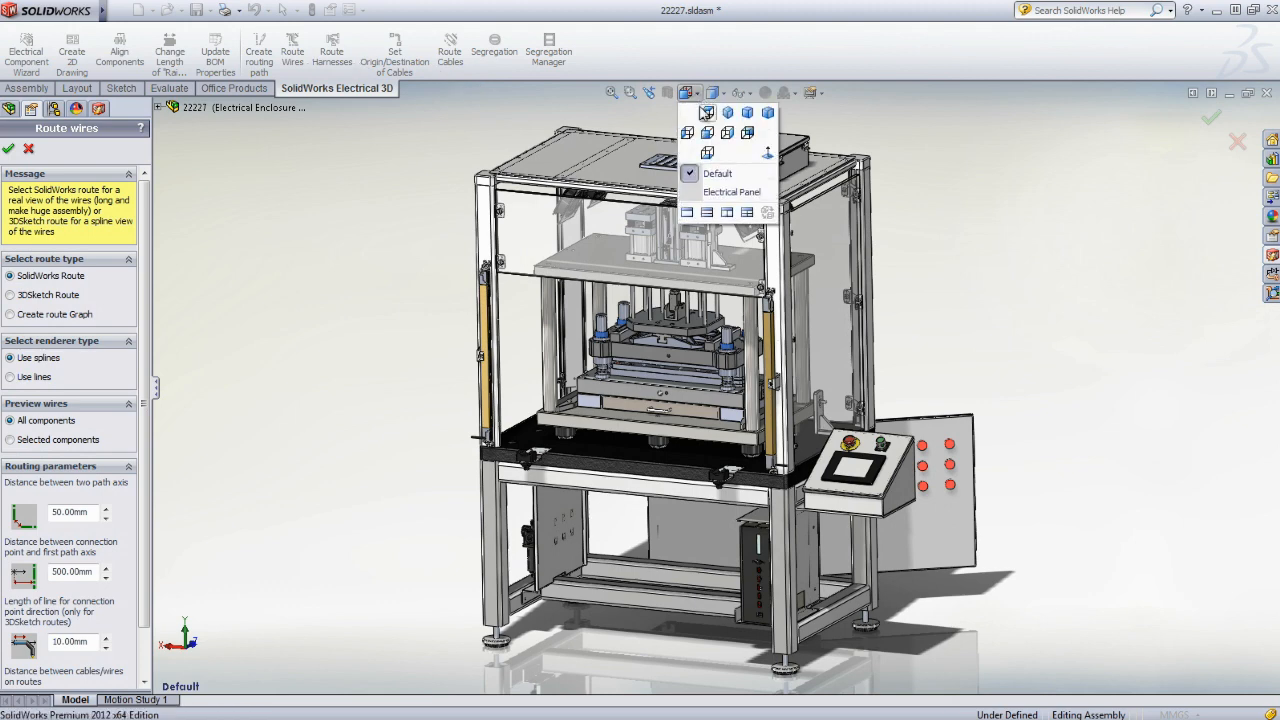
{"action": "left_click", "coordinate": [732, 192]}
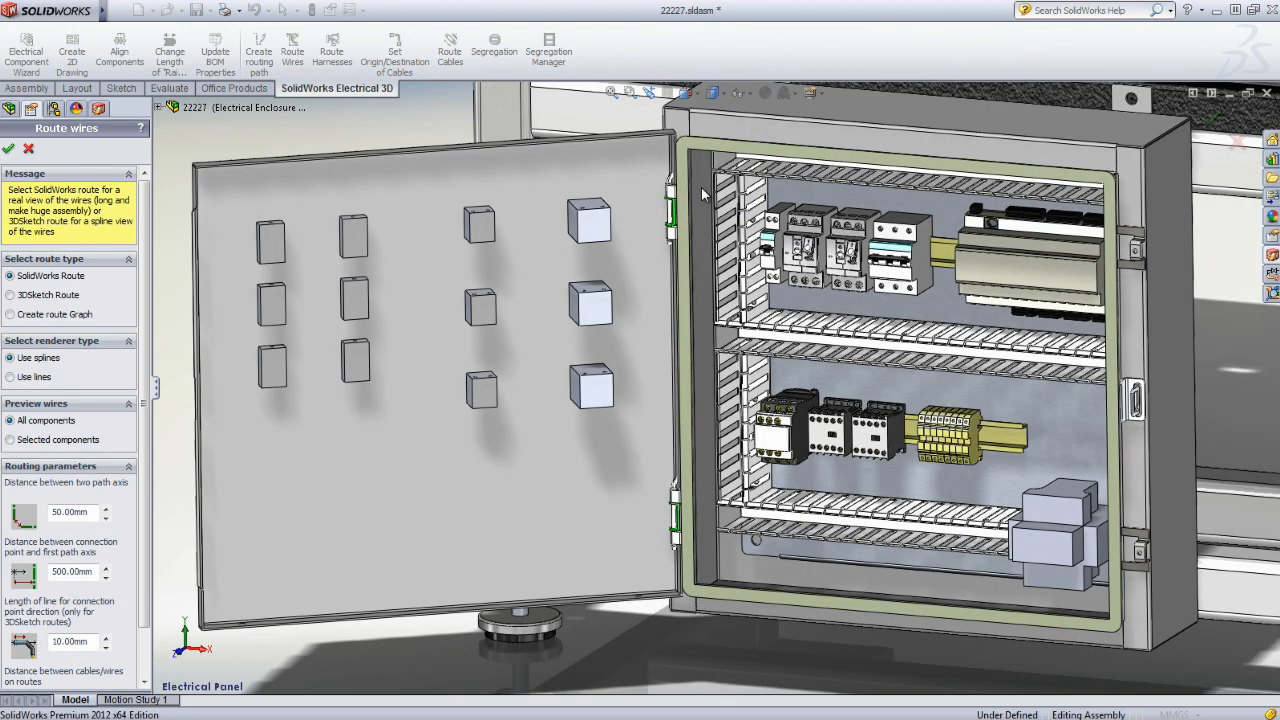
{"action": "mouse_move", "coordinate": [48, 294]}
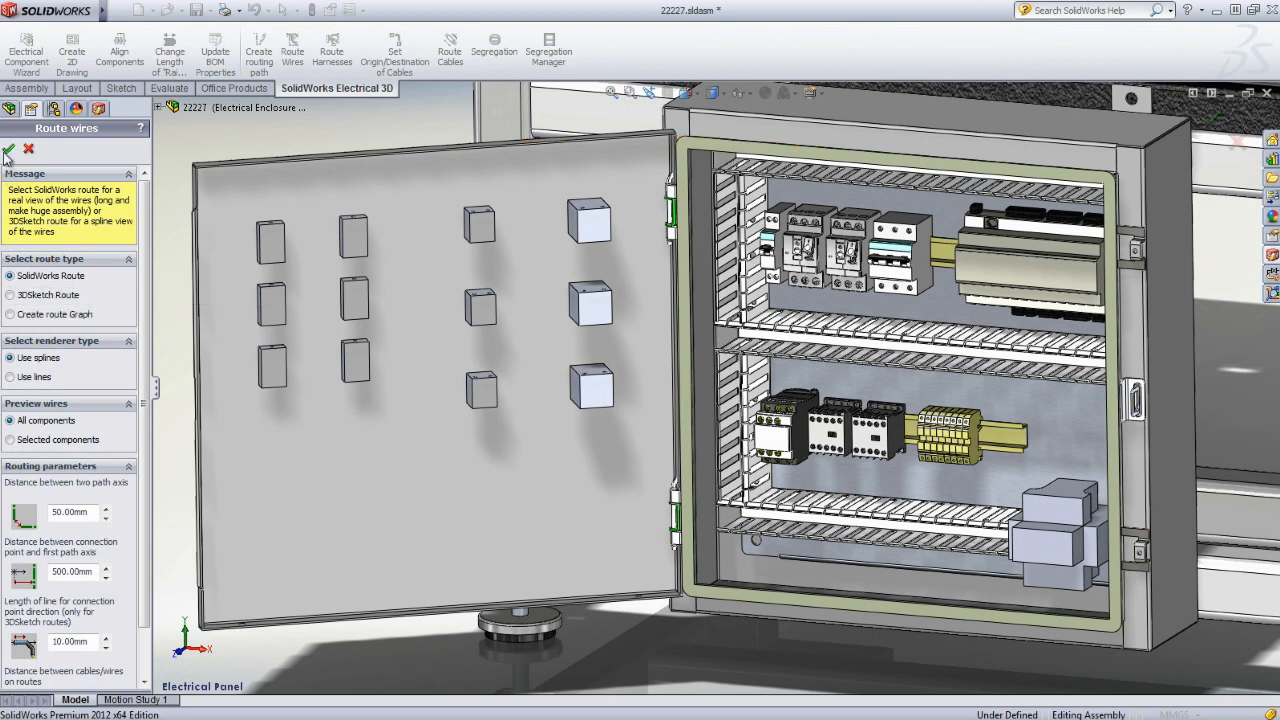
{"action": "left_click", "coordinate": [8, 148]}
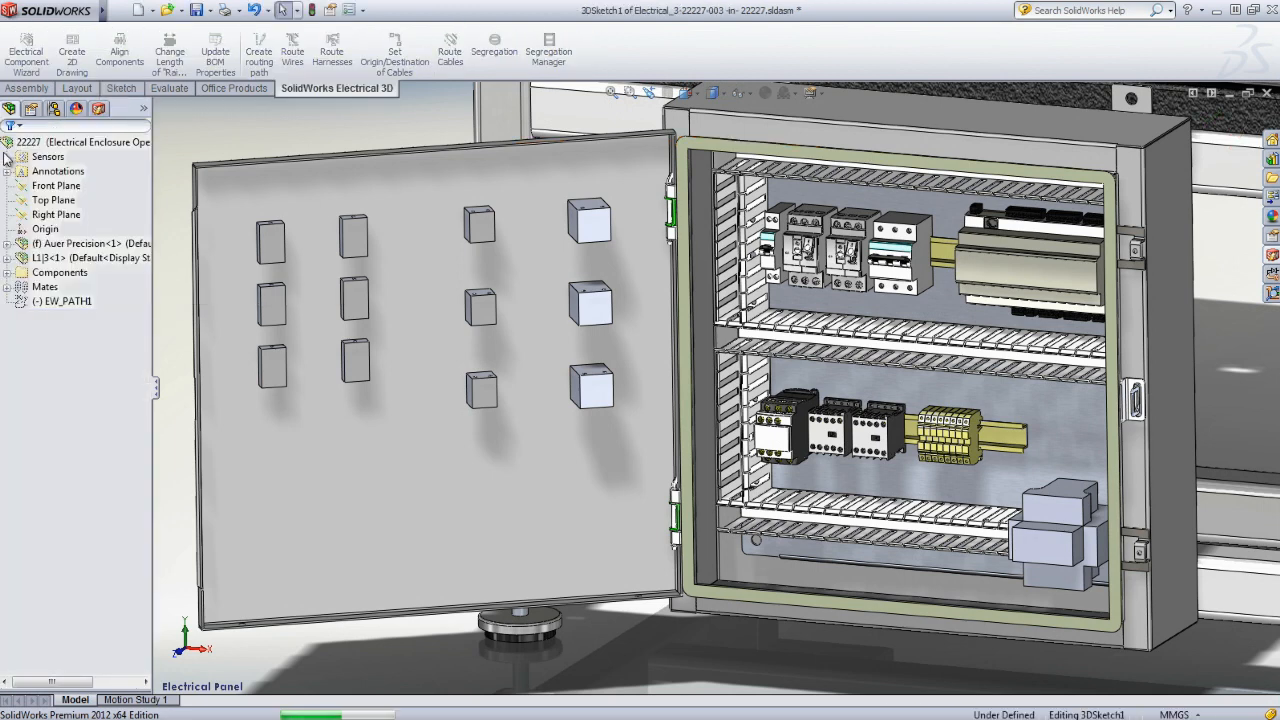
{"action": "left_click", "coordinate": [120, 88]}
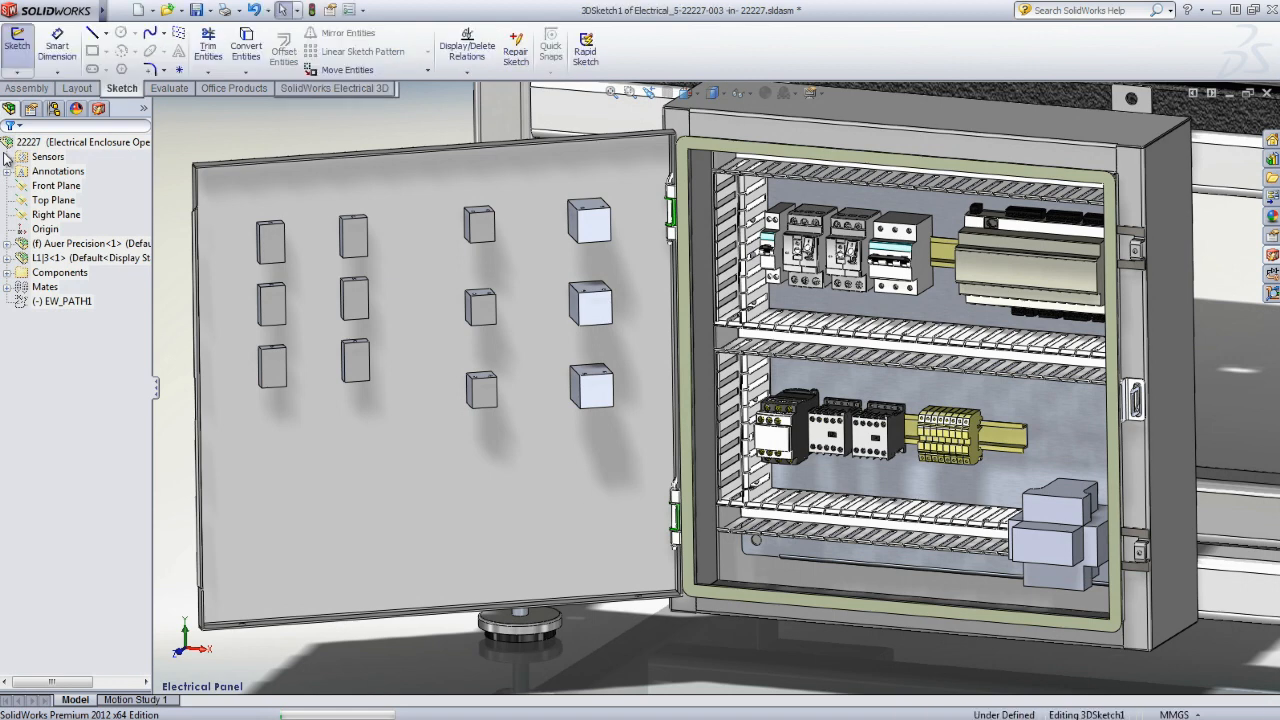